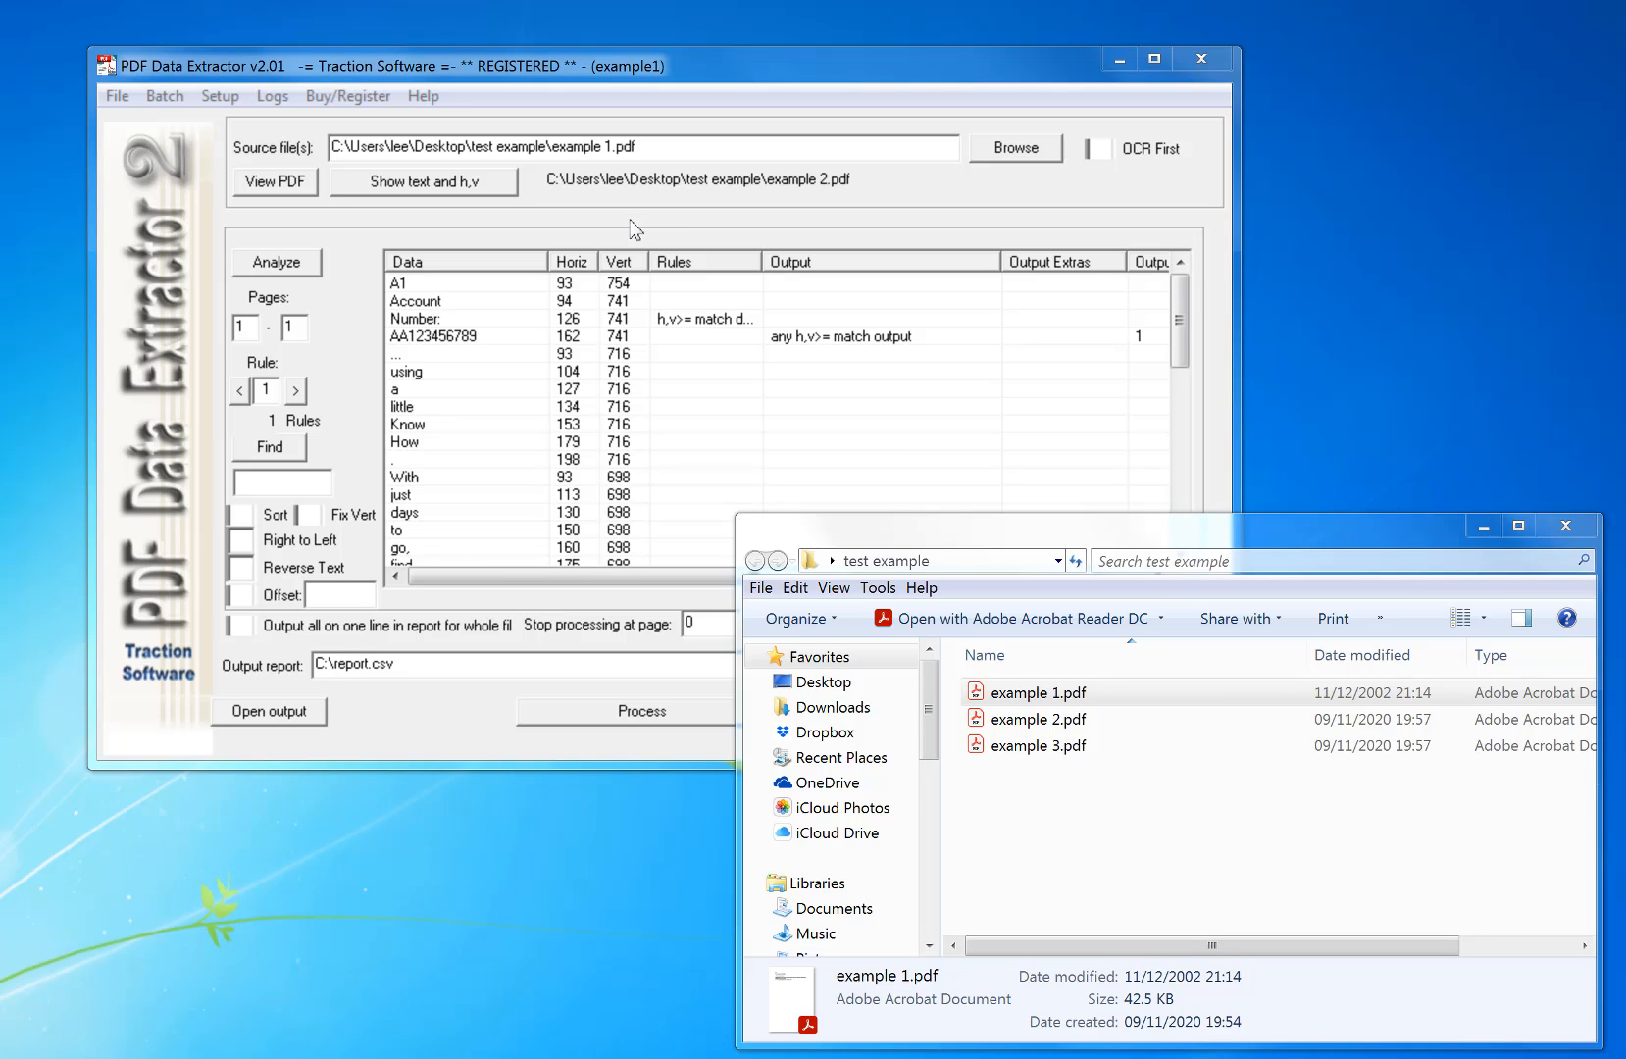
pyautogui.moveTo(640, 80)
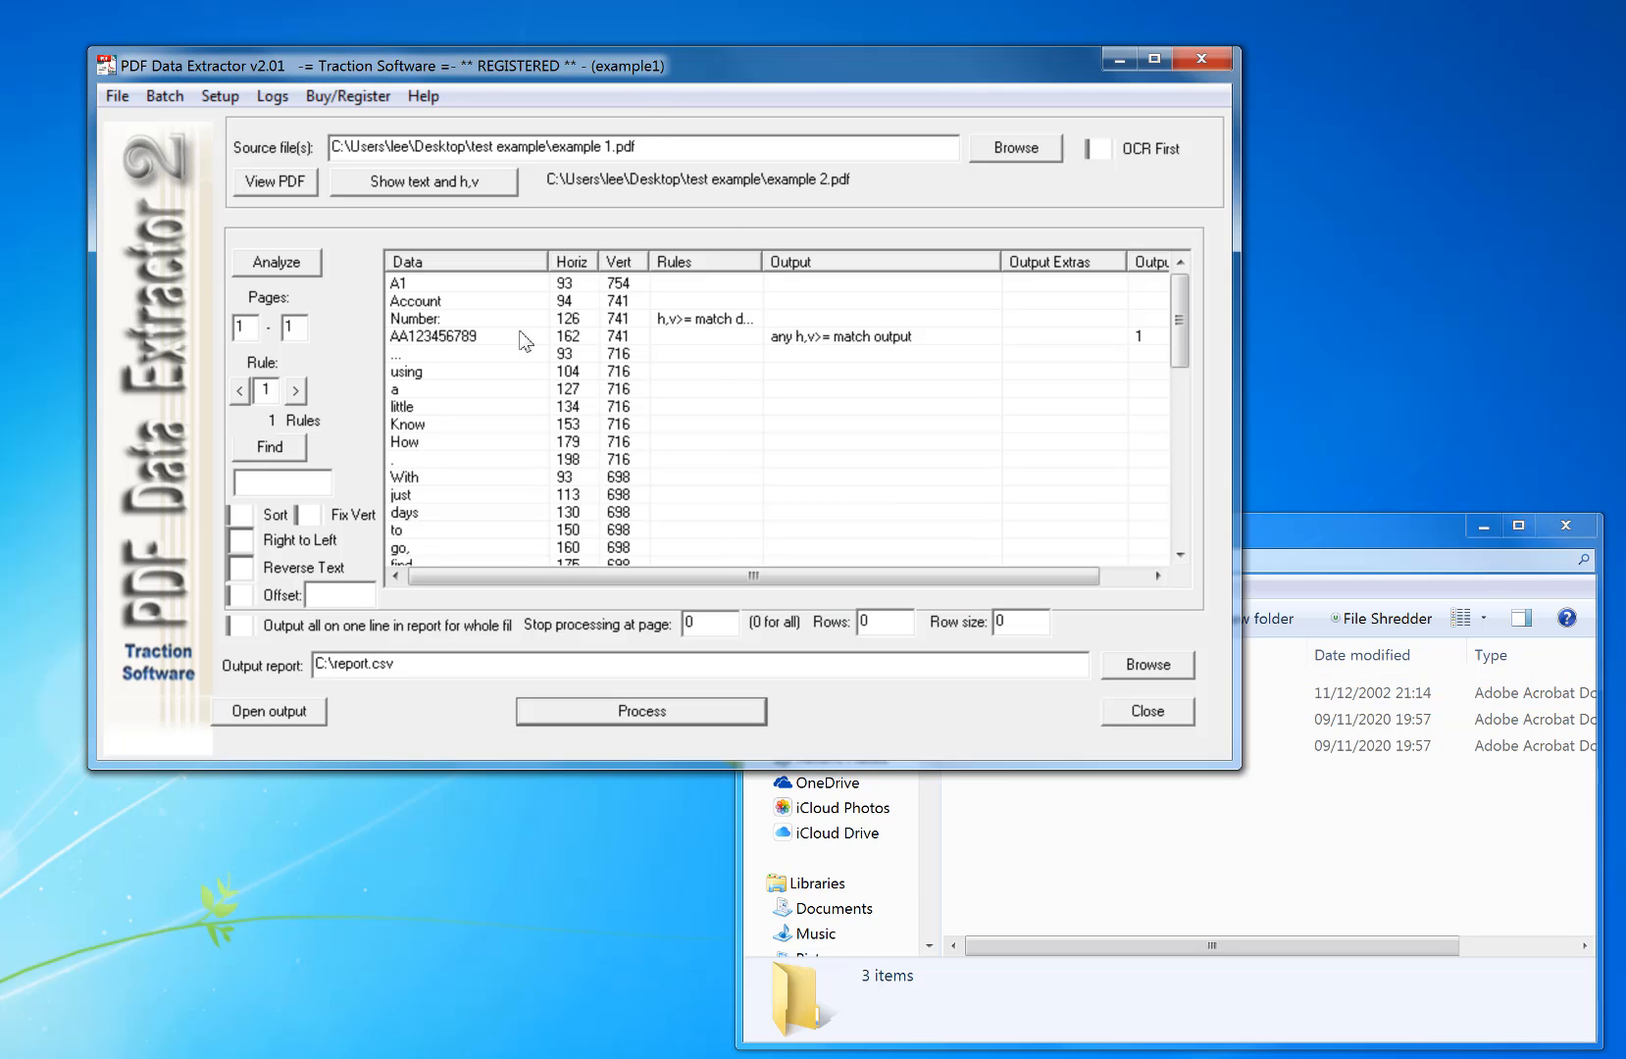
pyautogui.moveTo(418, 351)
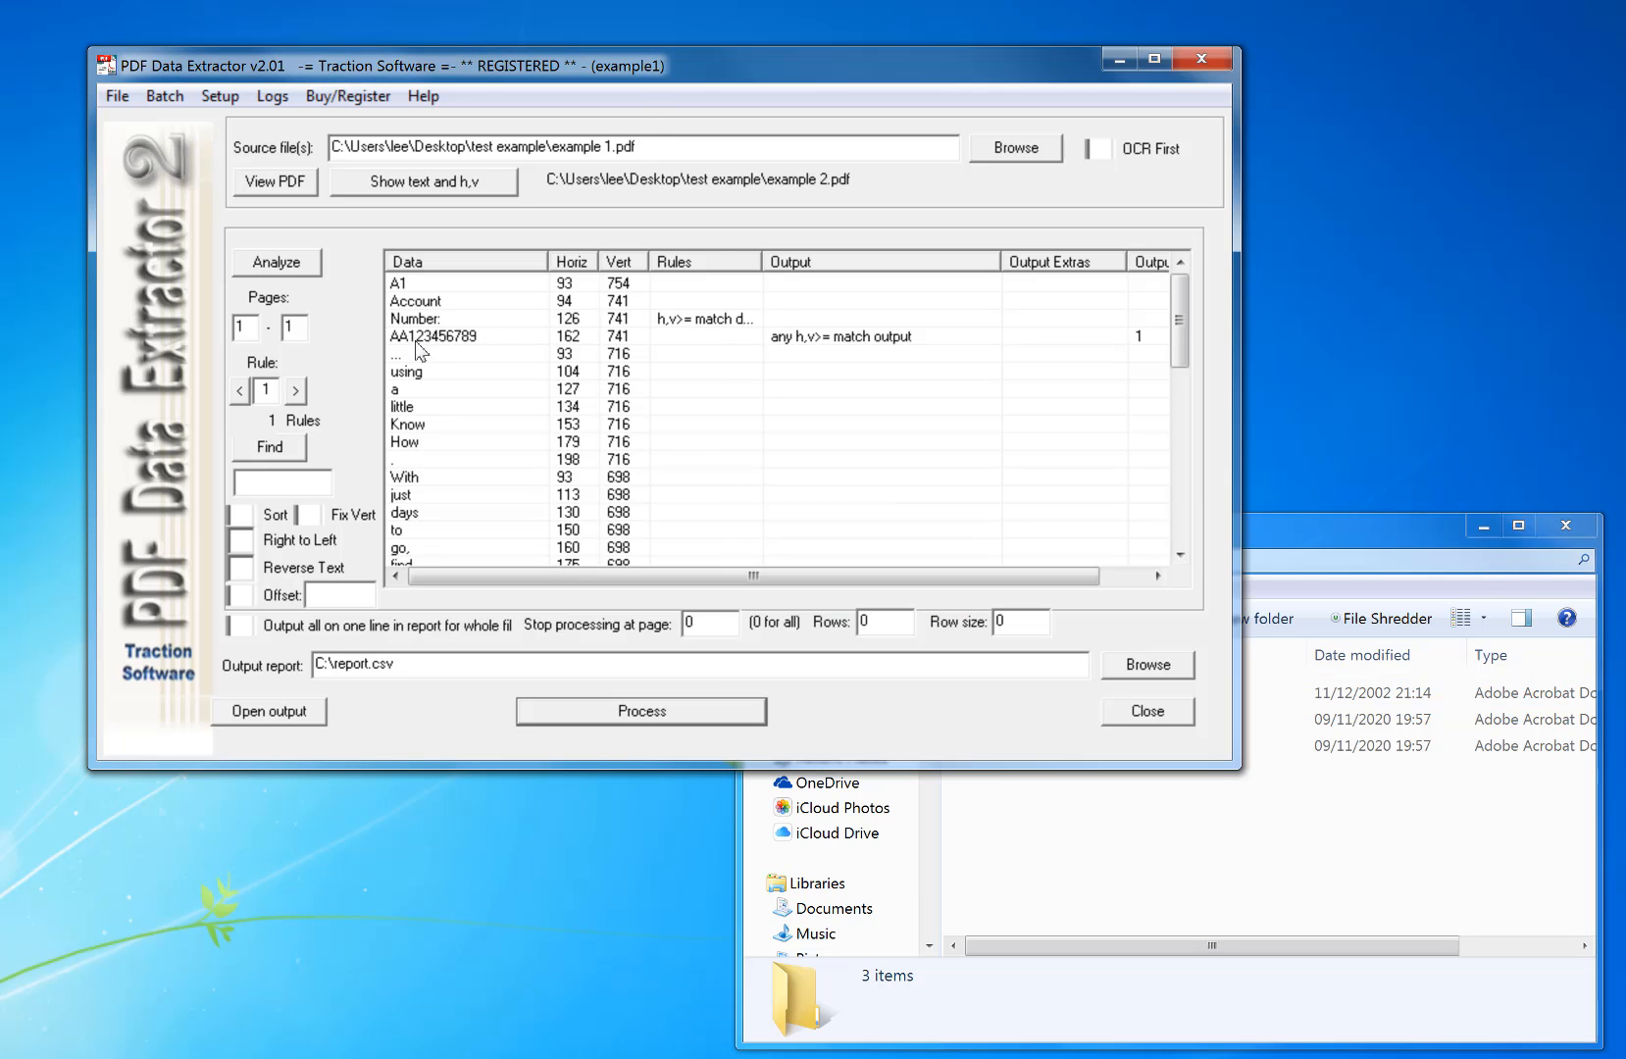
pyautogui.moveTo(440, 327)
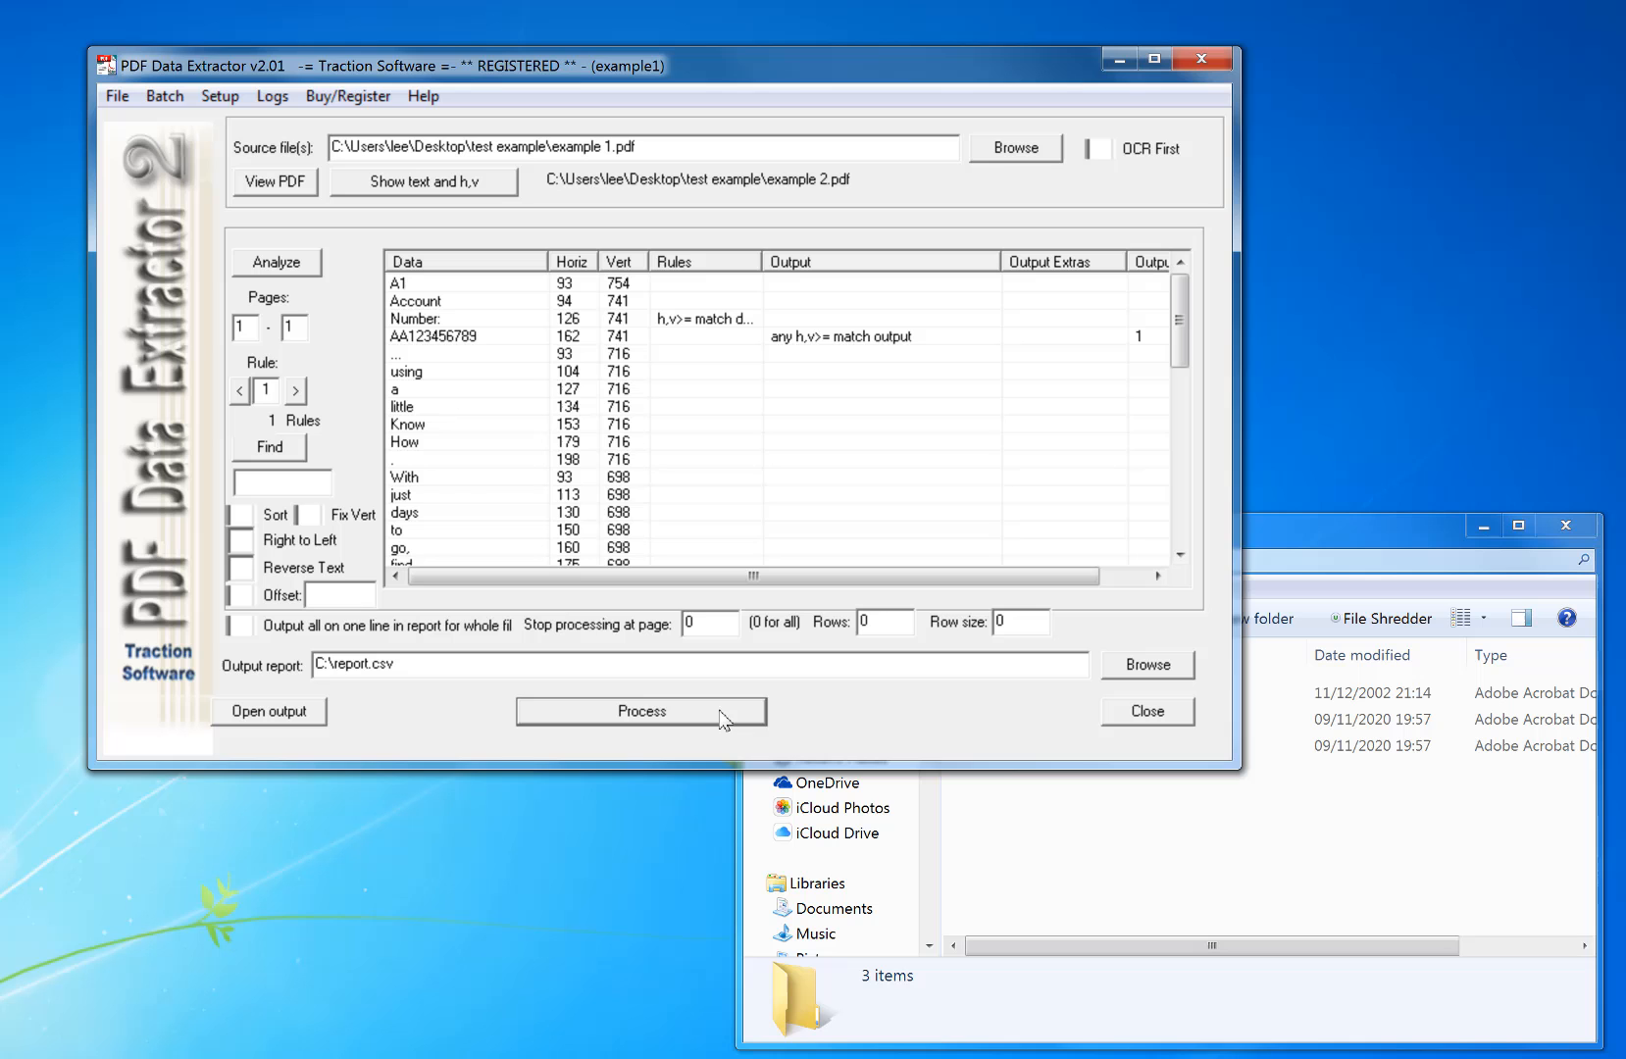
# Step: Process example 1 and open report.csv showing AA123456789, BB121212121 and CC54545454
pyautogui.click(642, 712)
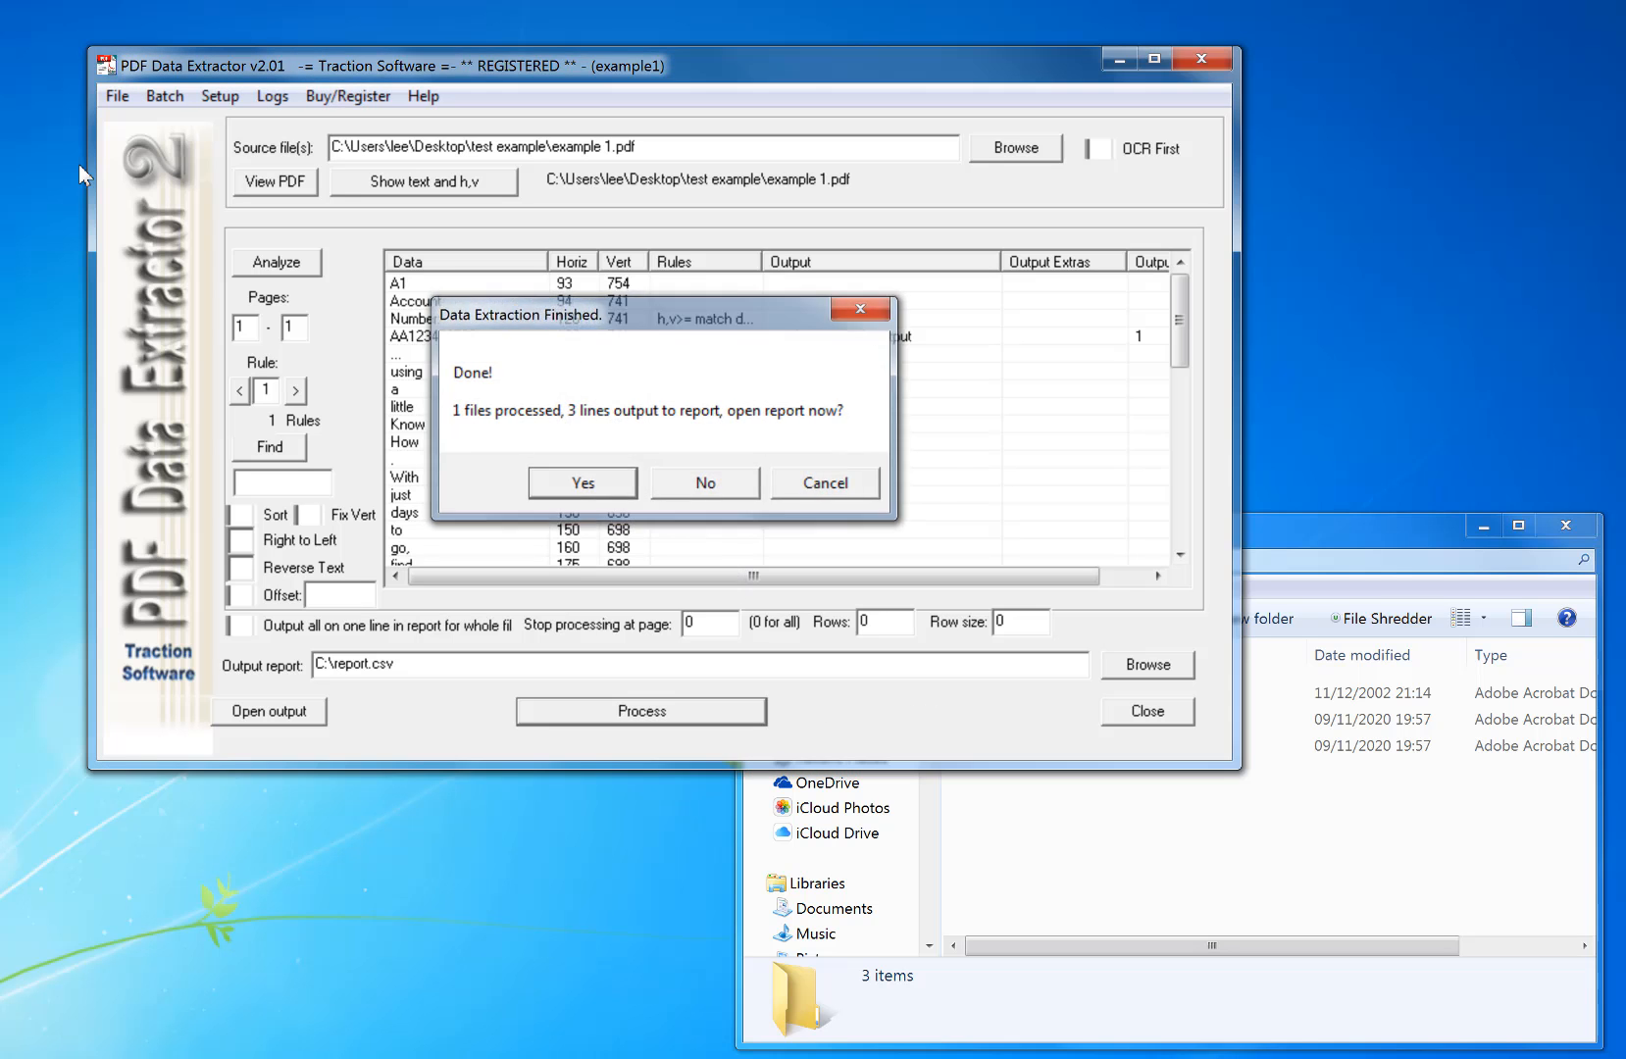
pyautogui.click(581, 483)
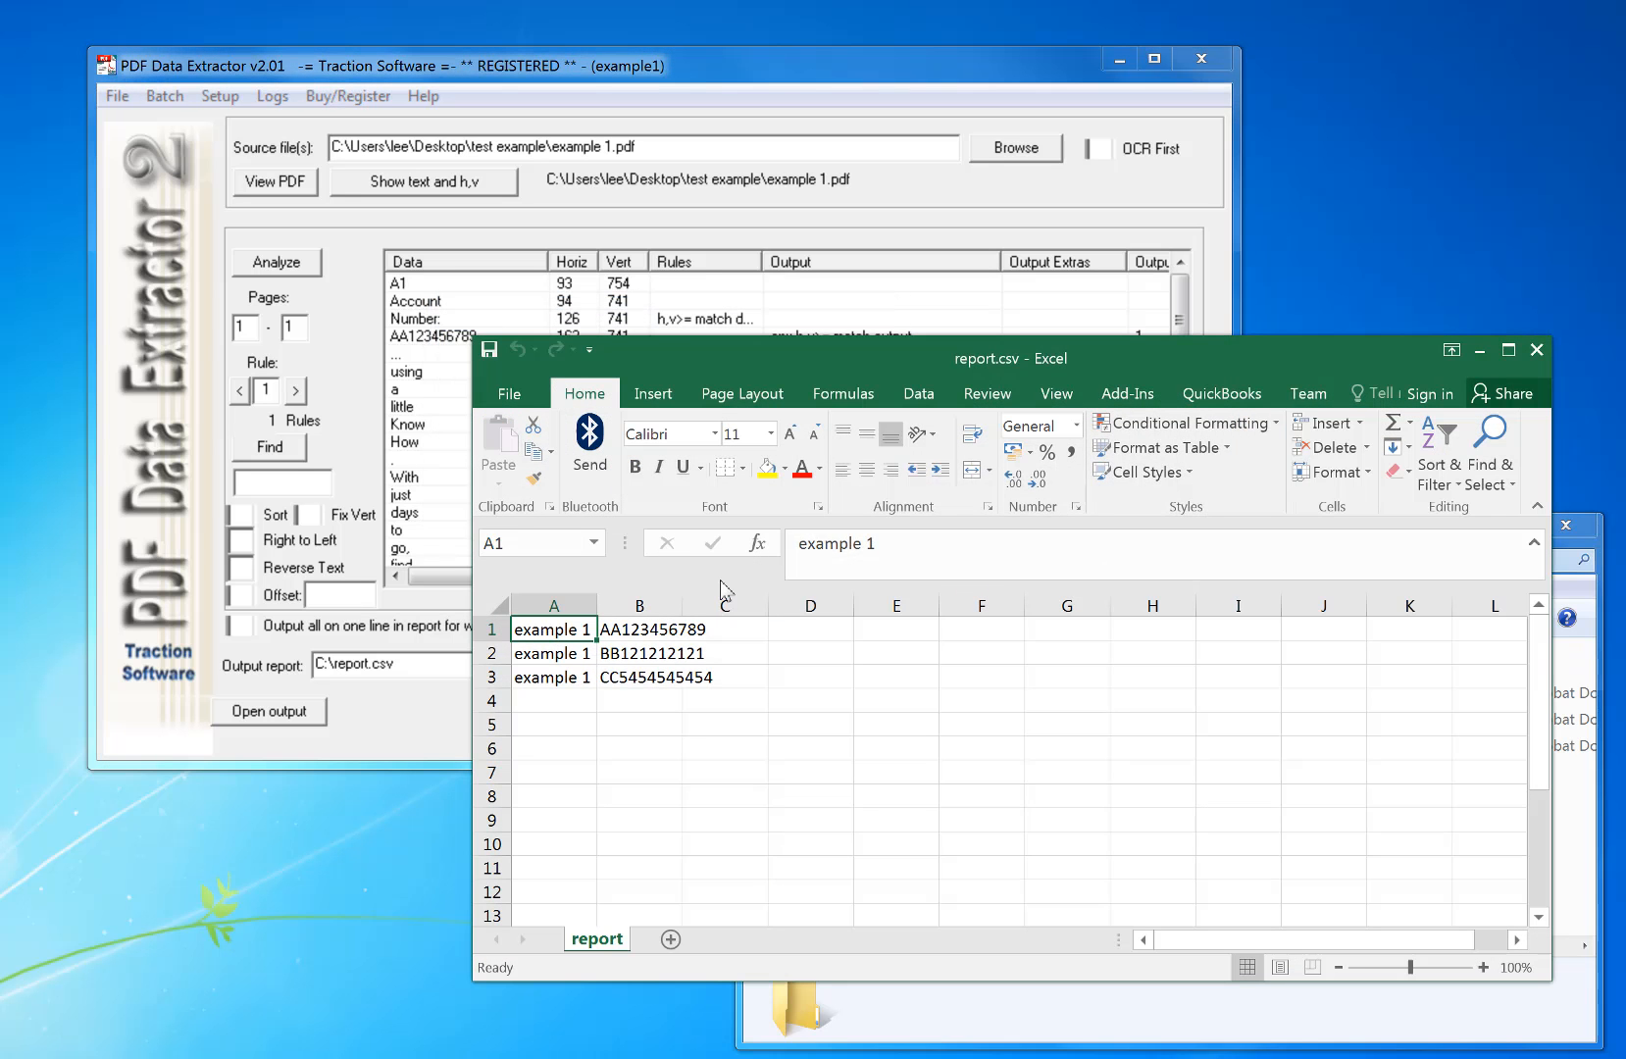
pyautogui.moveTo(1161, 178)
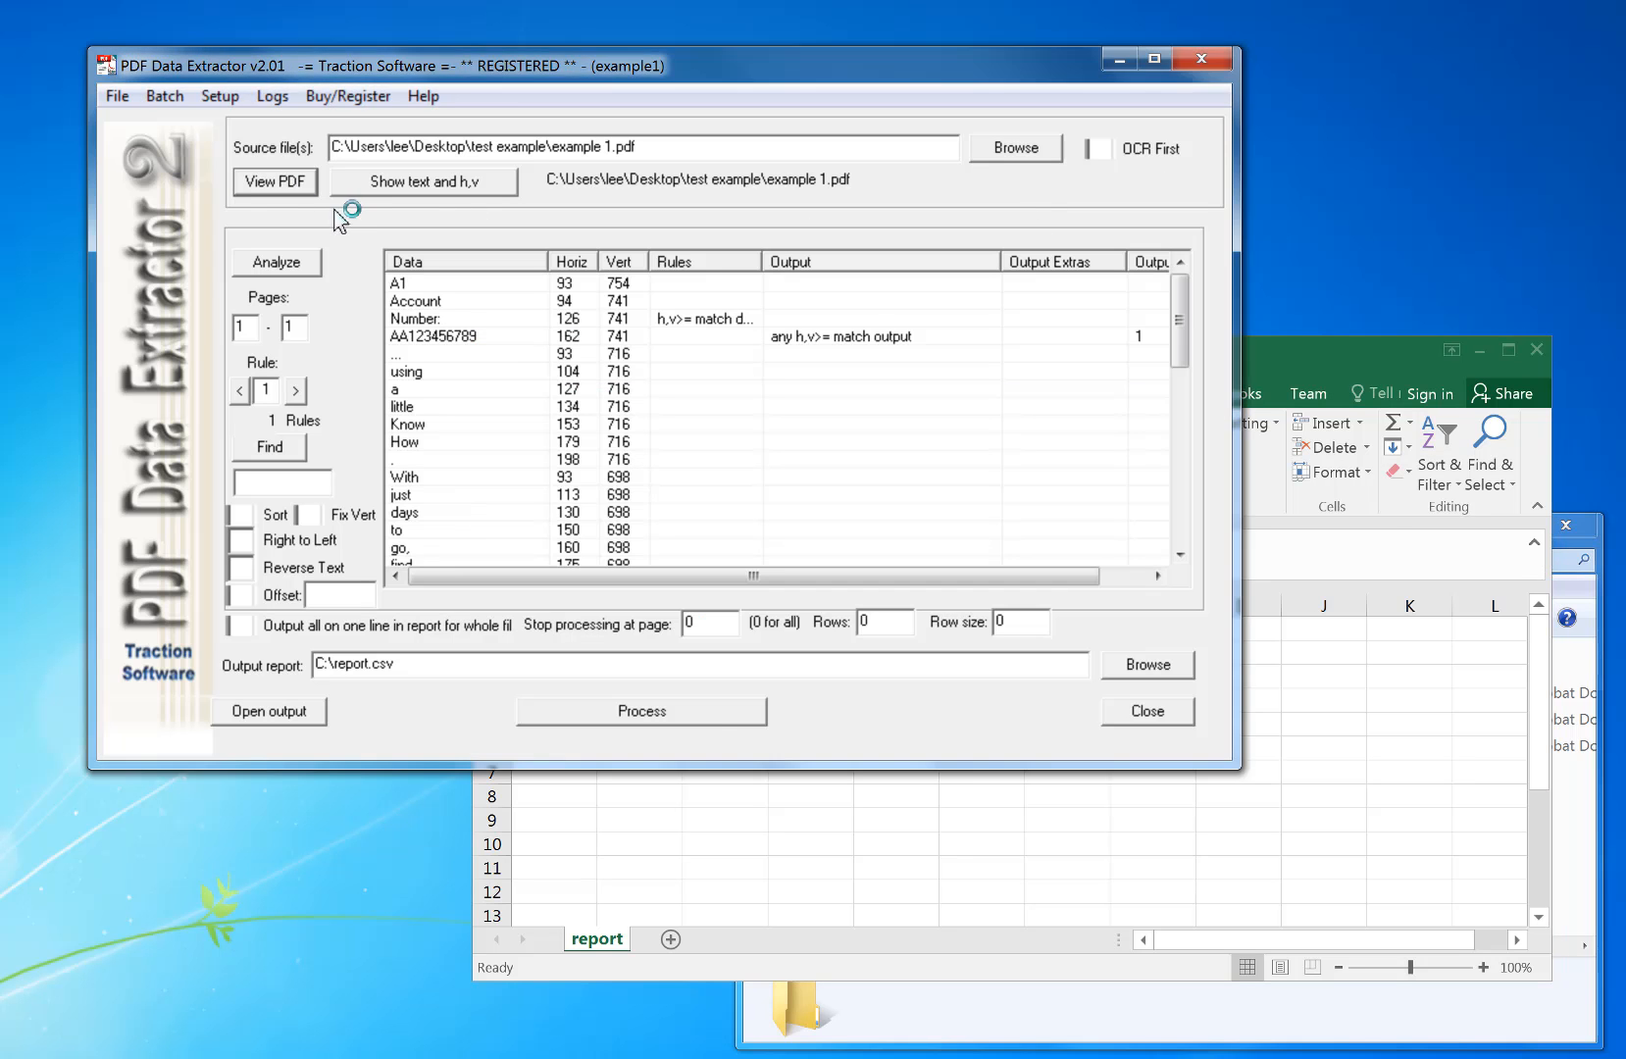
pyautogui.click(275, 182)
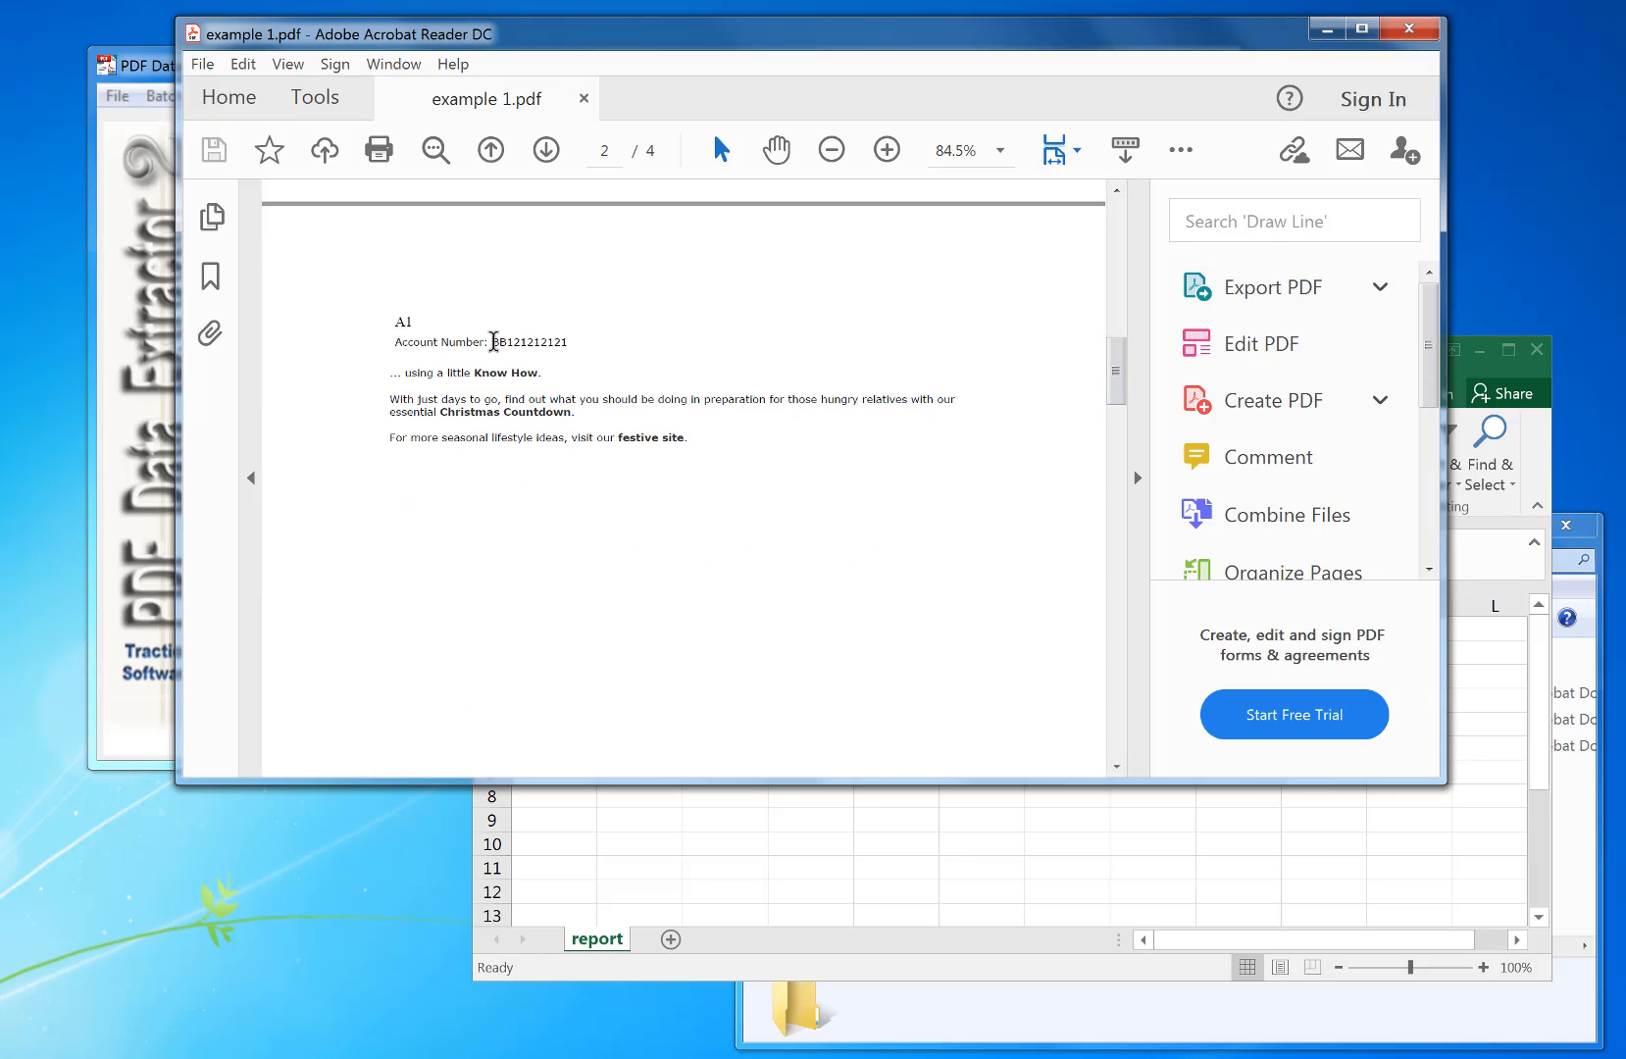
pyautogui.scroll(-3)
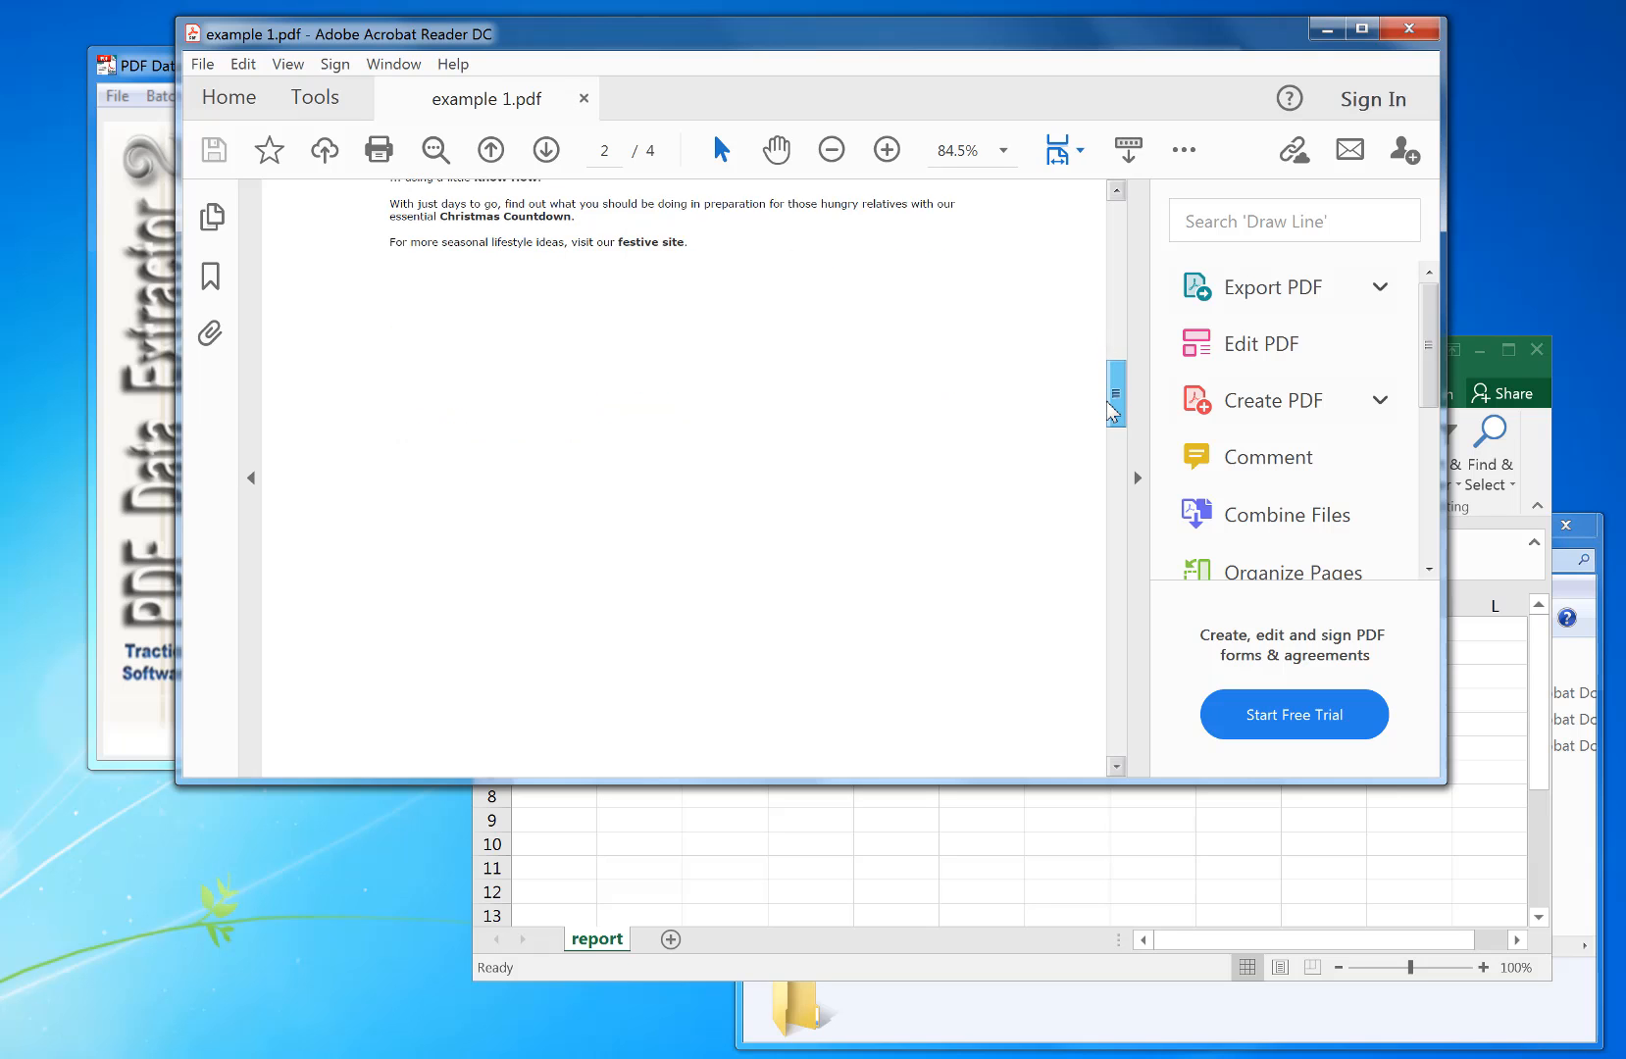
pyautogui.scroll(-3)
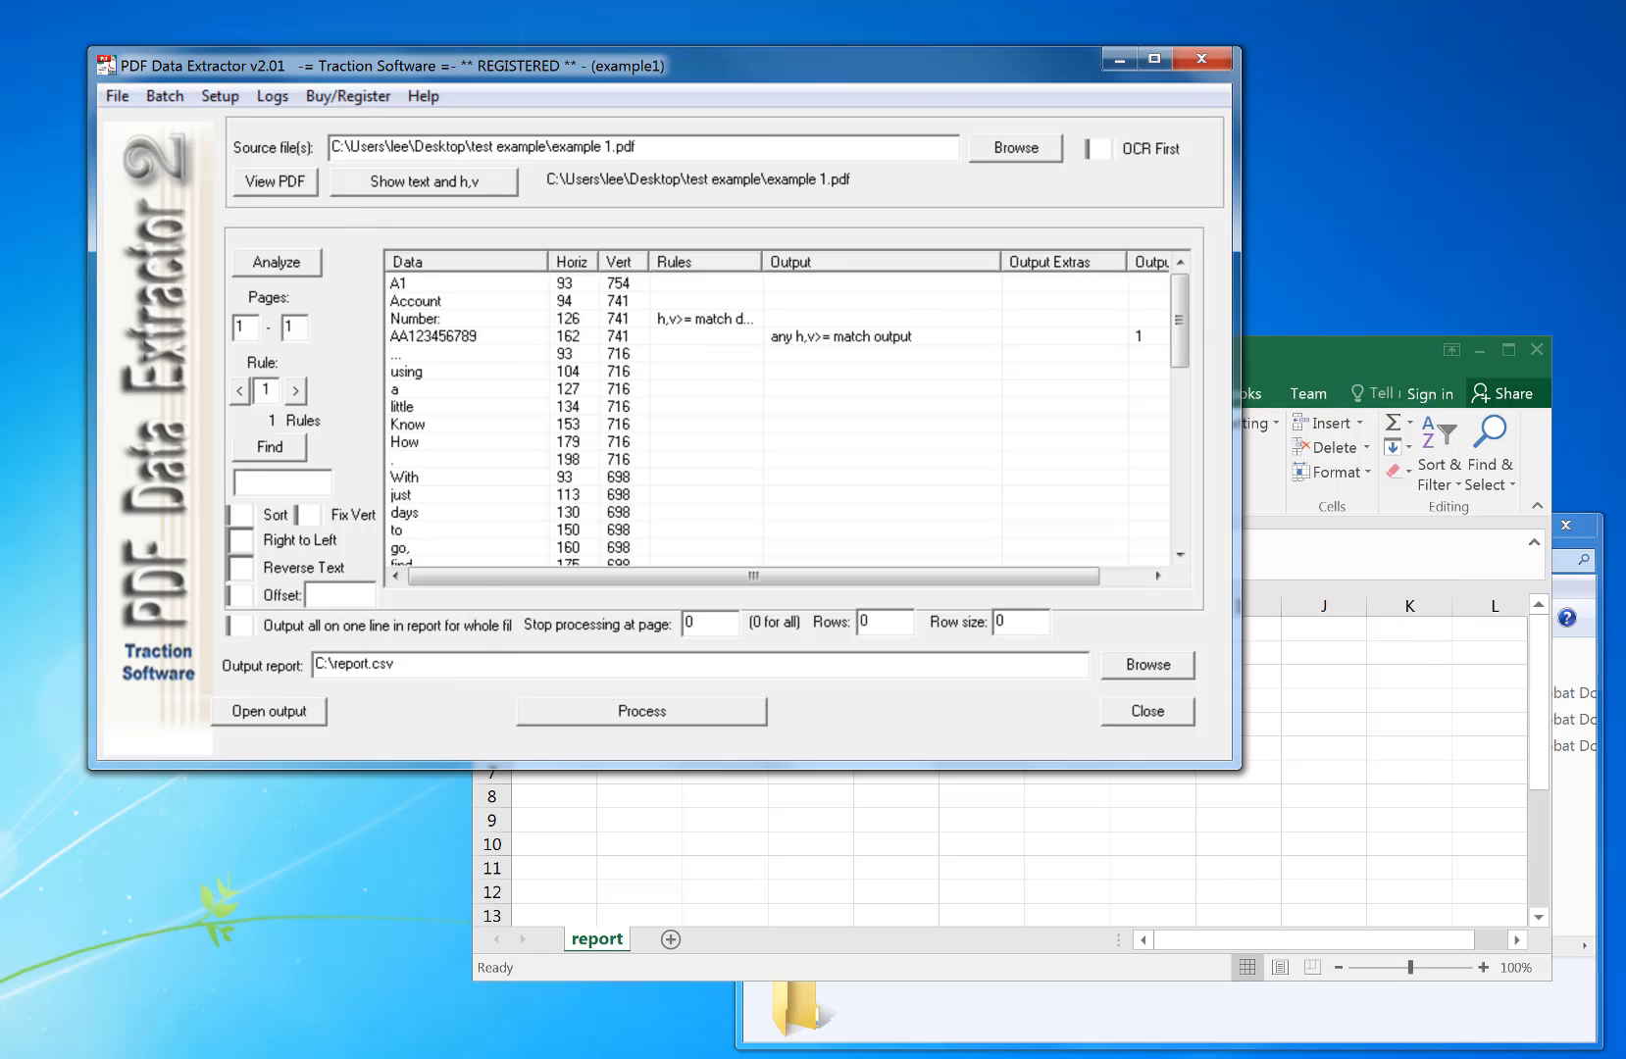
# Step: Save the extraction setup as setup1.pde in the test example folder
pyautogui.click(116, 96)
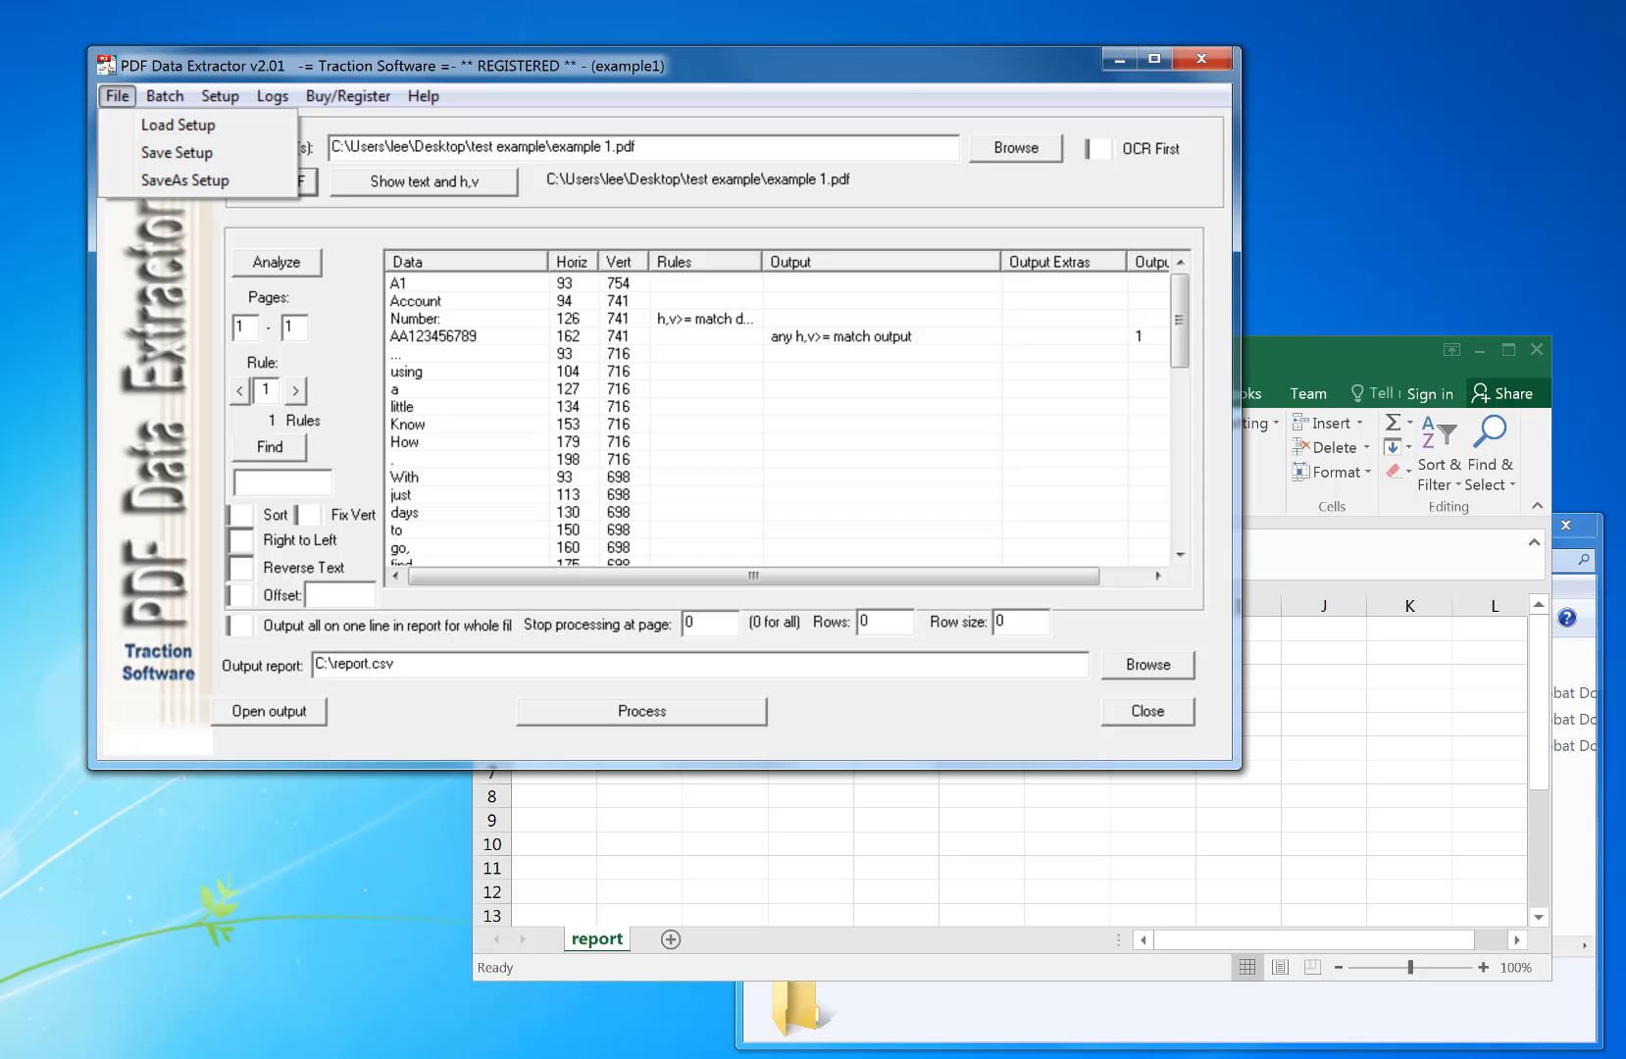
pyautogui.click(116, 96)
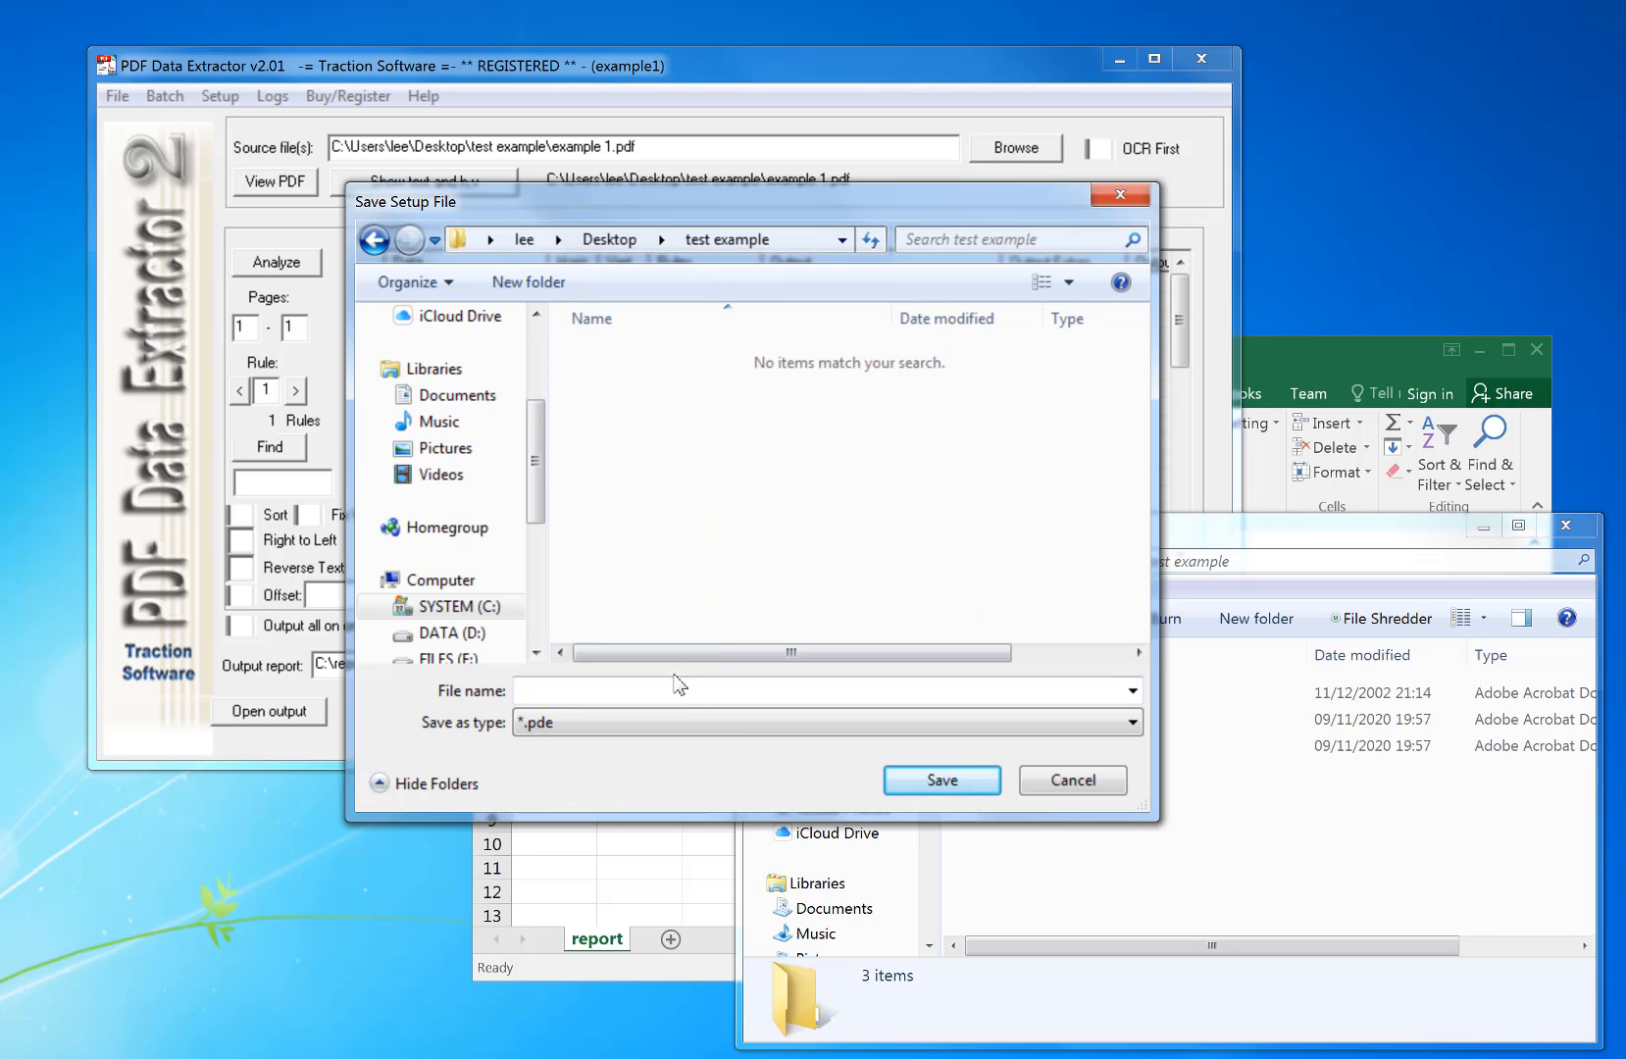
pyautogui.write('setup1')
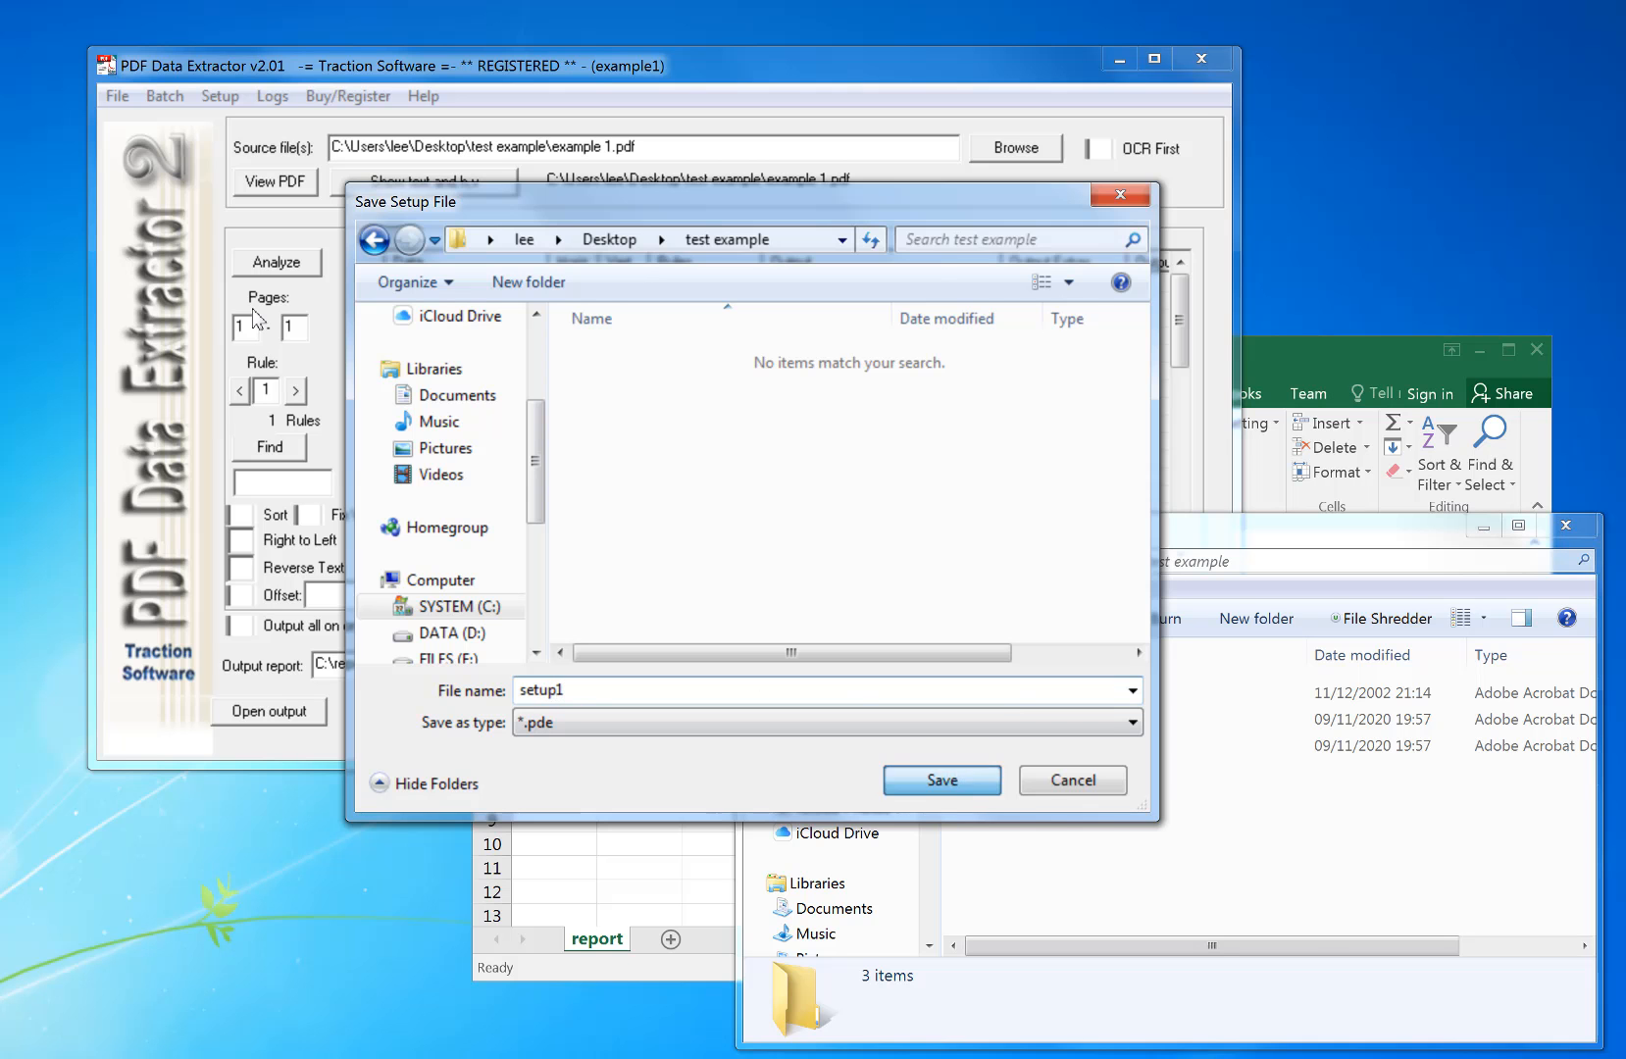
pyautogui.click(940, 778)
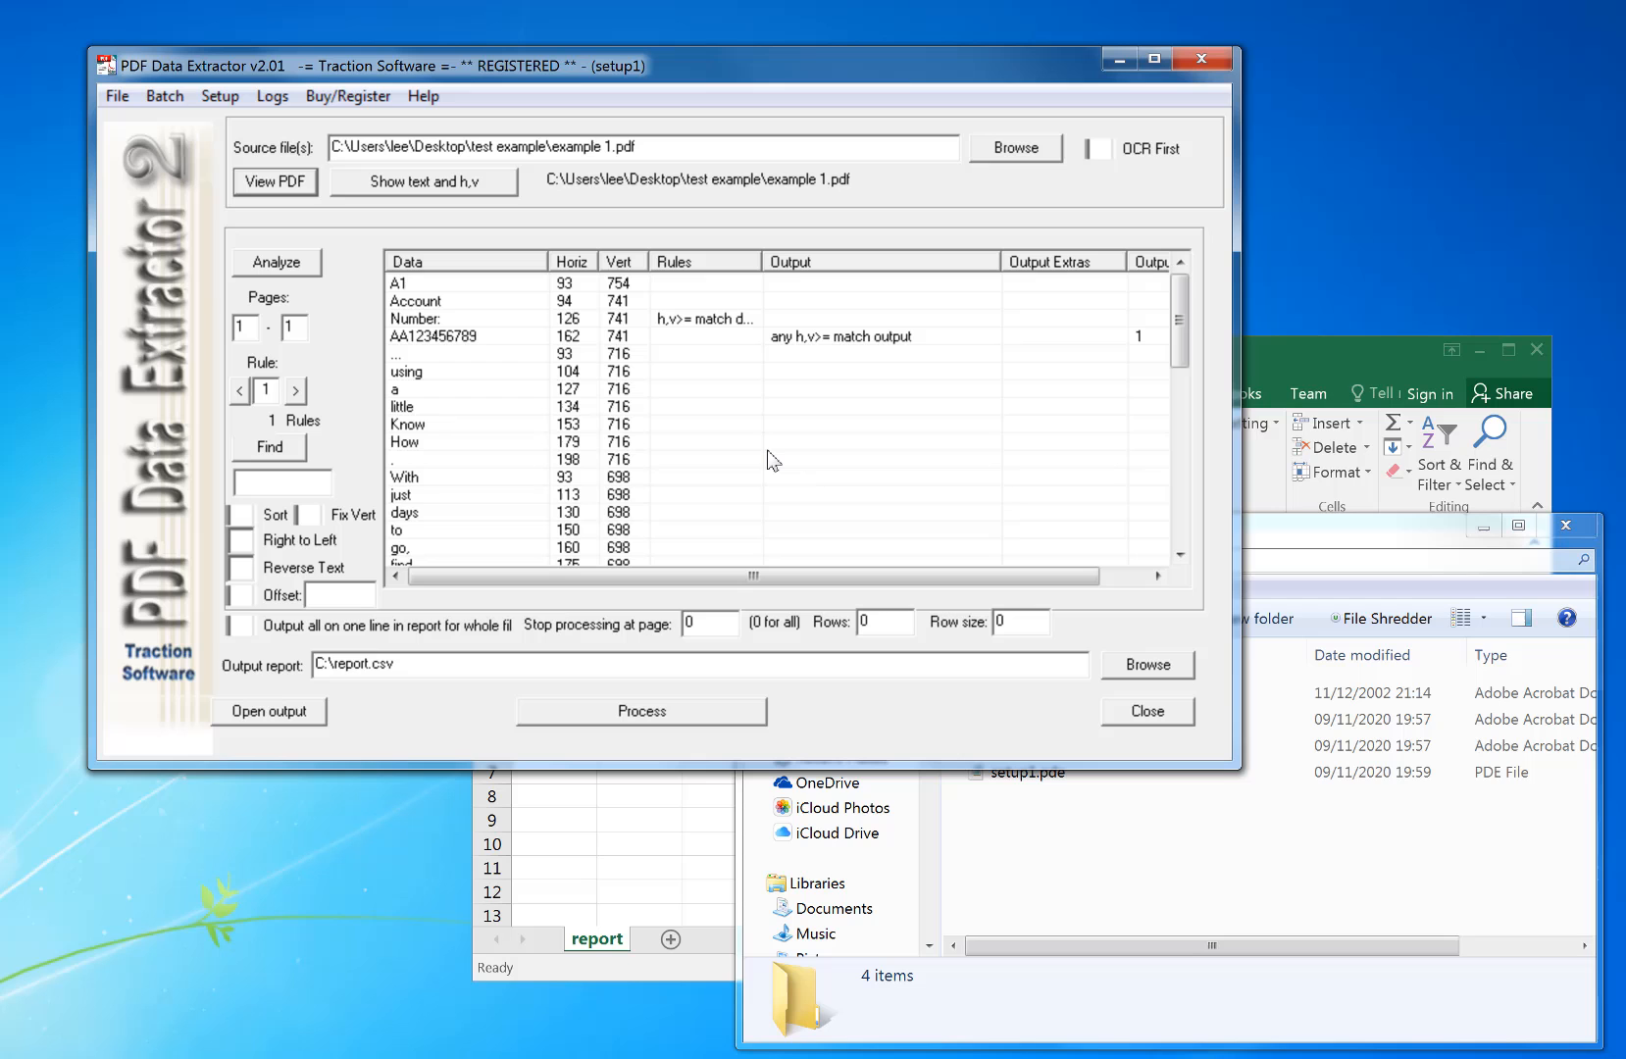
pyautogui.moveTo(357, 259)
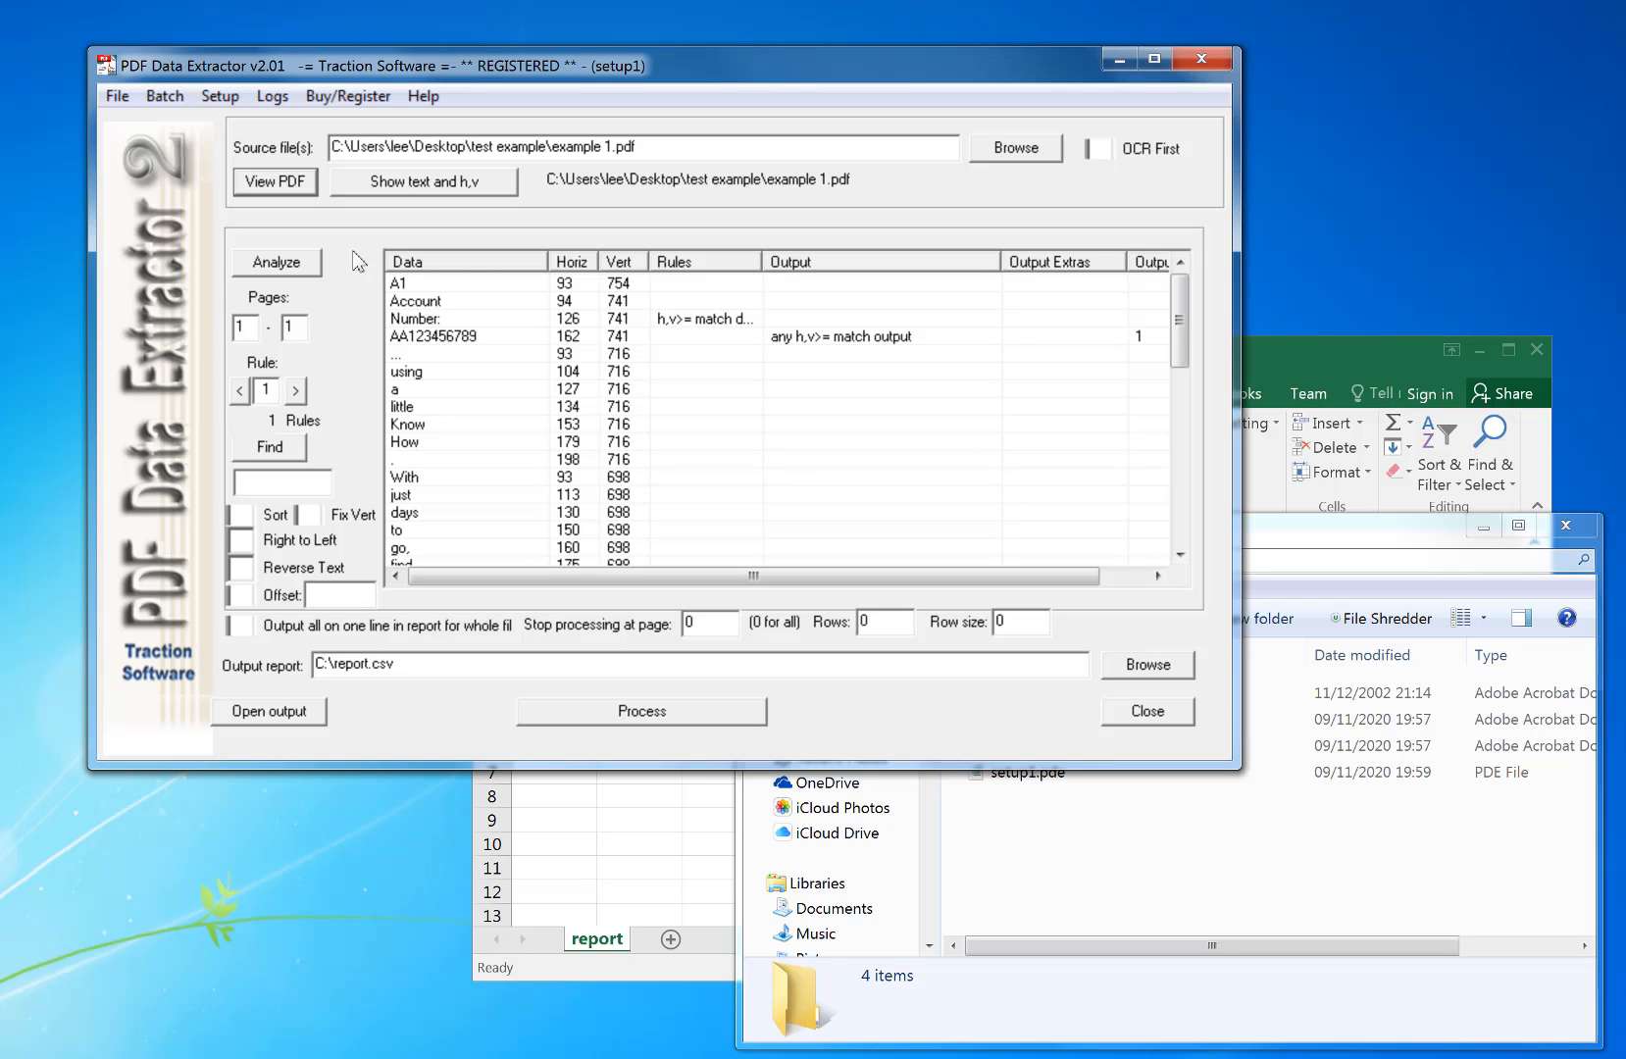
pyautogui.moveTo(371, 241)
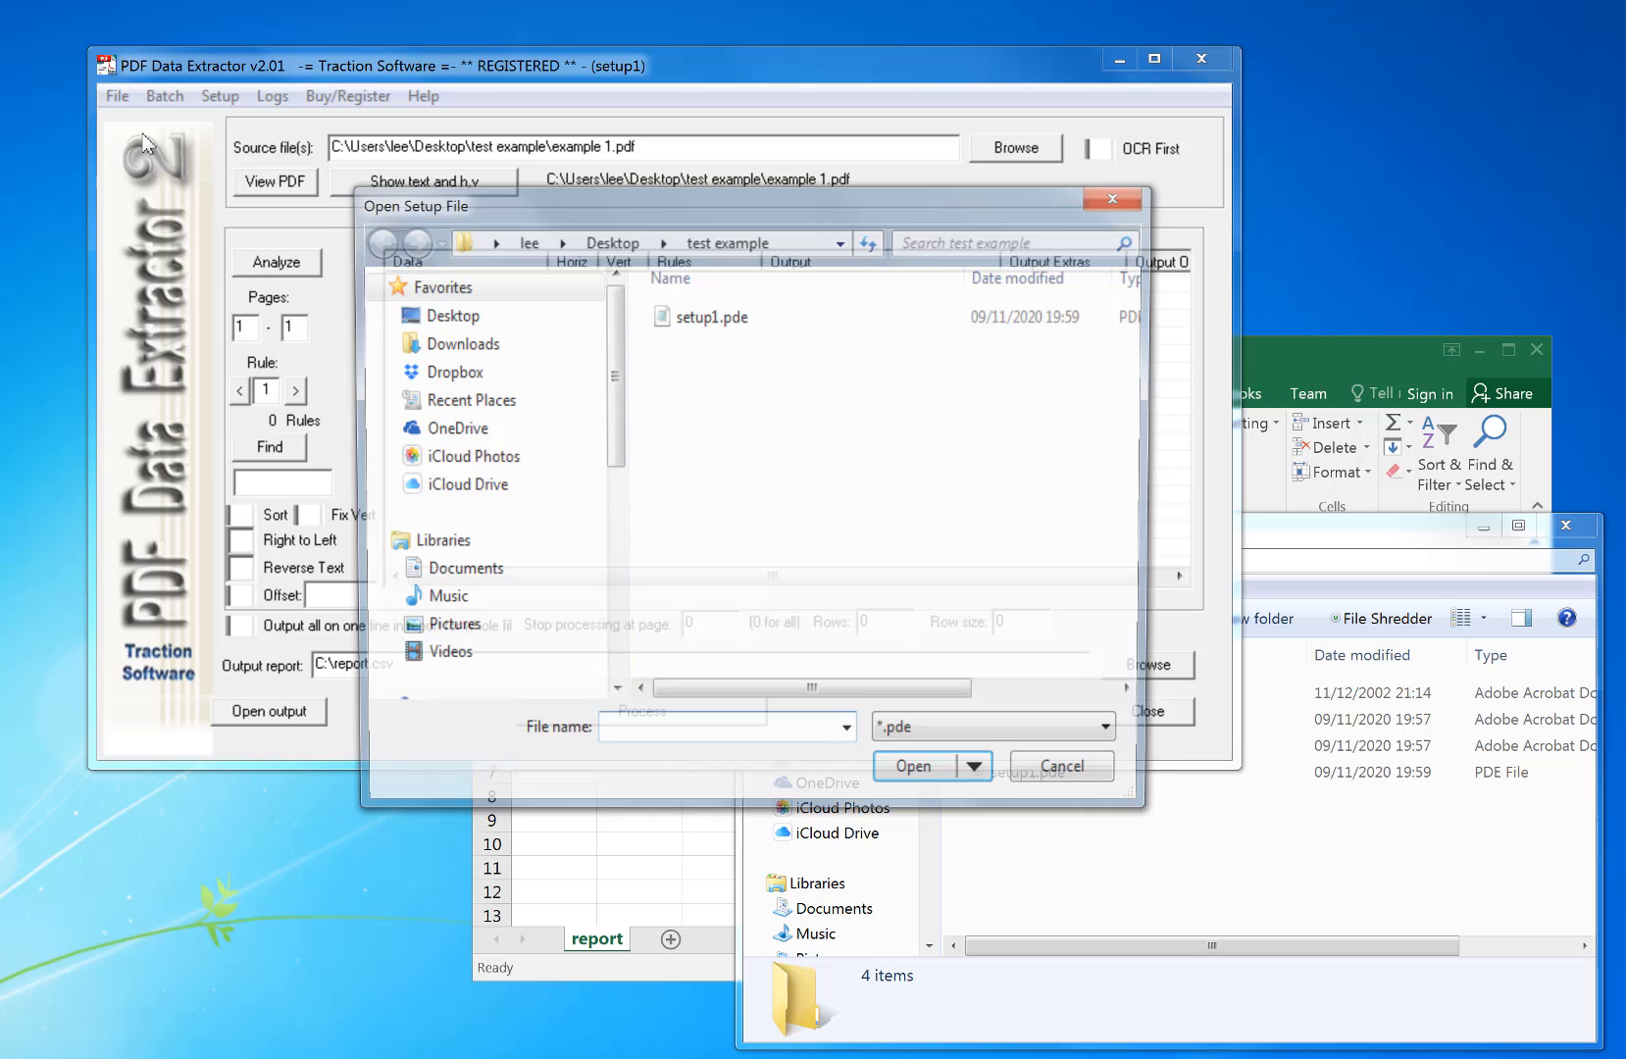
pyautogui.click(910, 765)
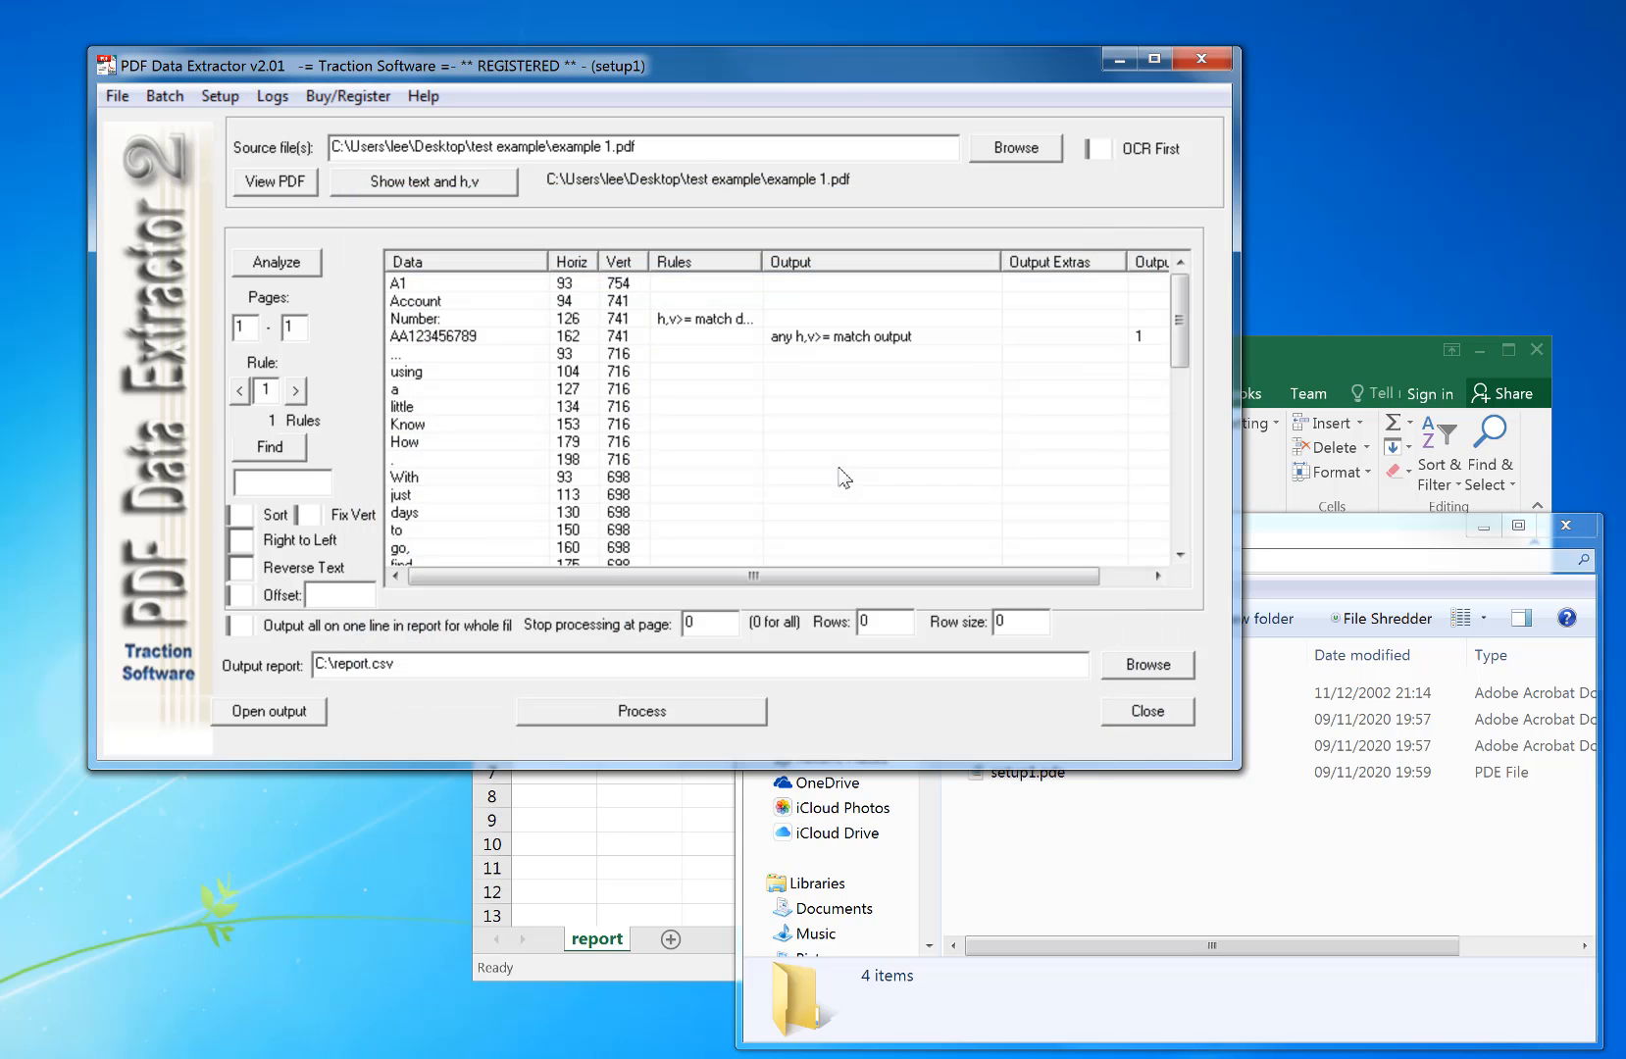
pyautogui.moveTo(846, 345)
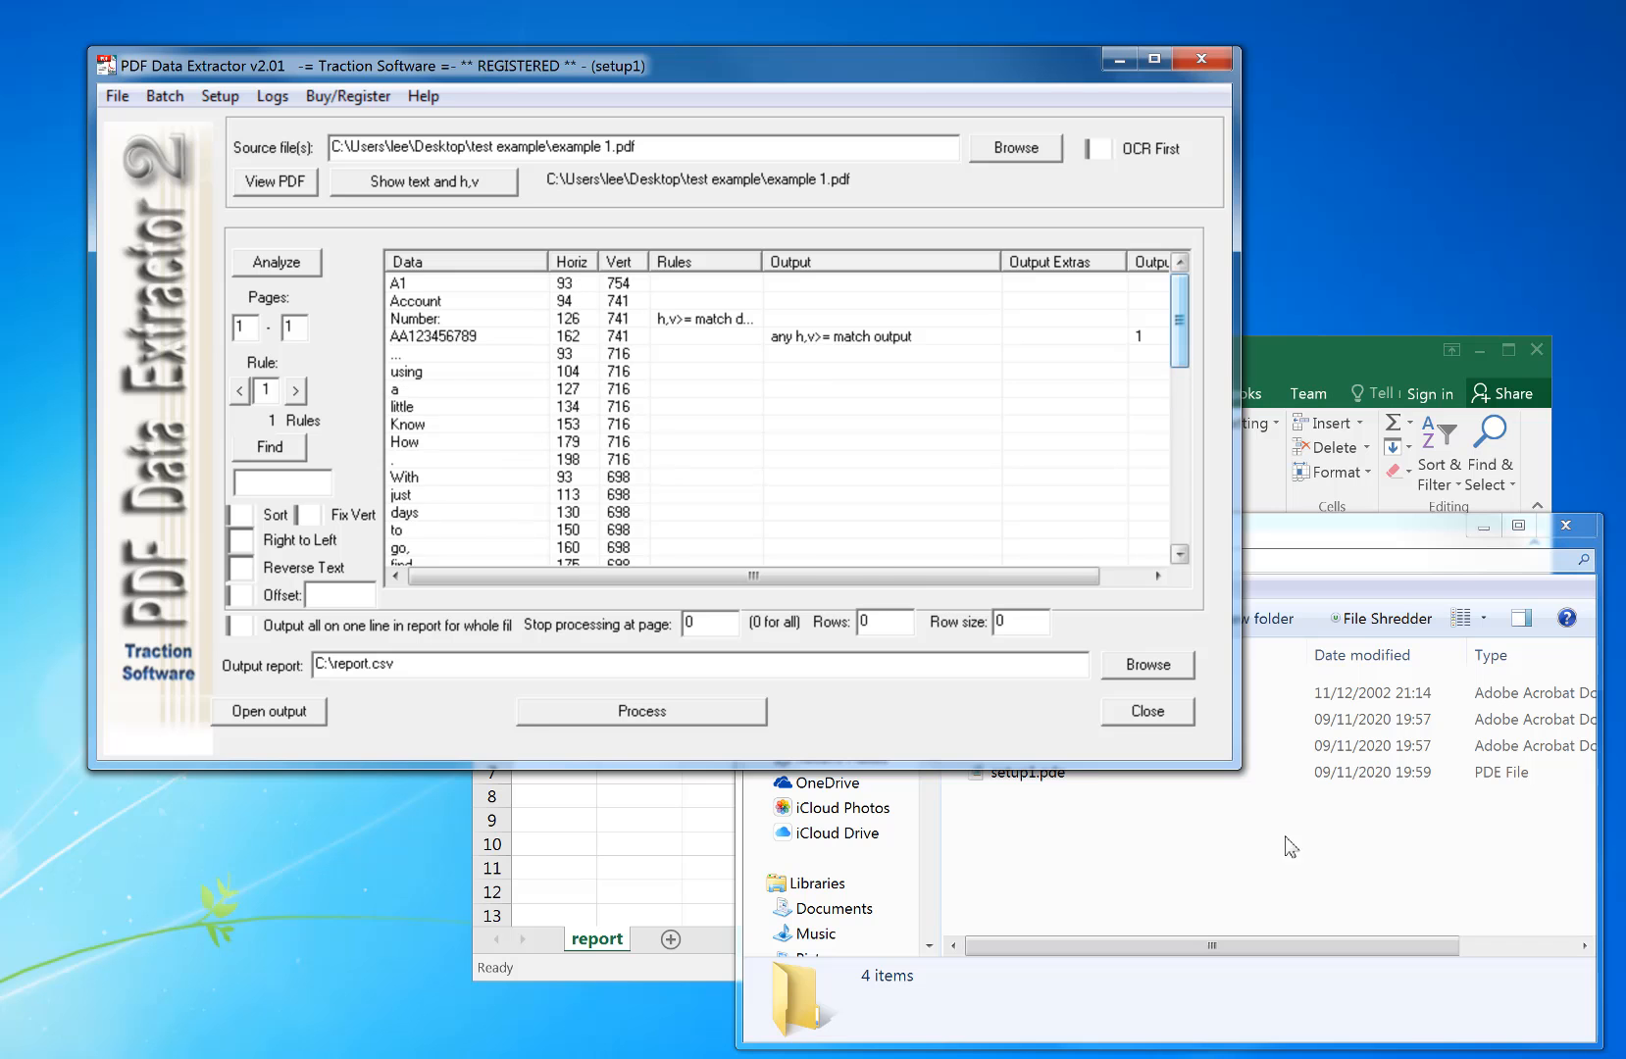
pyautogui.click(1054, 732)
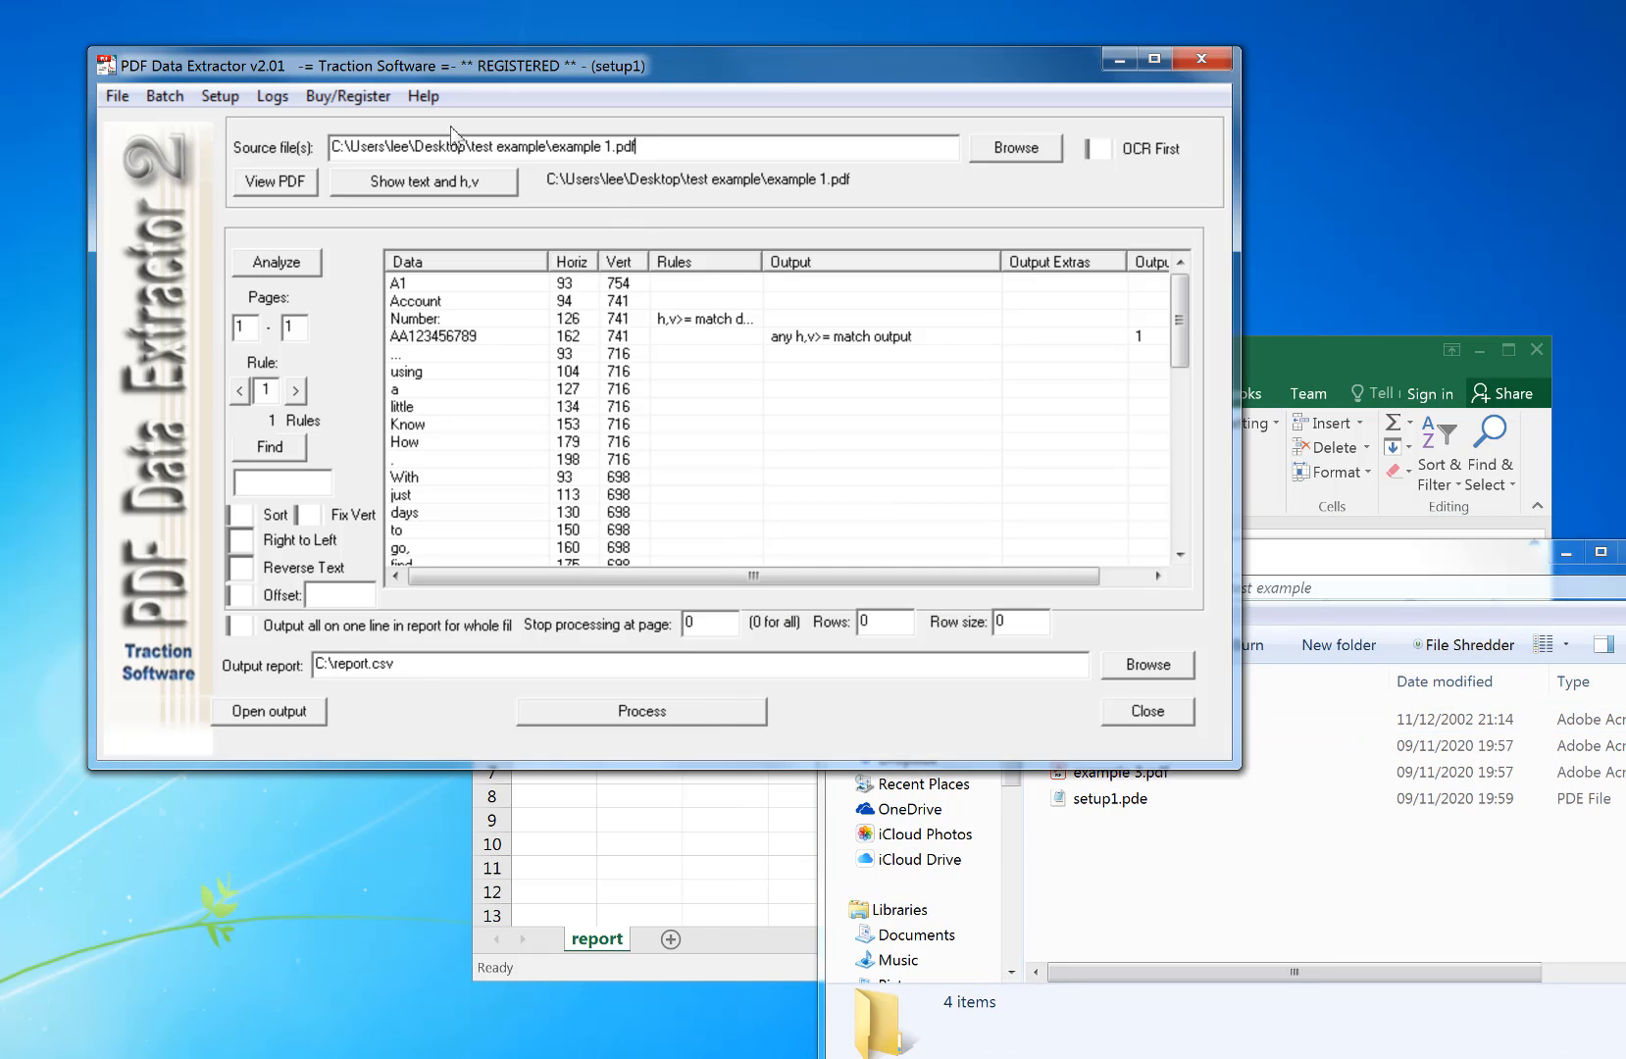
# Step: Switch the source file to example 2.pdf and analyse its words, including ZZ89899981
pyautogui.doubleClick(595, 147)
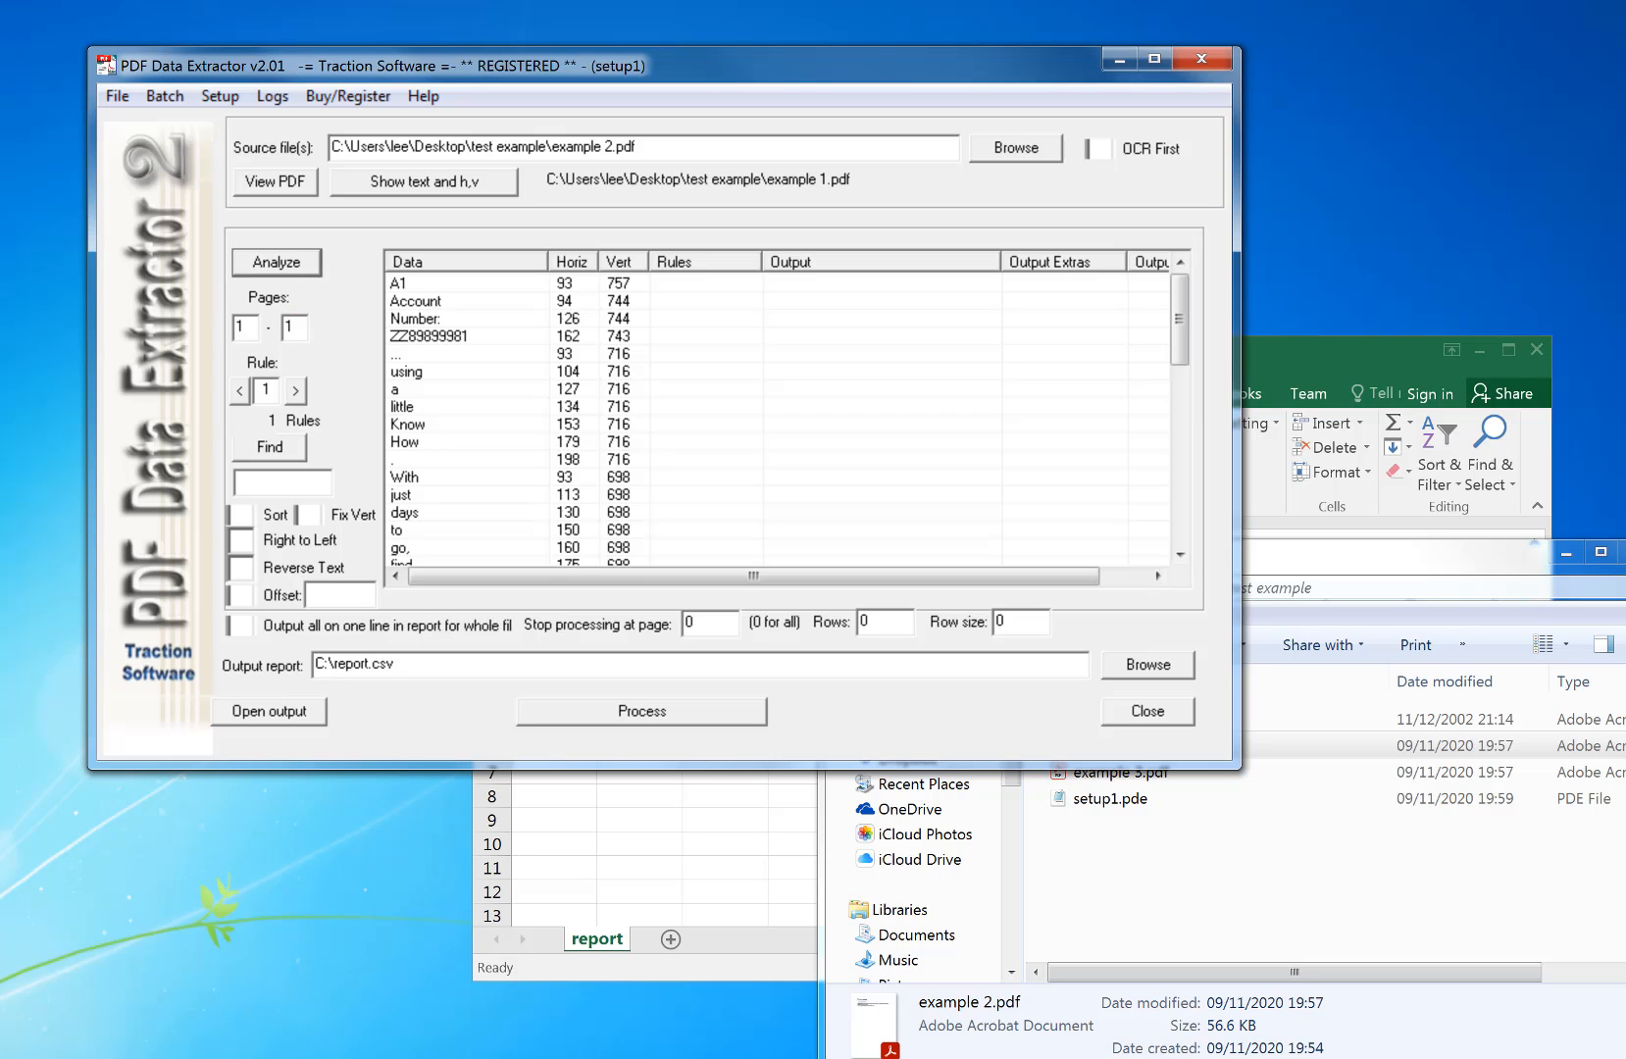
pyautogui.moveTo(725, 369)
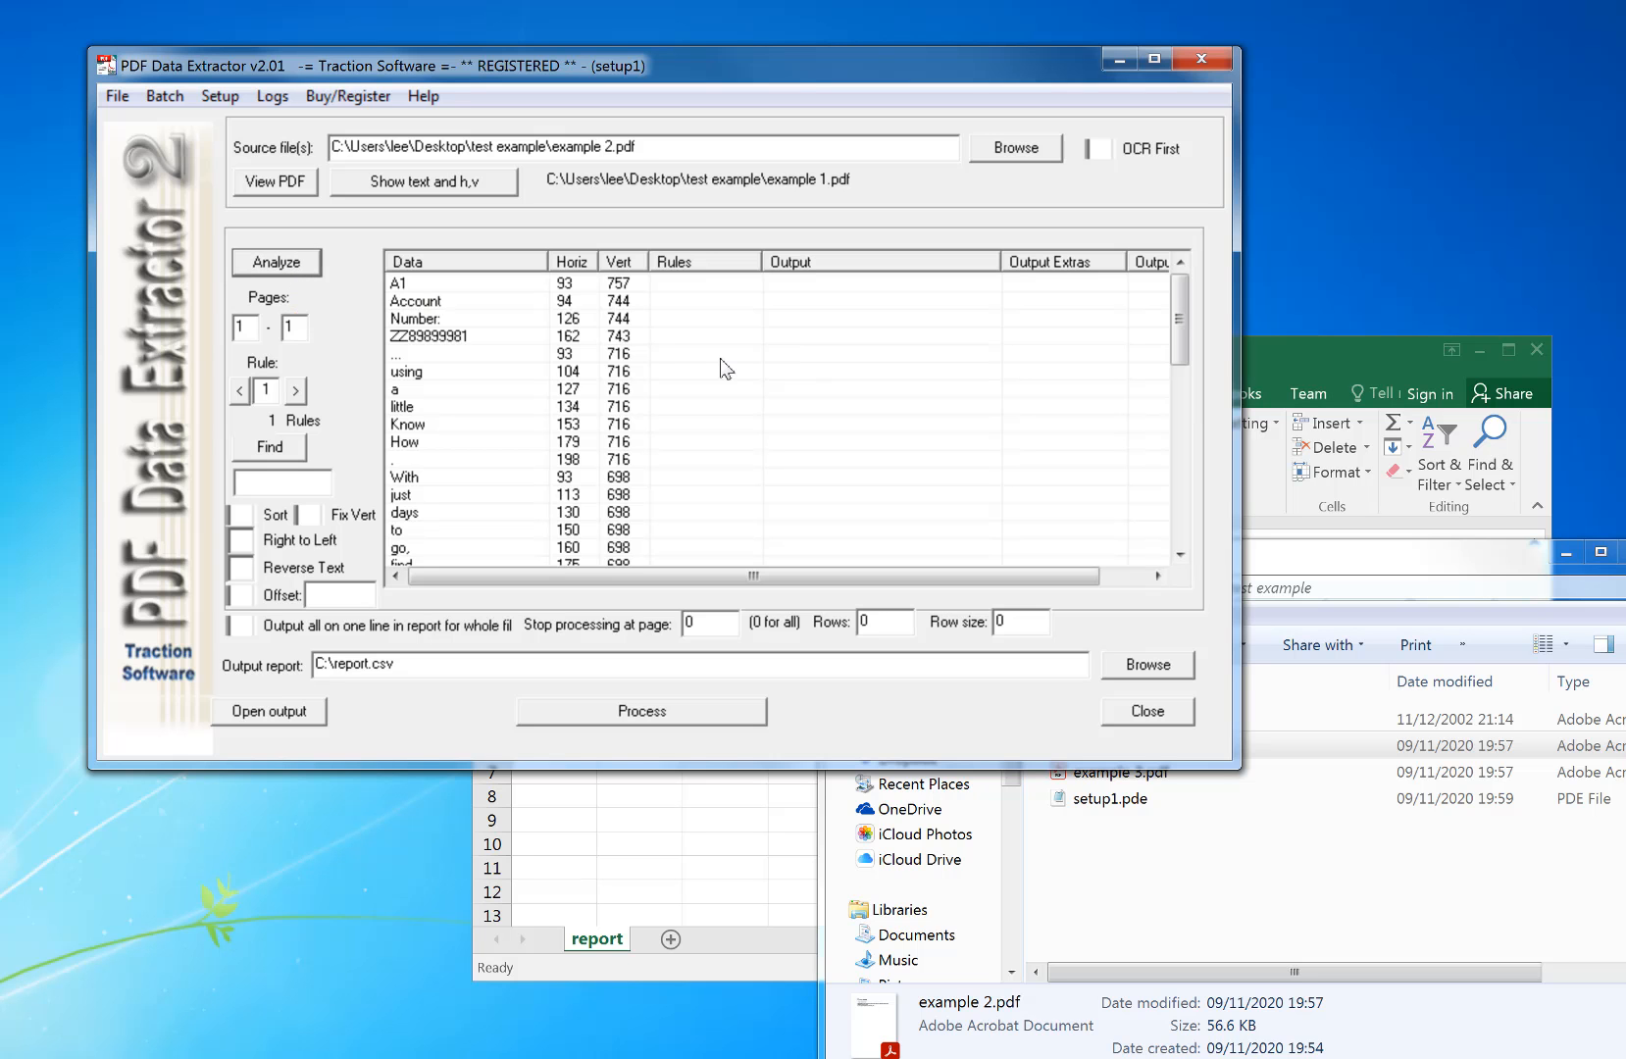
pyautogui.click(414, 318)
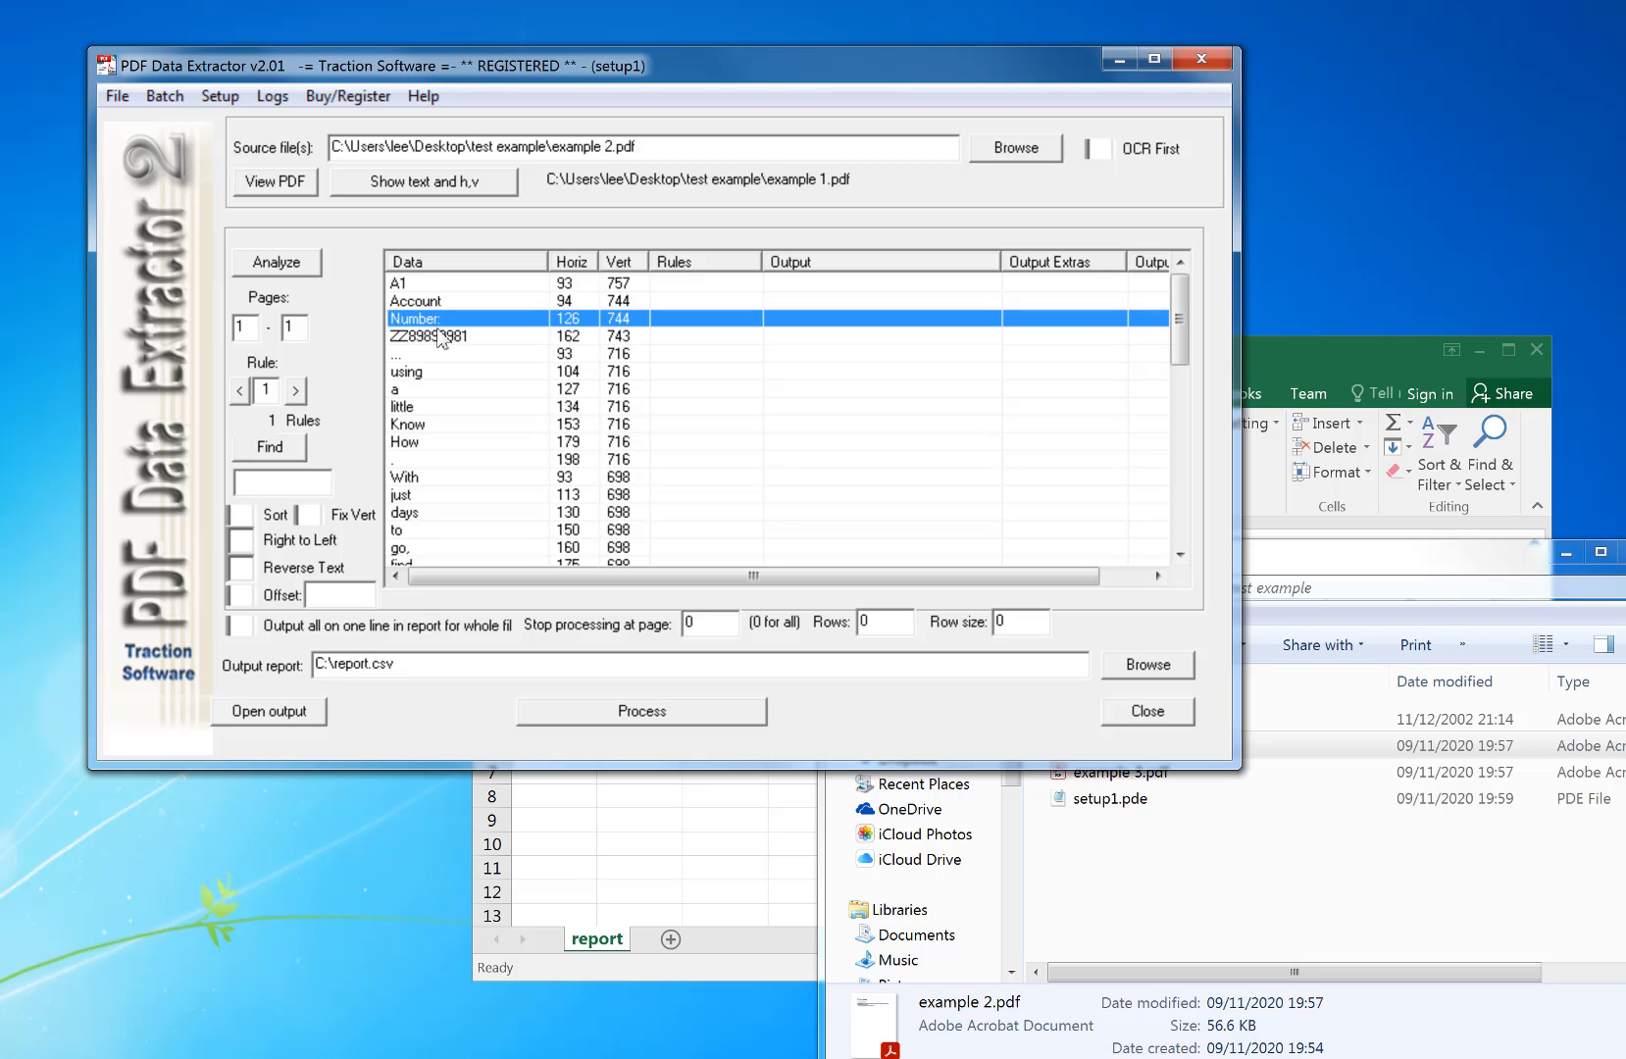
pyautogui.moveTo(1181, 316); pyautogui.dragTo(1181, 441)
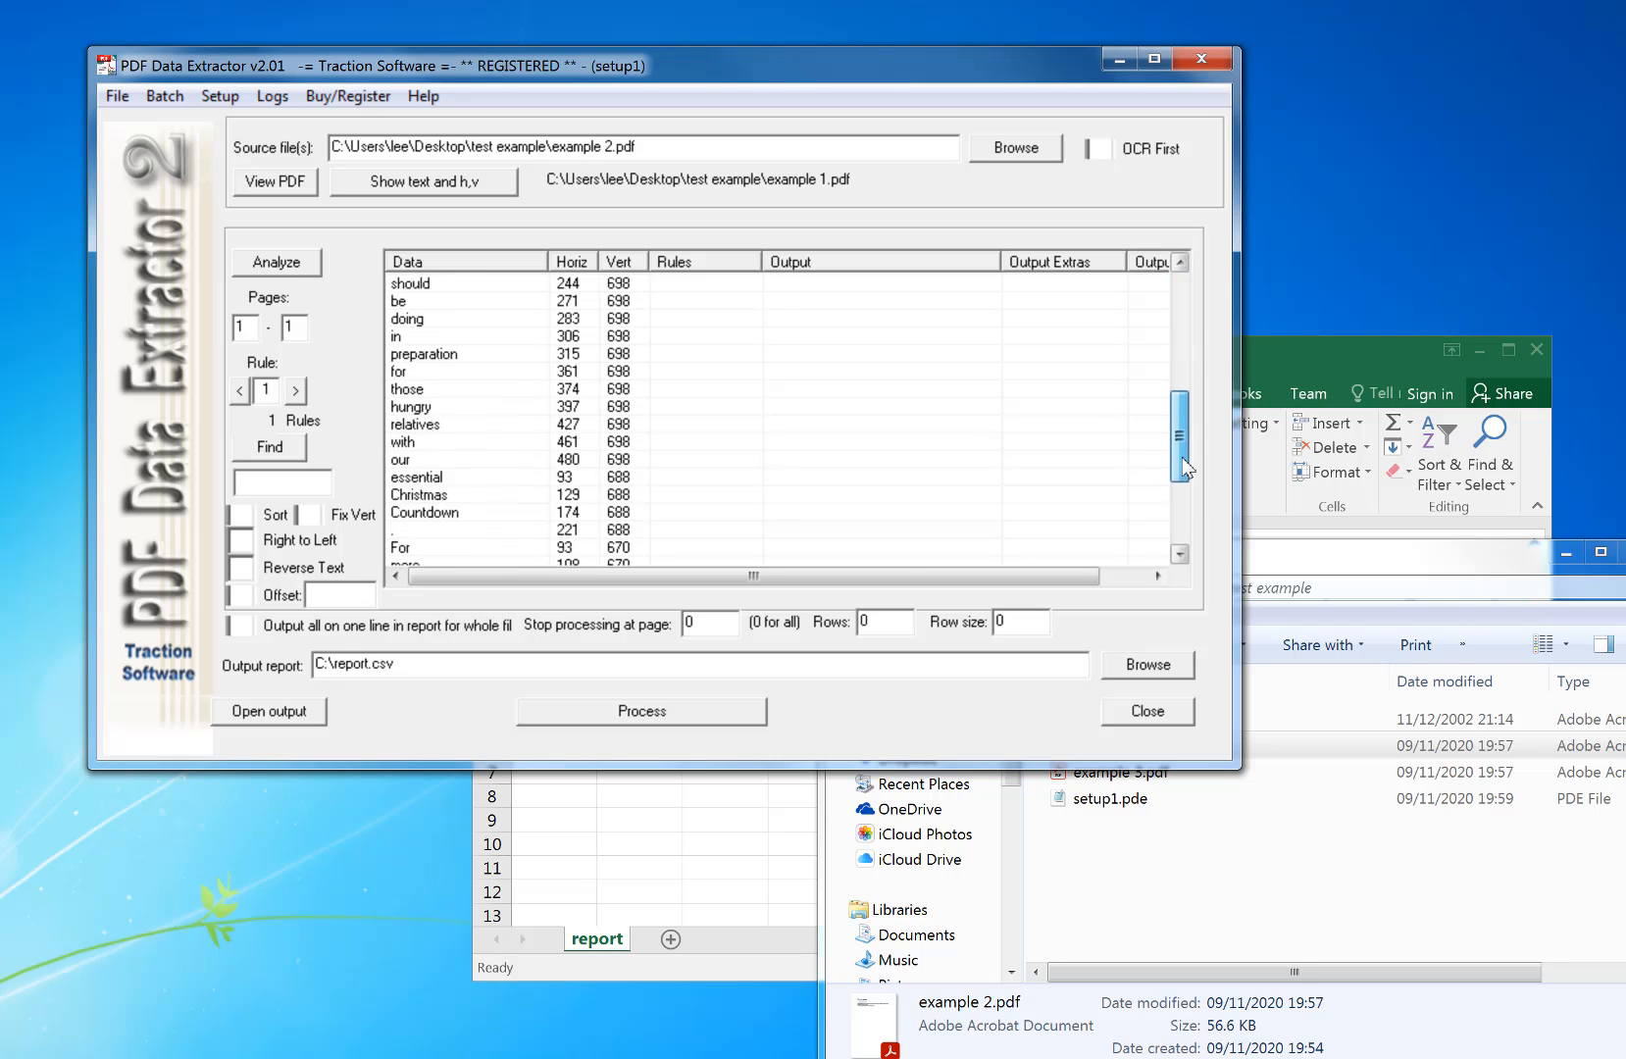
pyautogui.click(1181, 467)
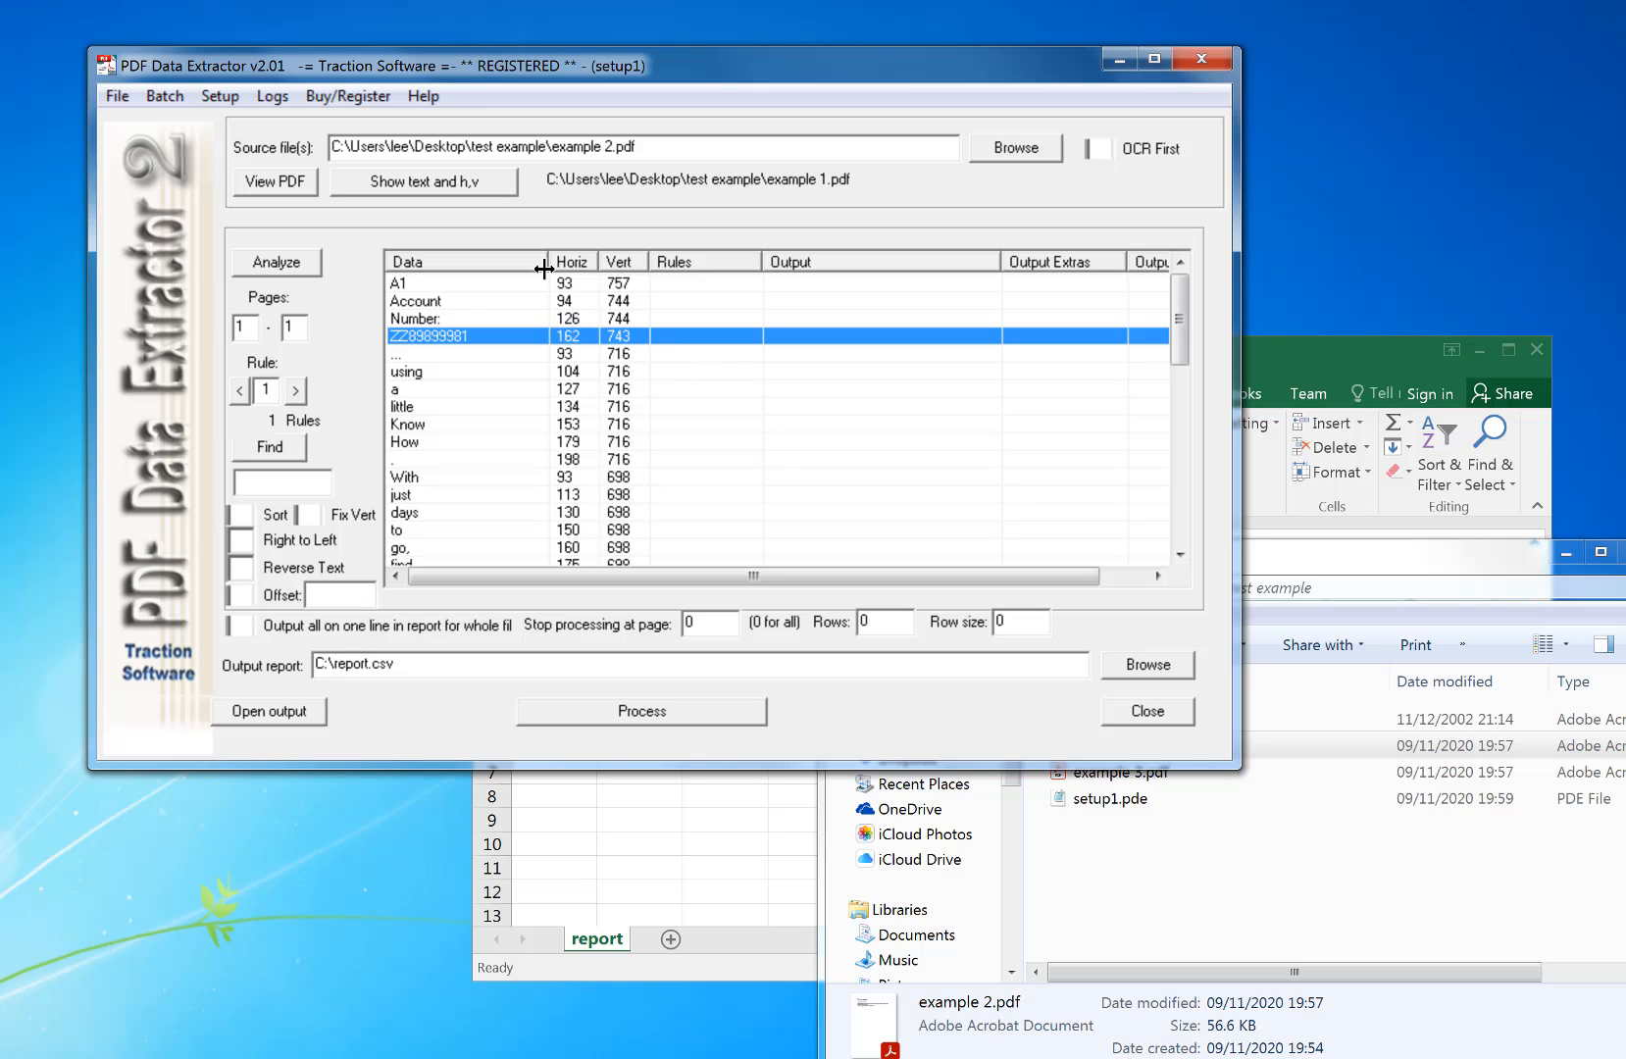
pyautogui.moveTo(1046, 324)
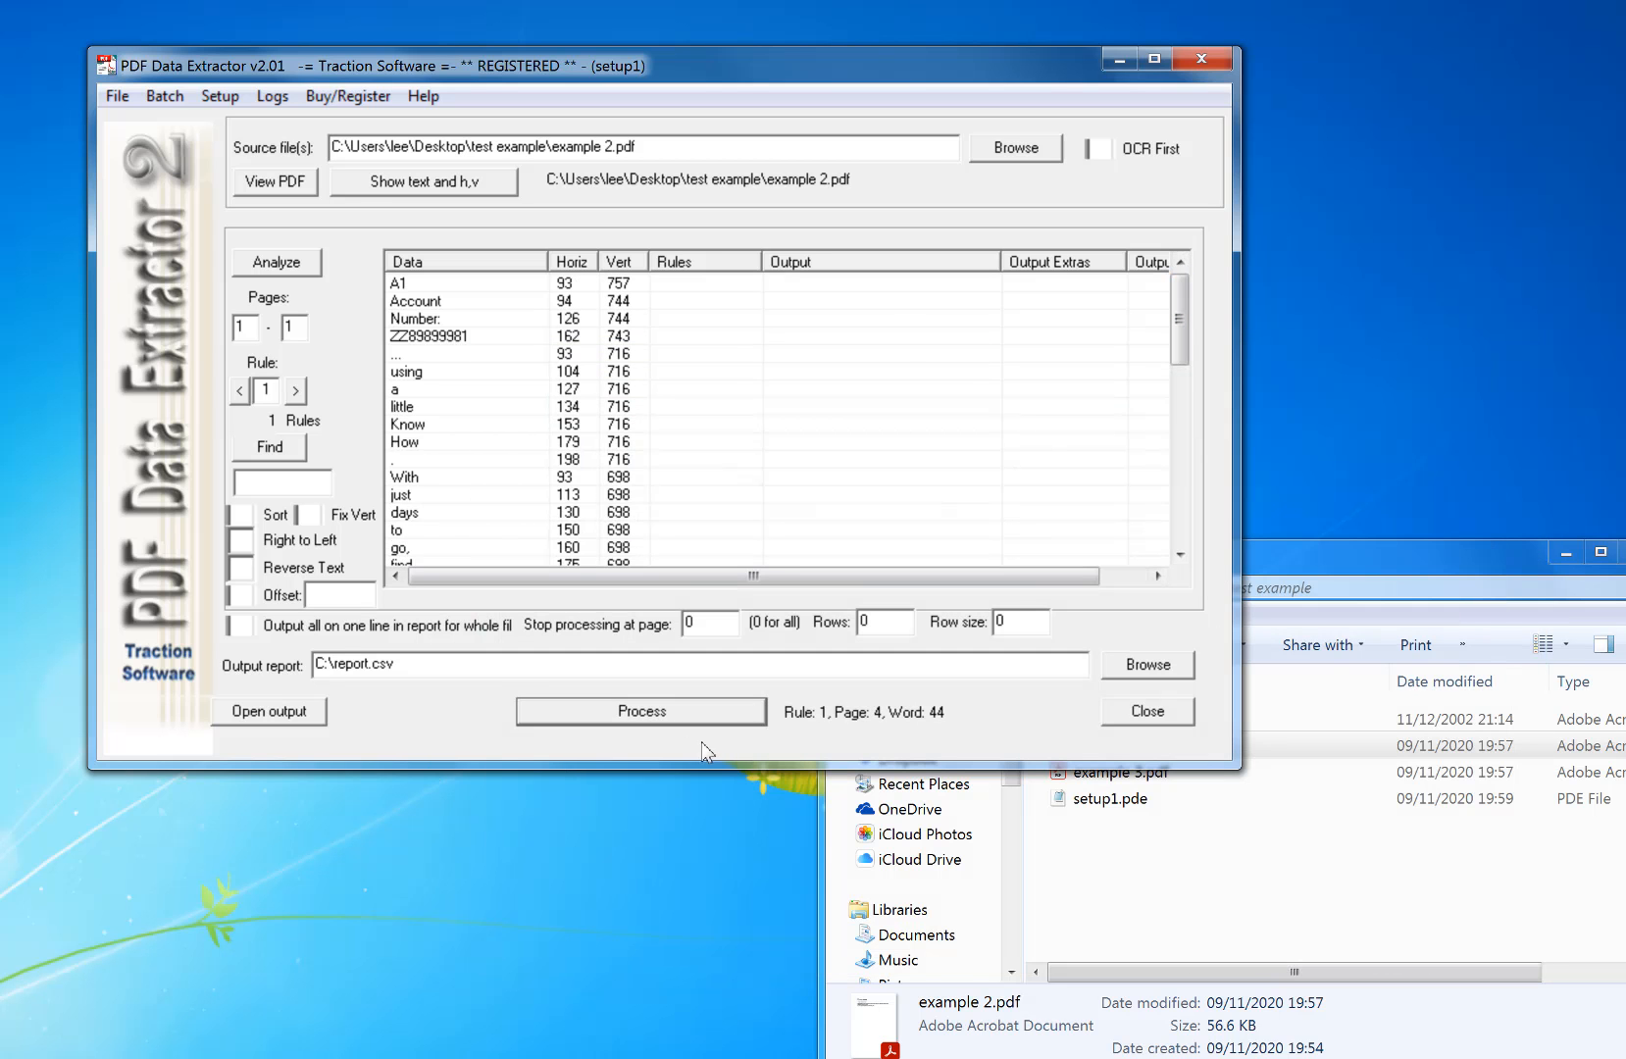
pyautogui.click(639, 712)
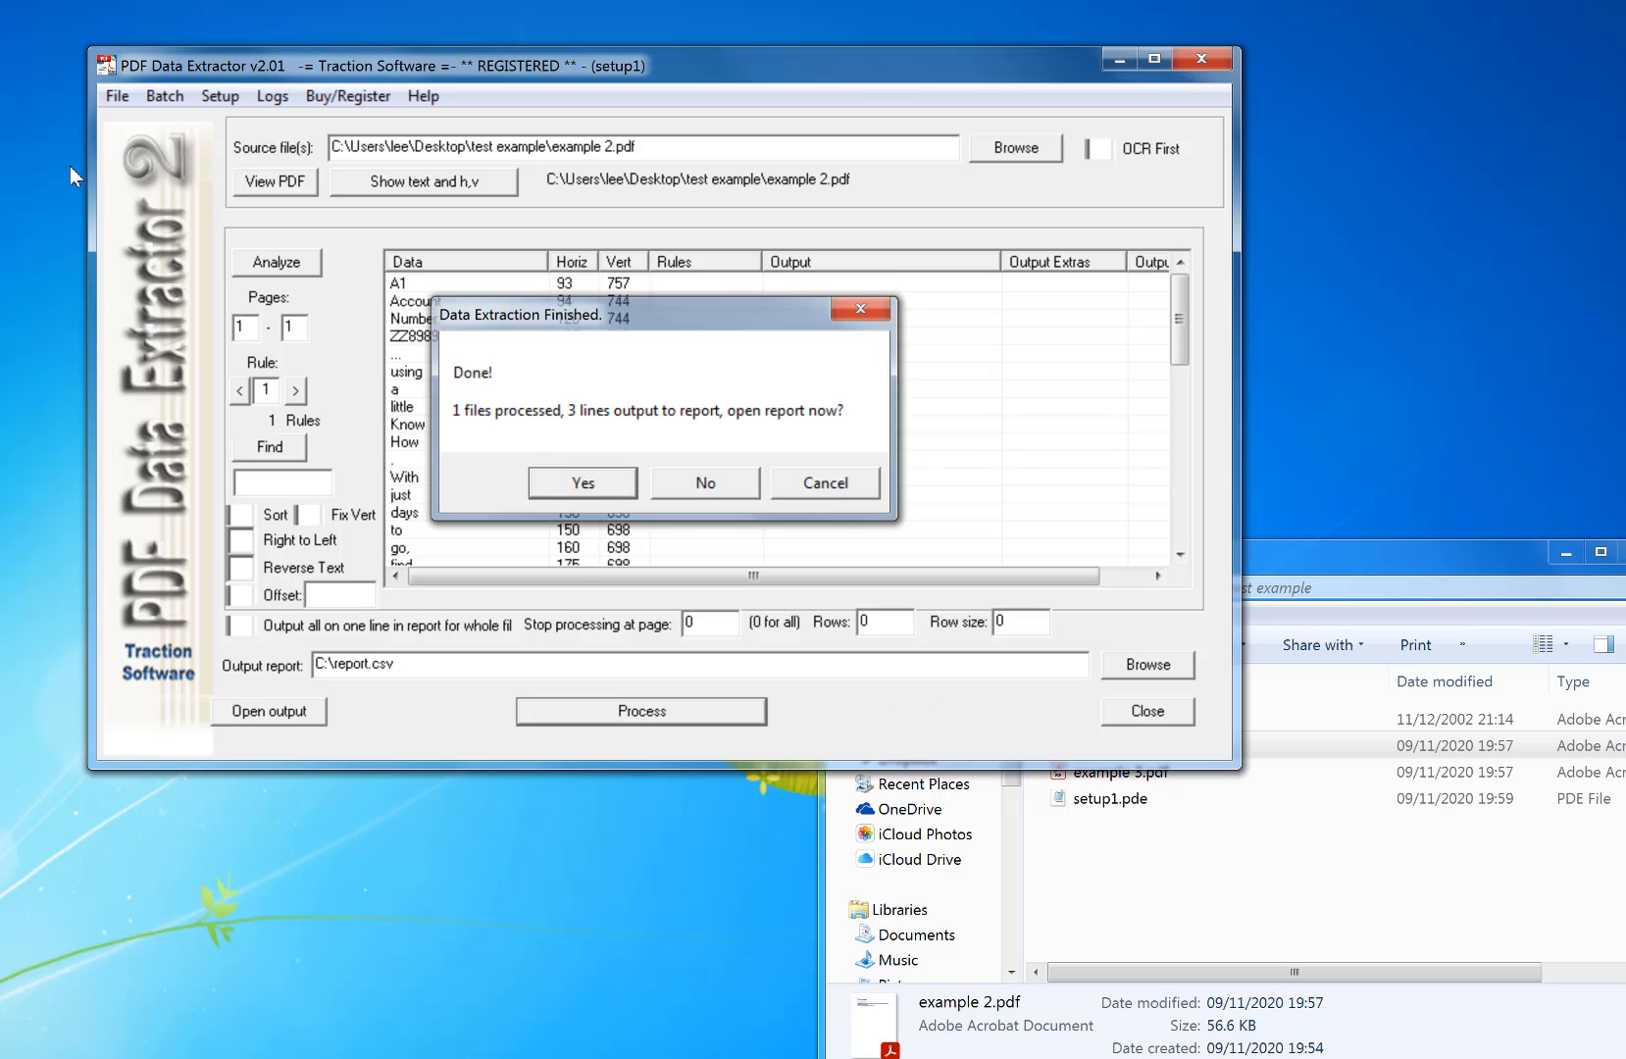
pyautogui.click(582, 482)
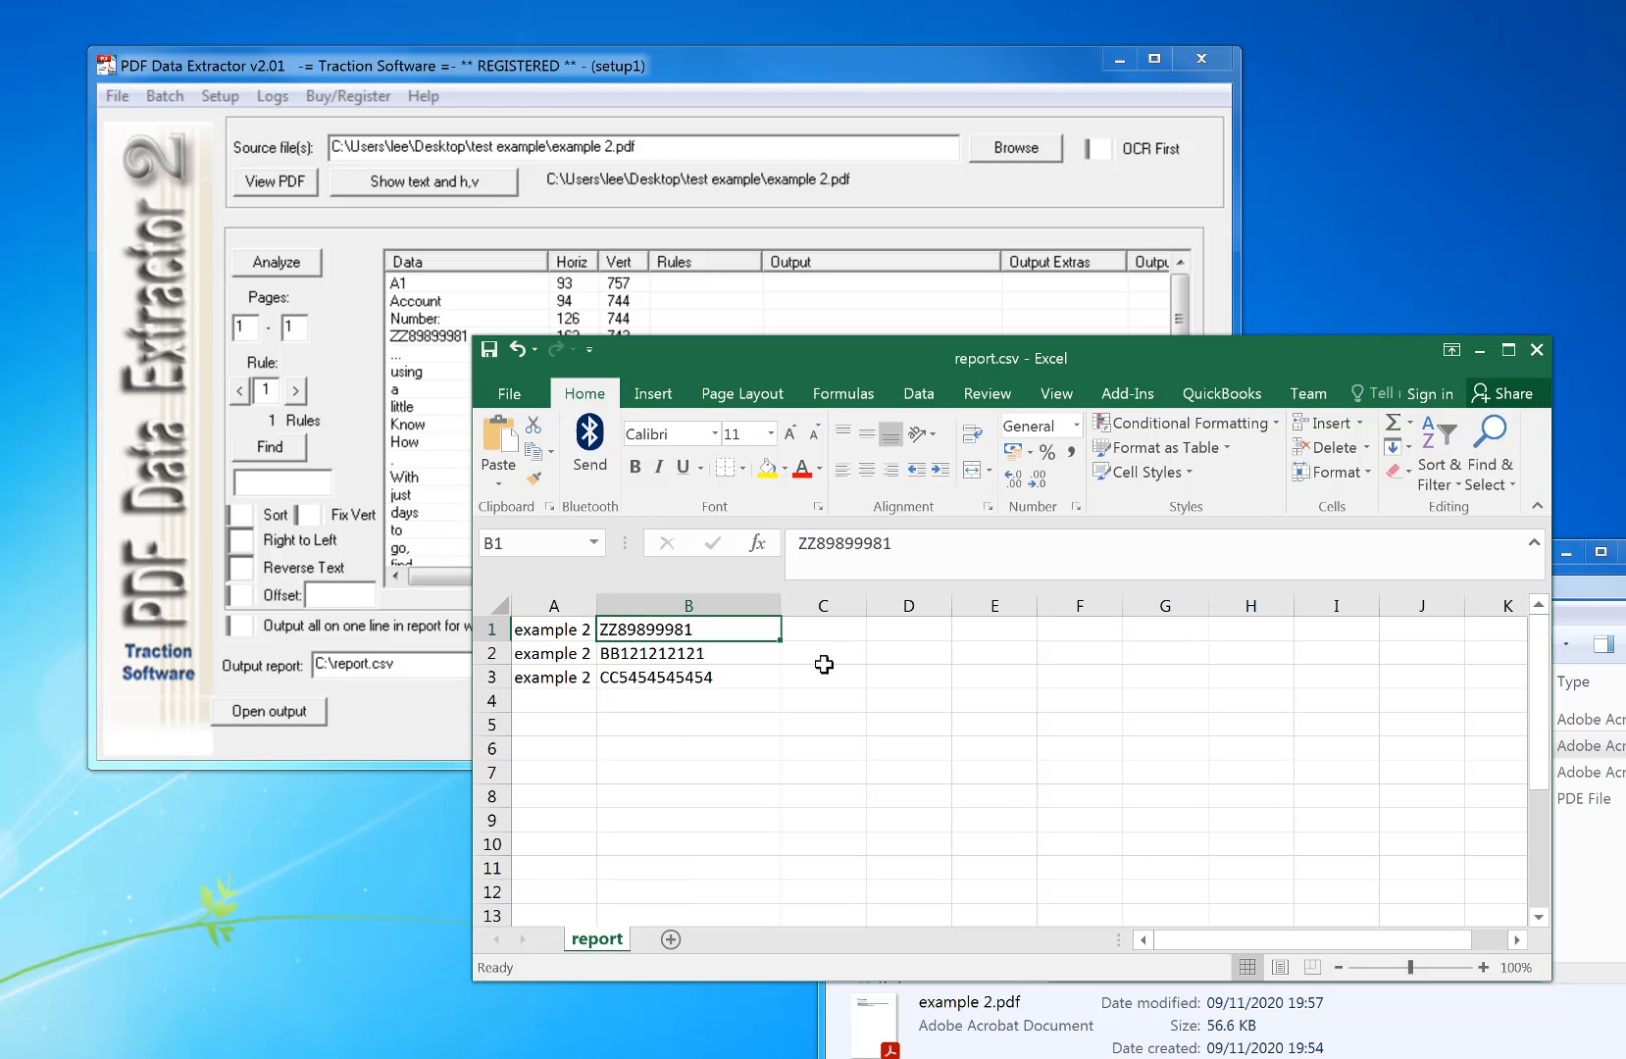
pyautogui.click(1536, 349)
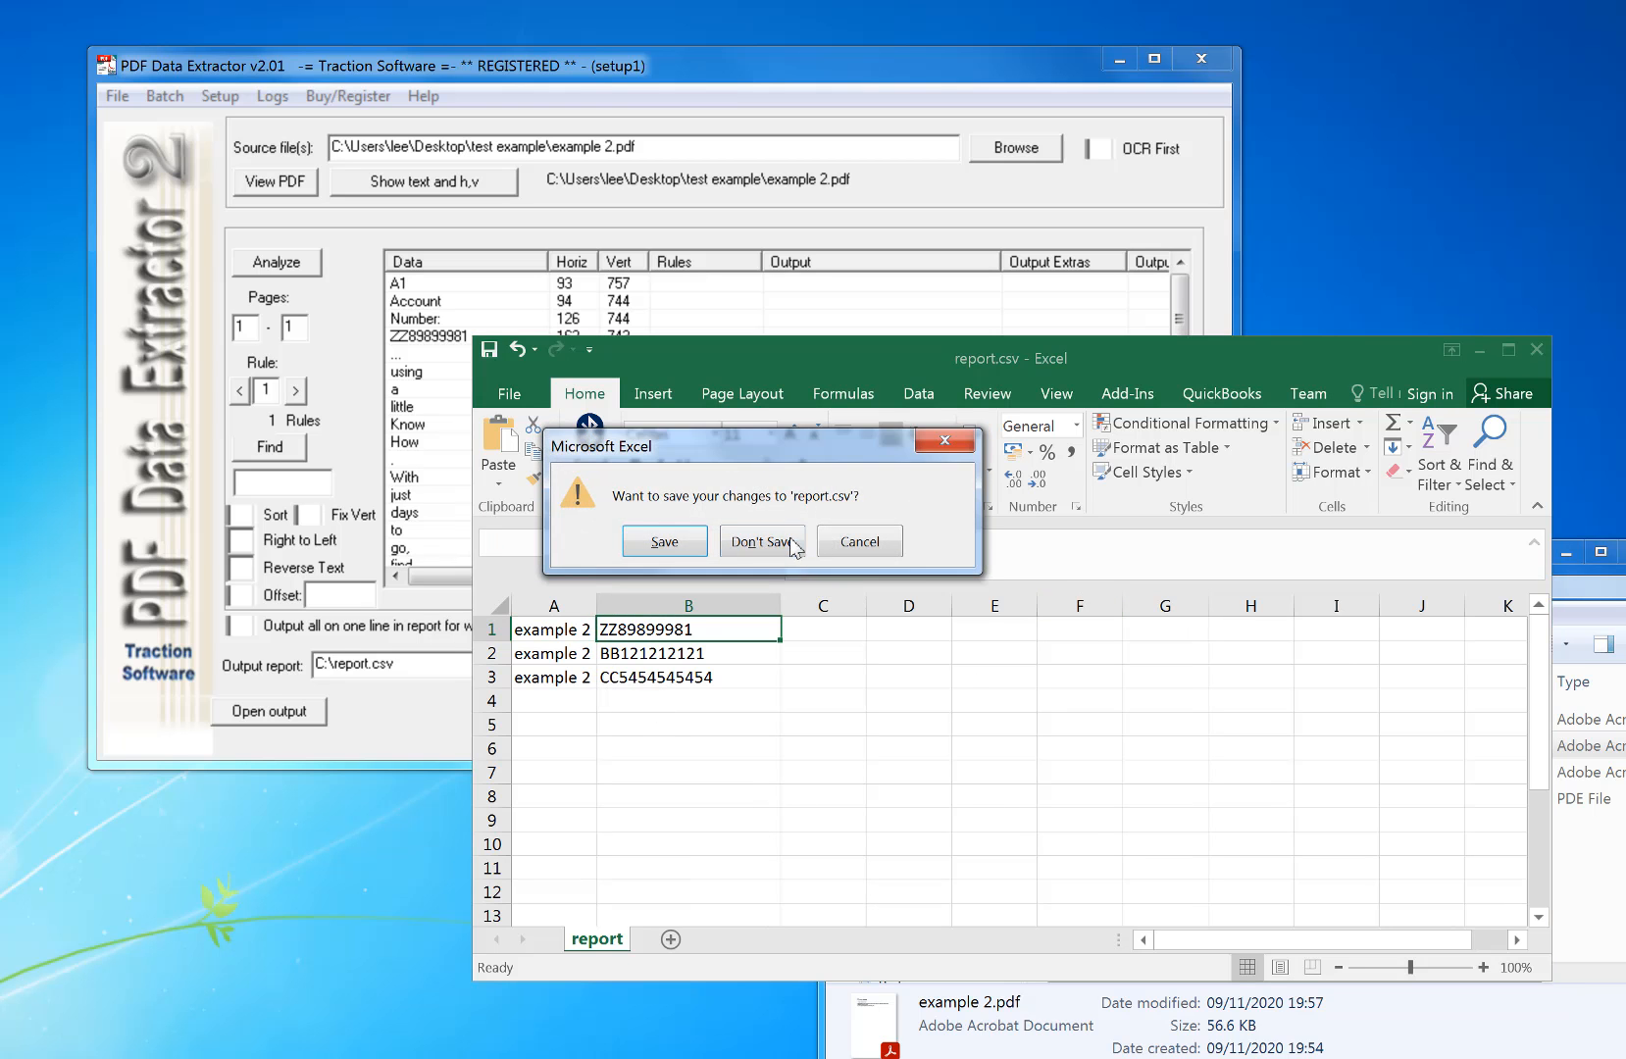
pyautogui.click(761, 541)
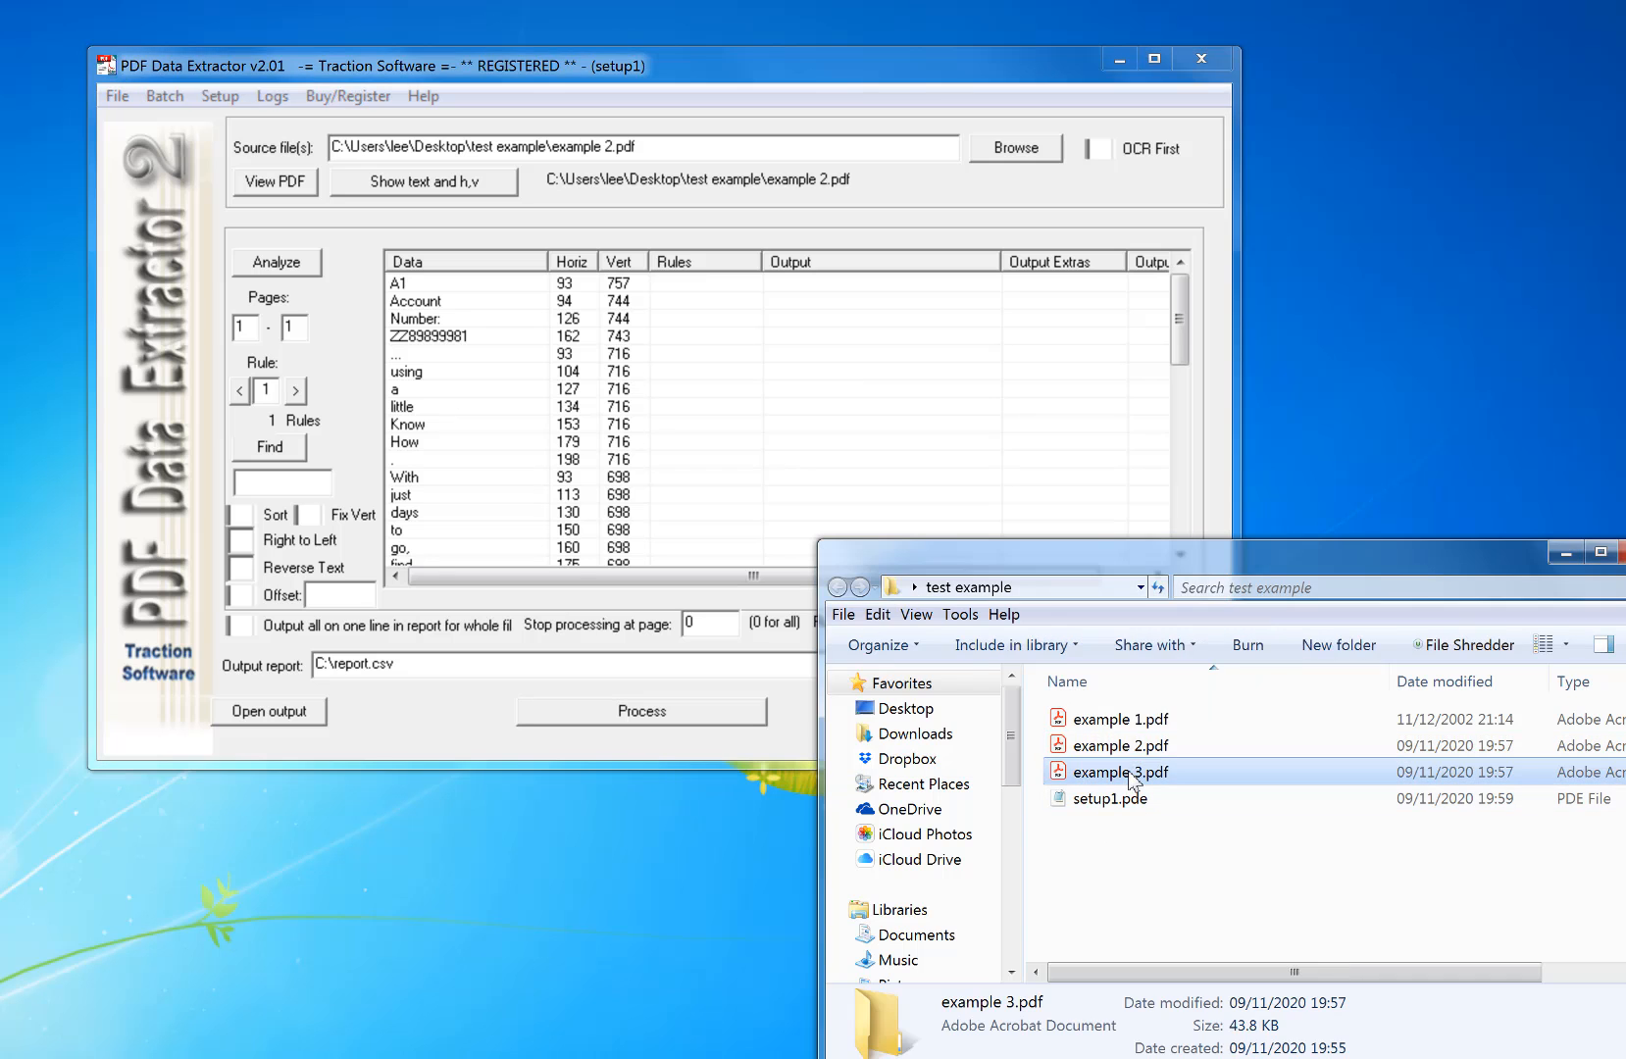
# Step: Load example 3.pdf, dismiss the COM Surrogate error and process it, declining to view the report
pyautogui.doubleClick(1122, 770)
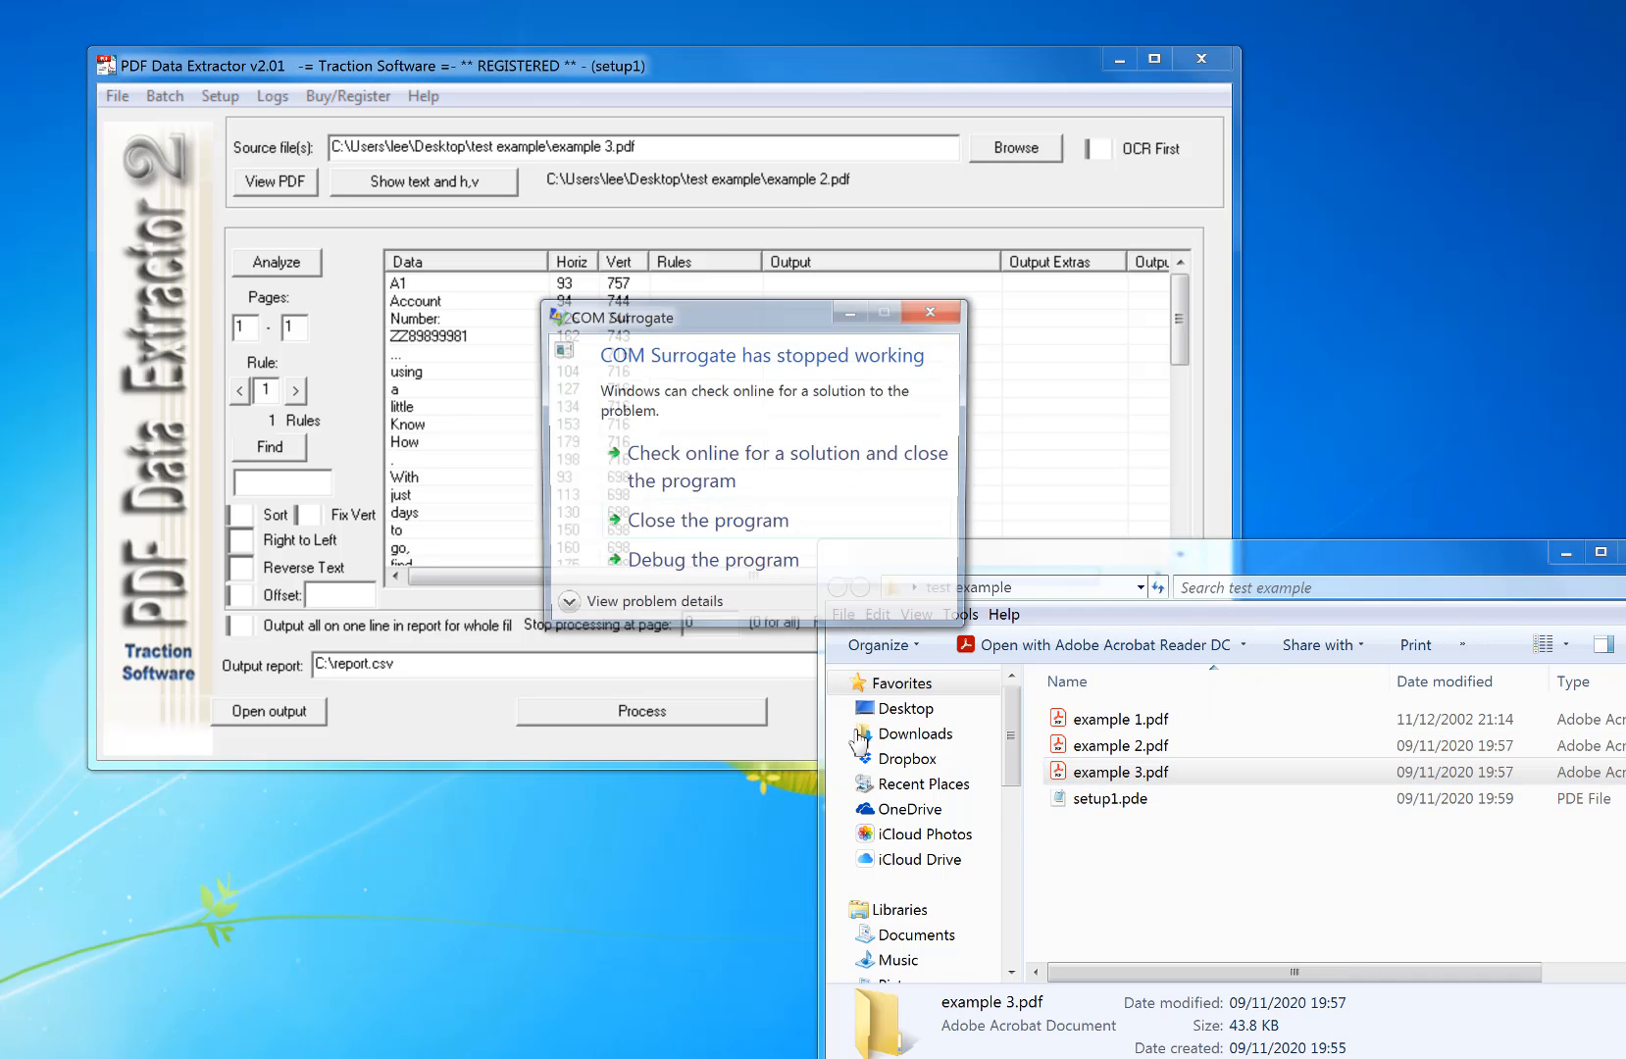
pyautogui.click(710, 519)
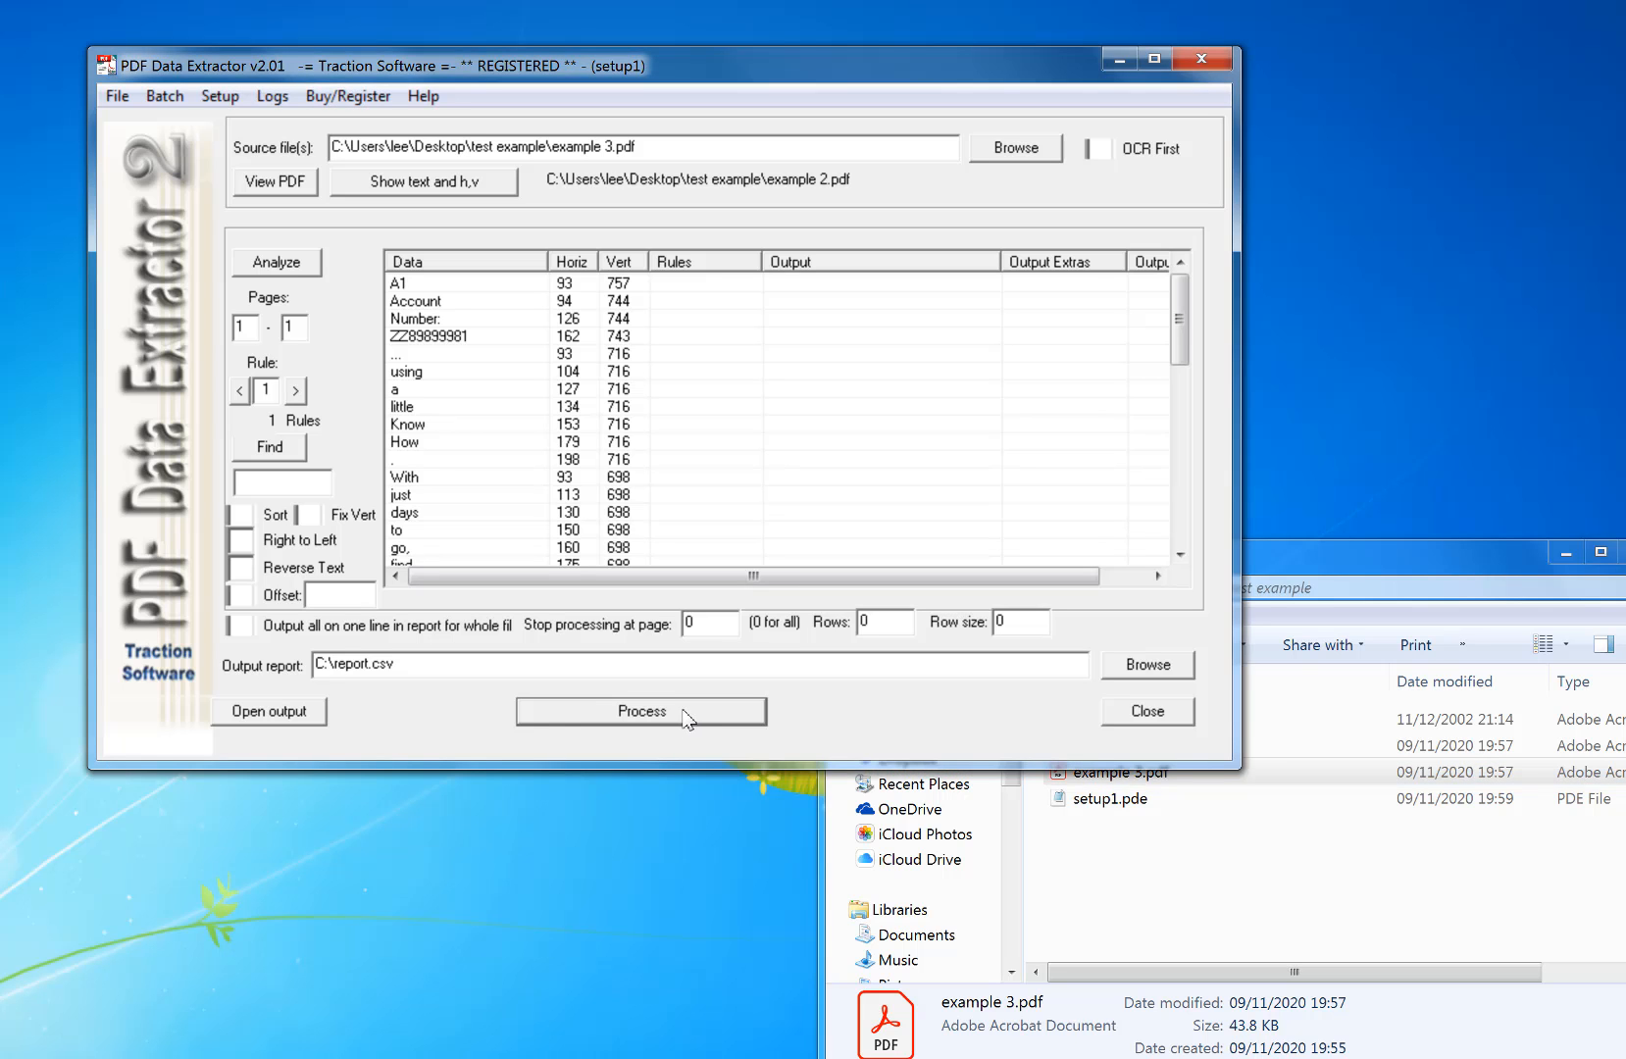
pyautogui.click(640, 710)
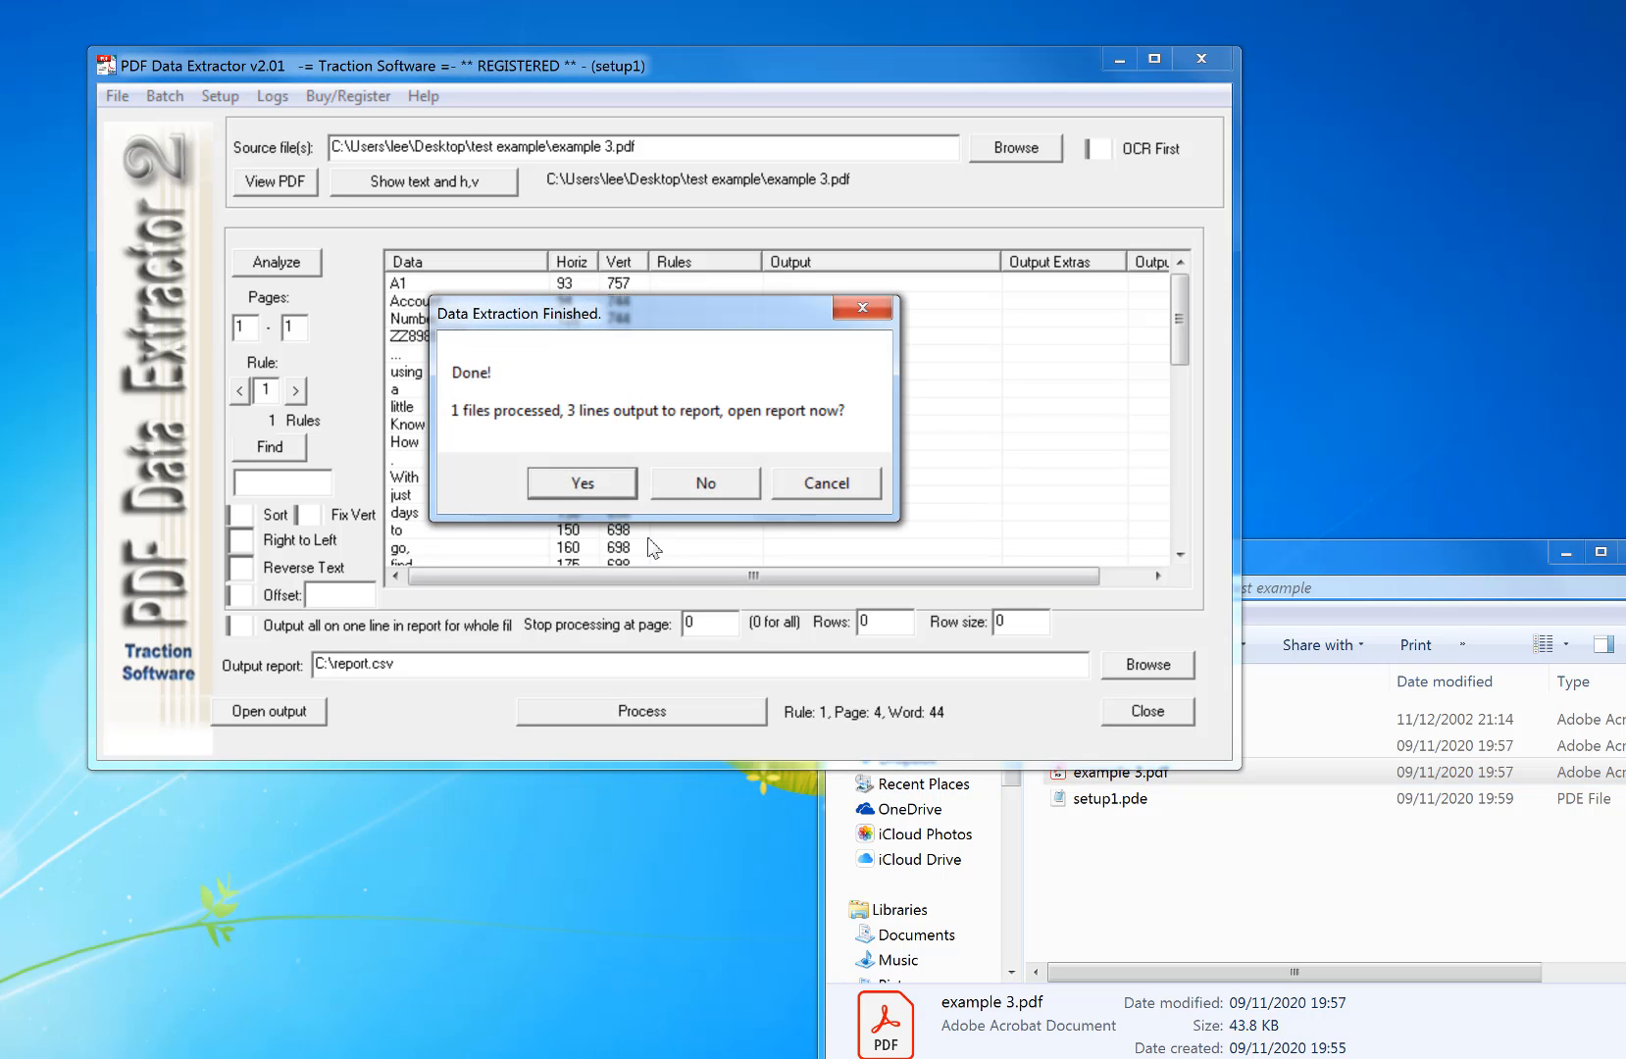
pyautogui.click(581, 482)
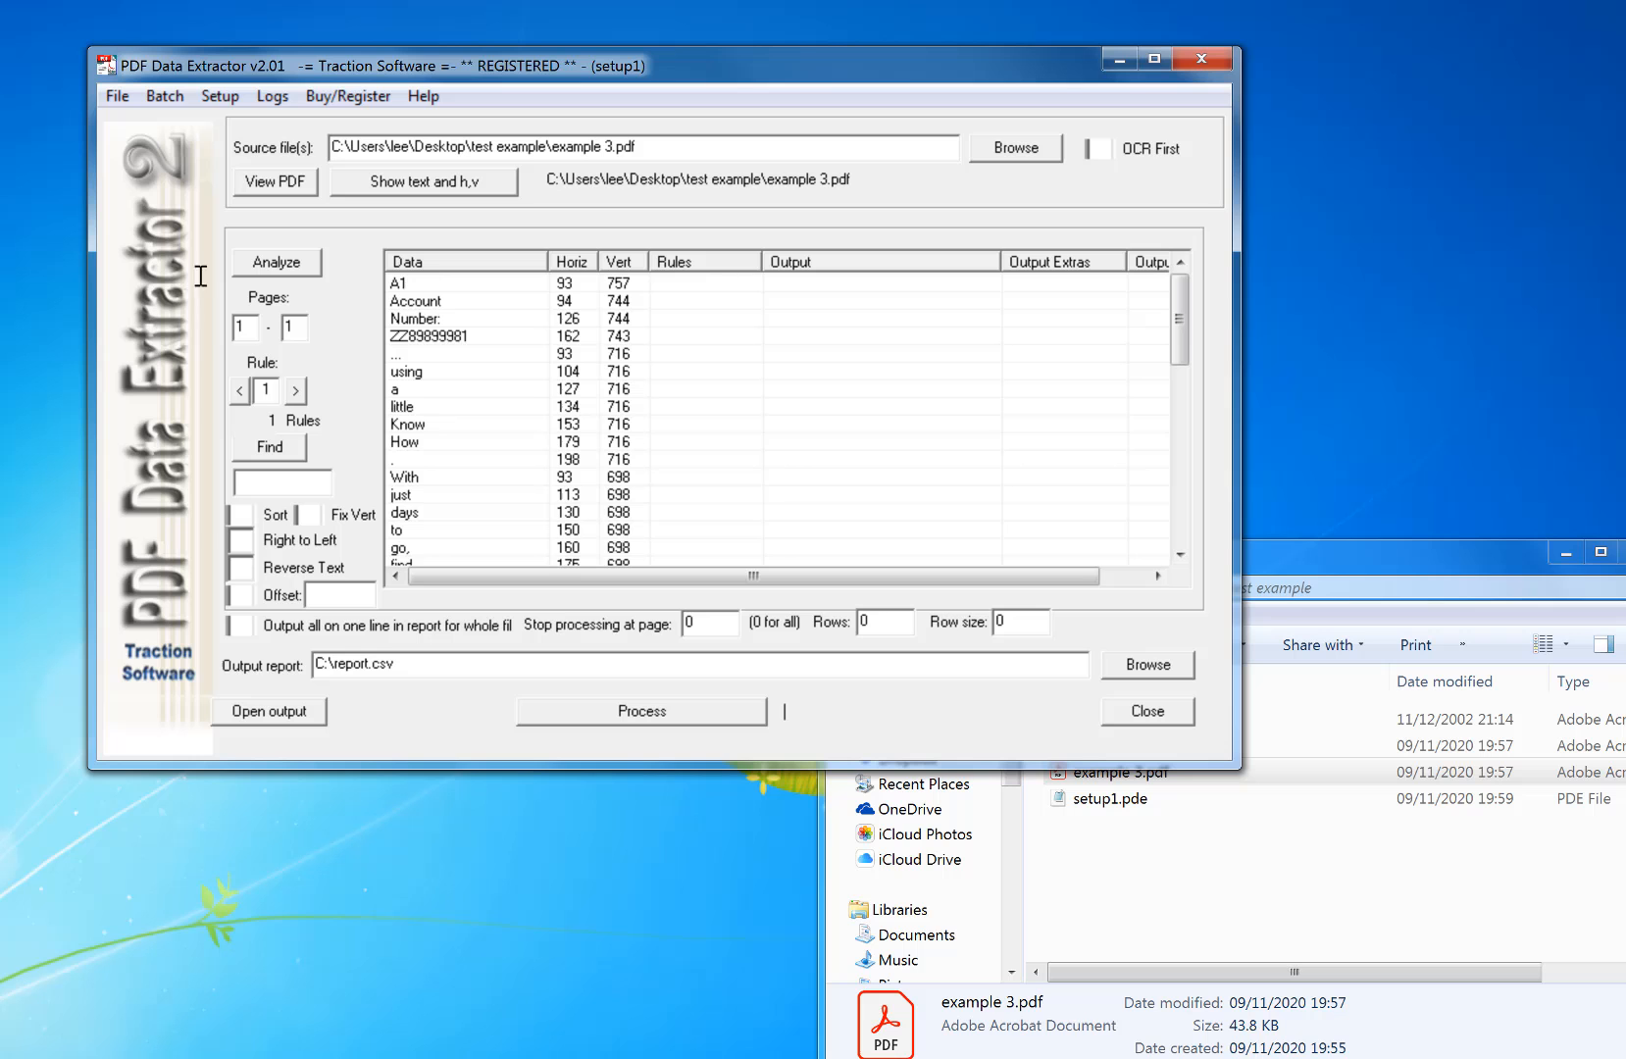
pyautogui.scroll(-3)
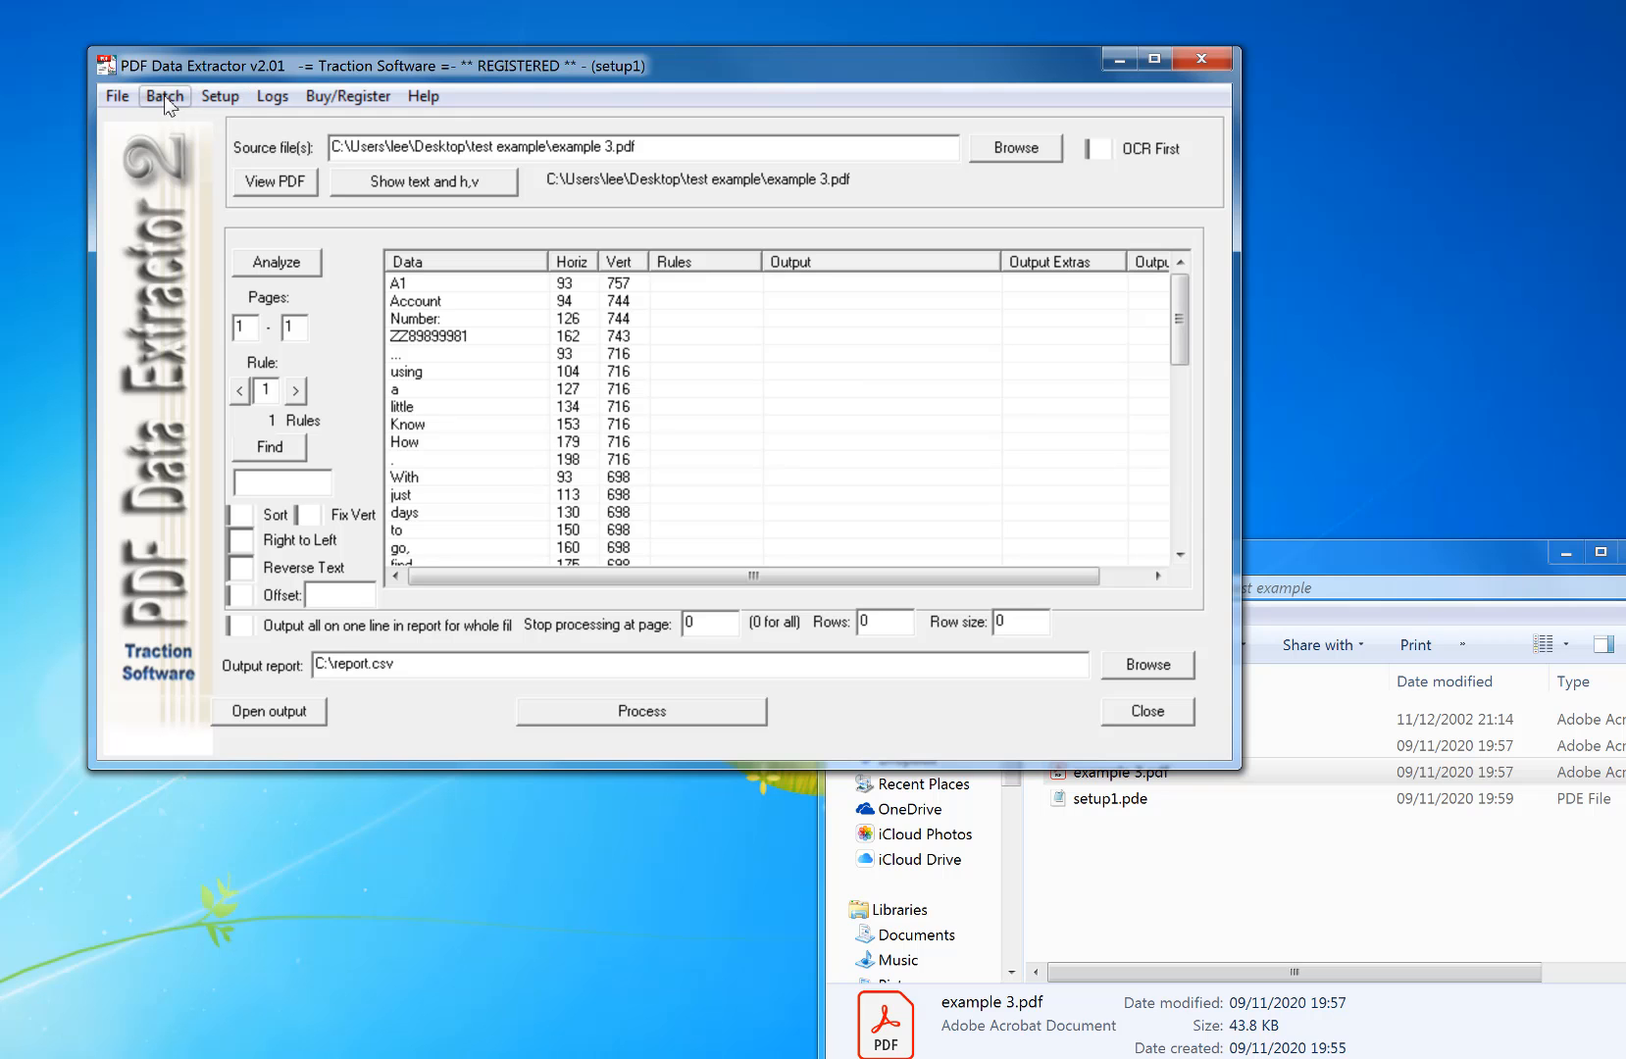
pyautogui.click(164, 96)
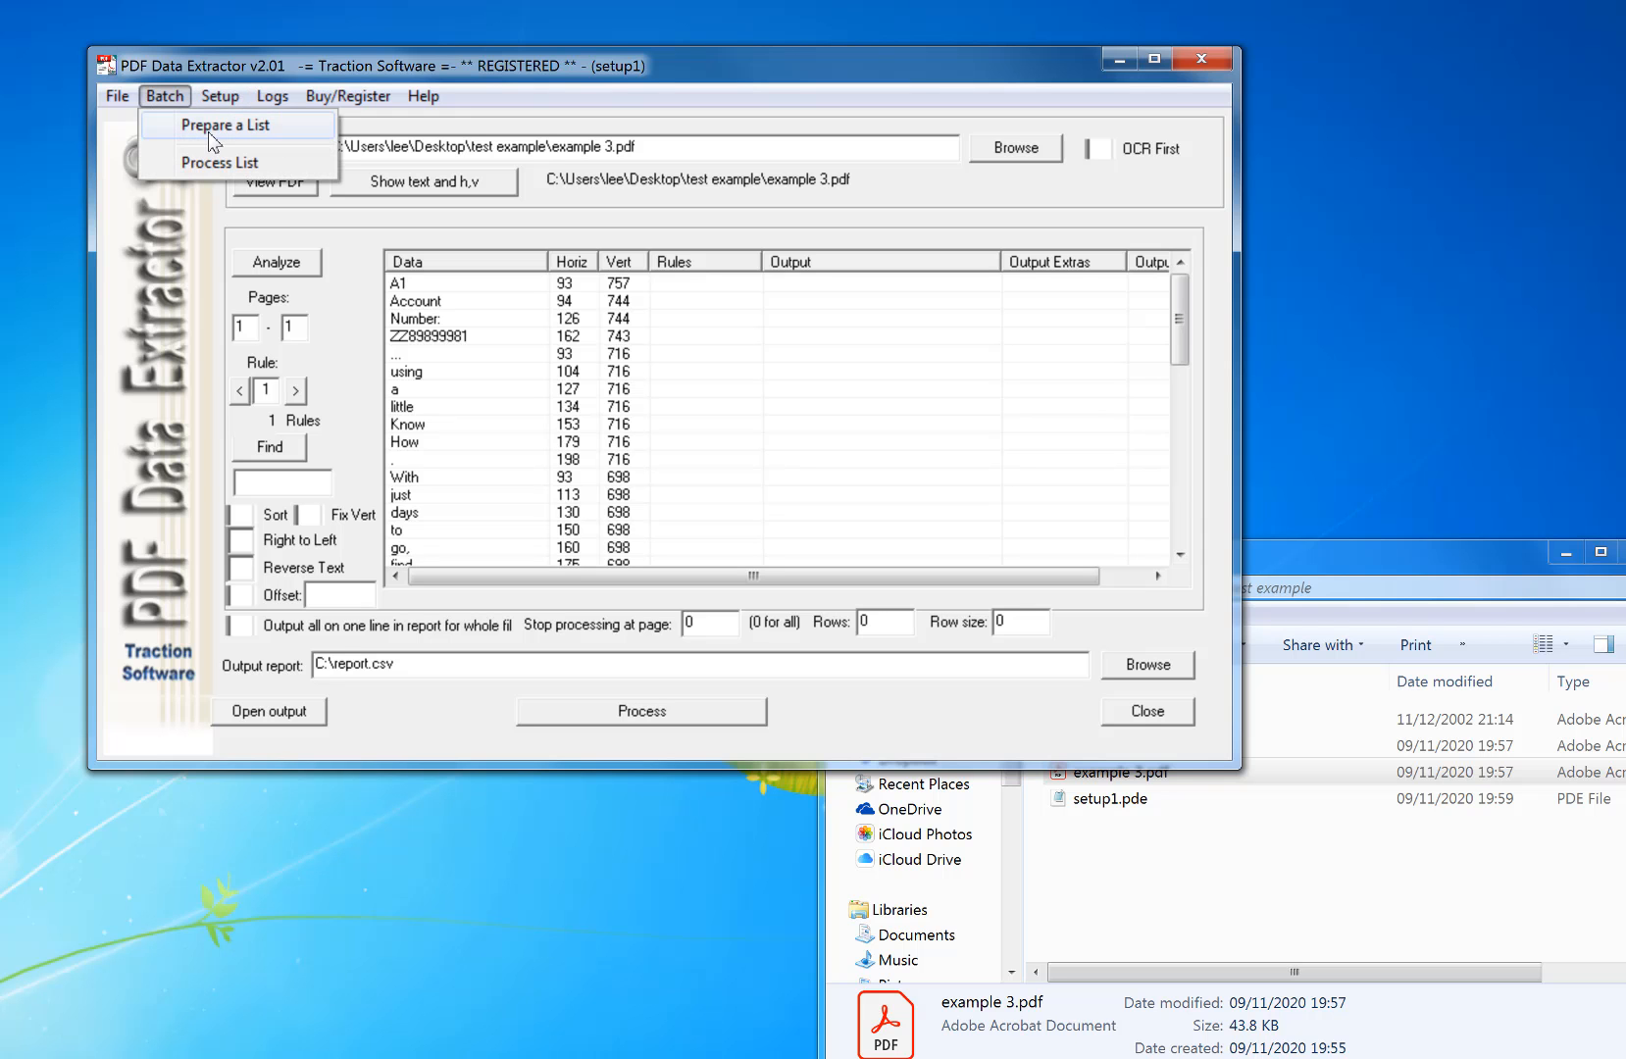
# Step: Prepare a batch list of the three example PDFs and start processing them all
pyautogui.click(223, 123)
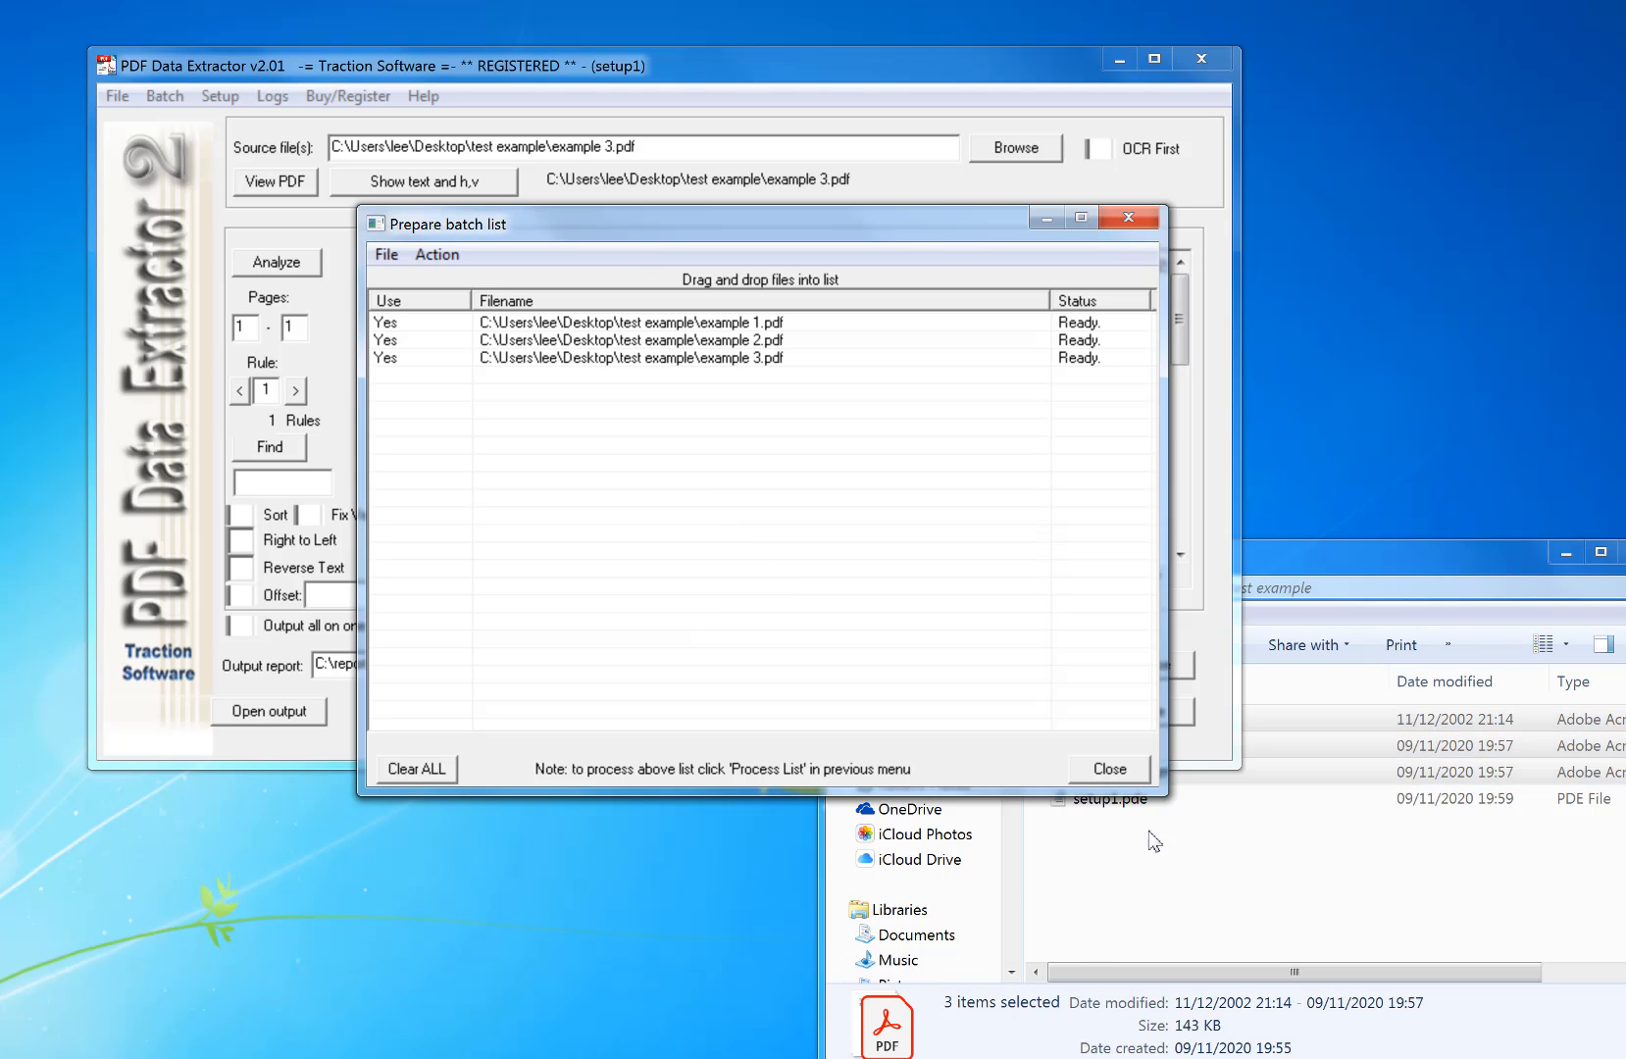
pyautogui.click(1106, 769)
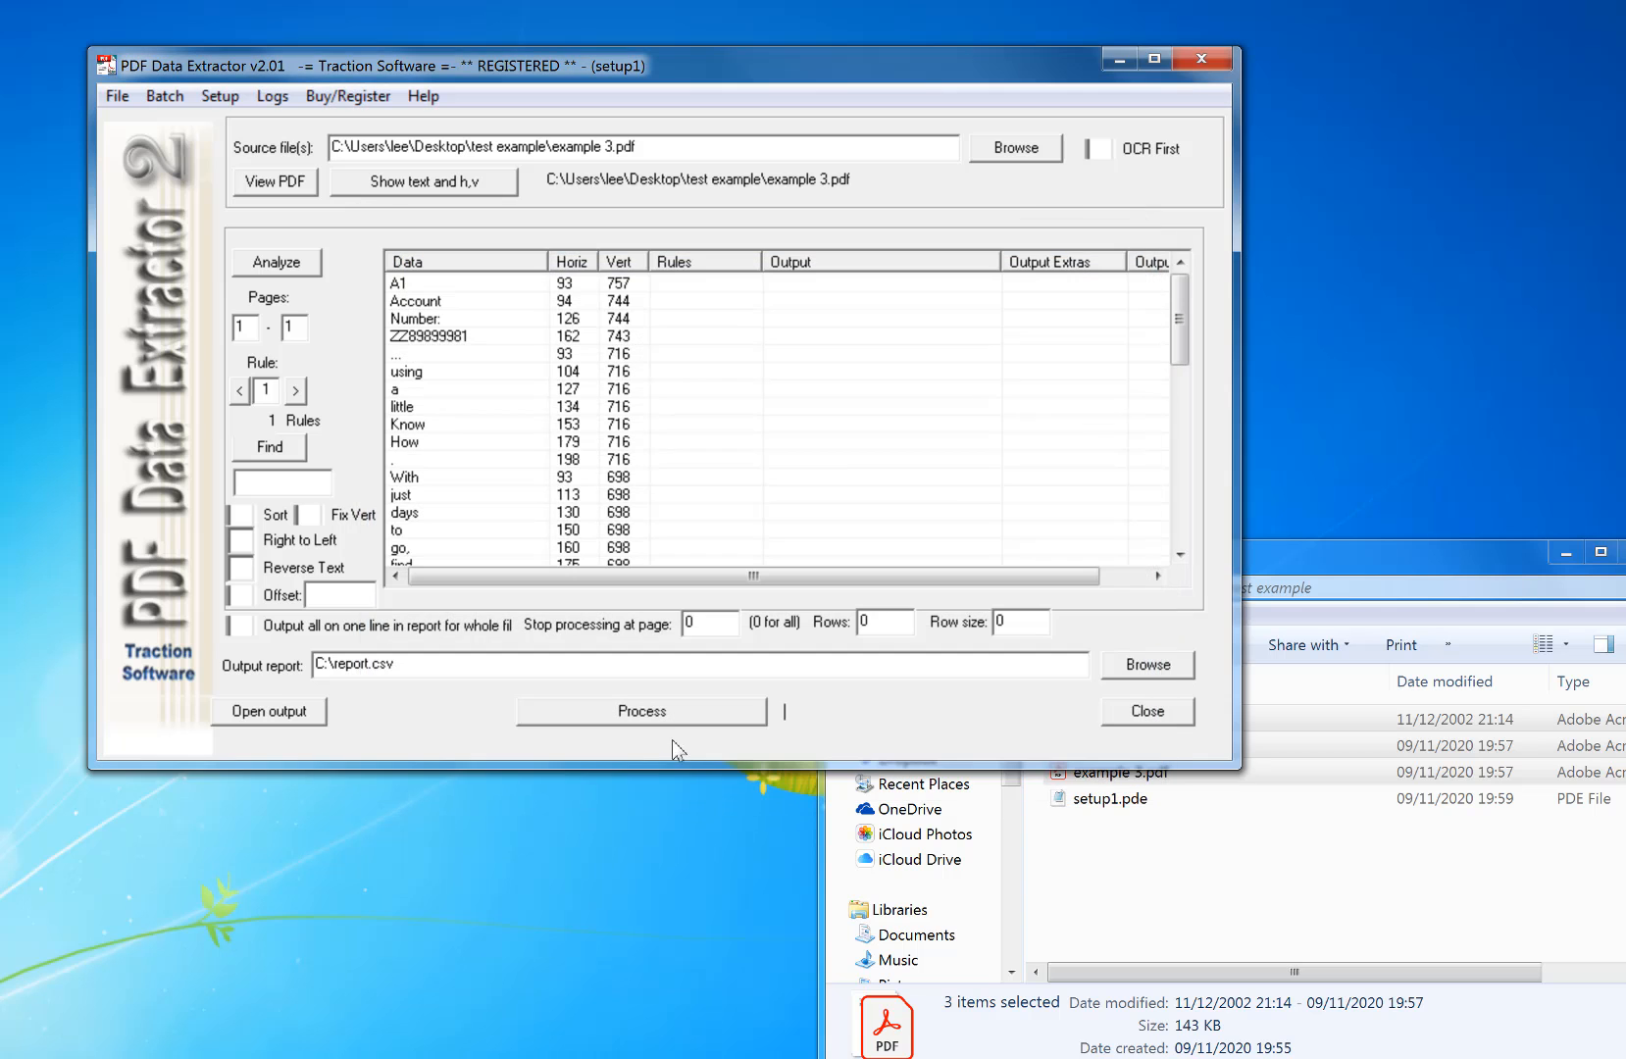
pyautogui.moveTo(675, 722)
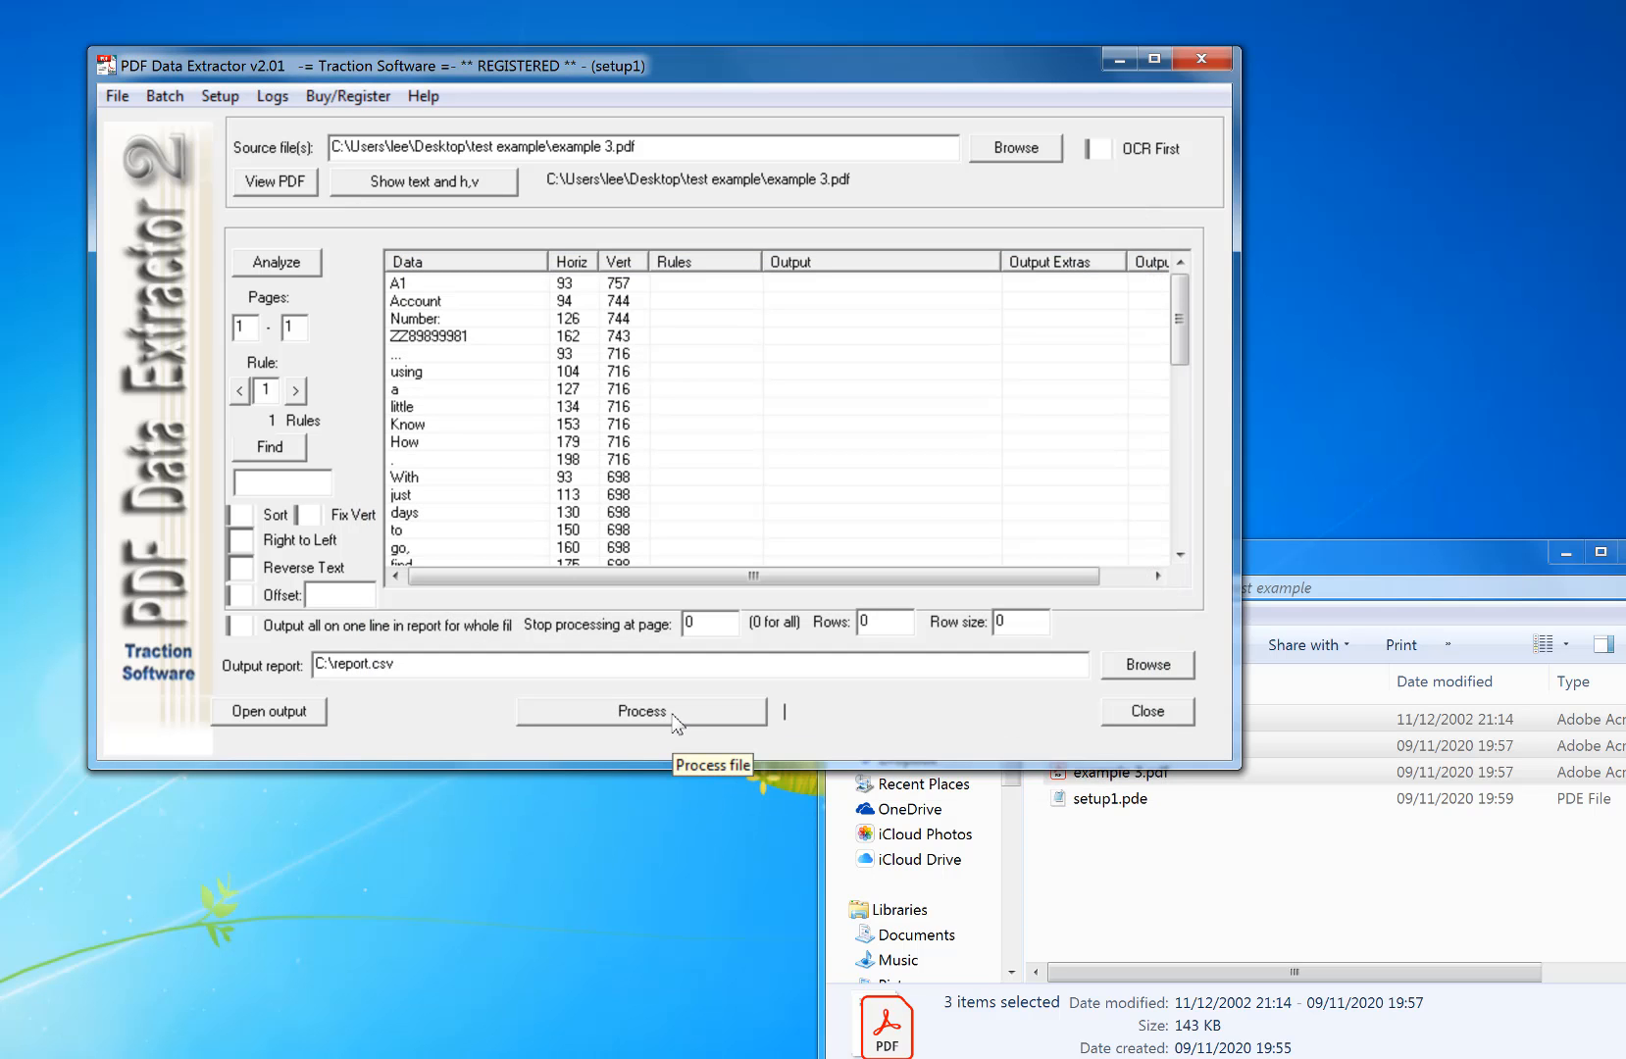
pyautogui.click(640, 712)
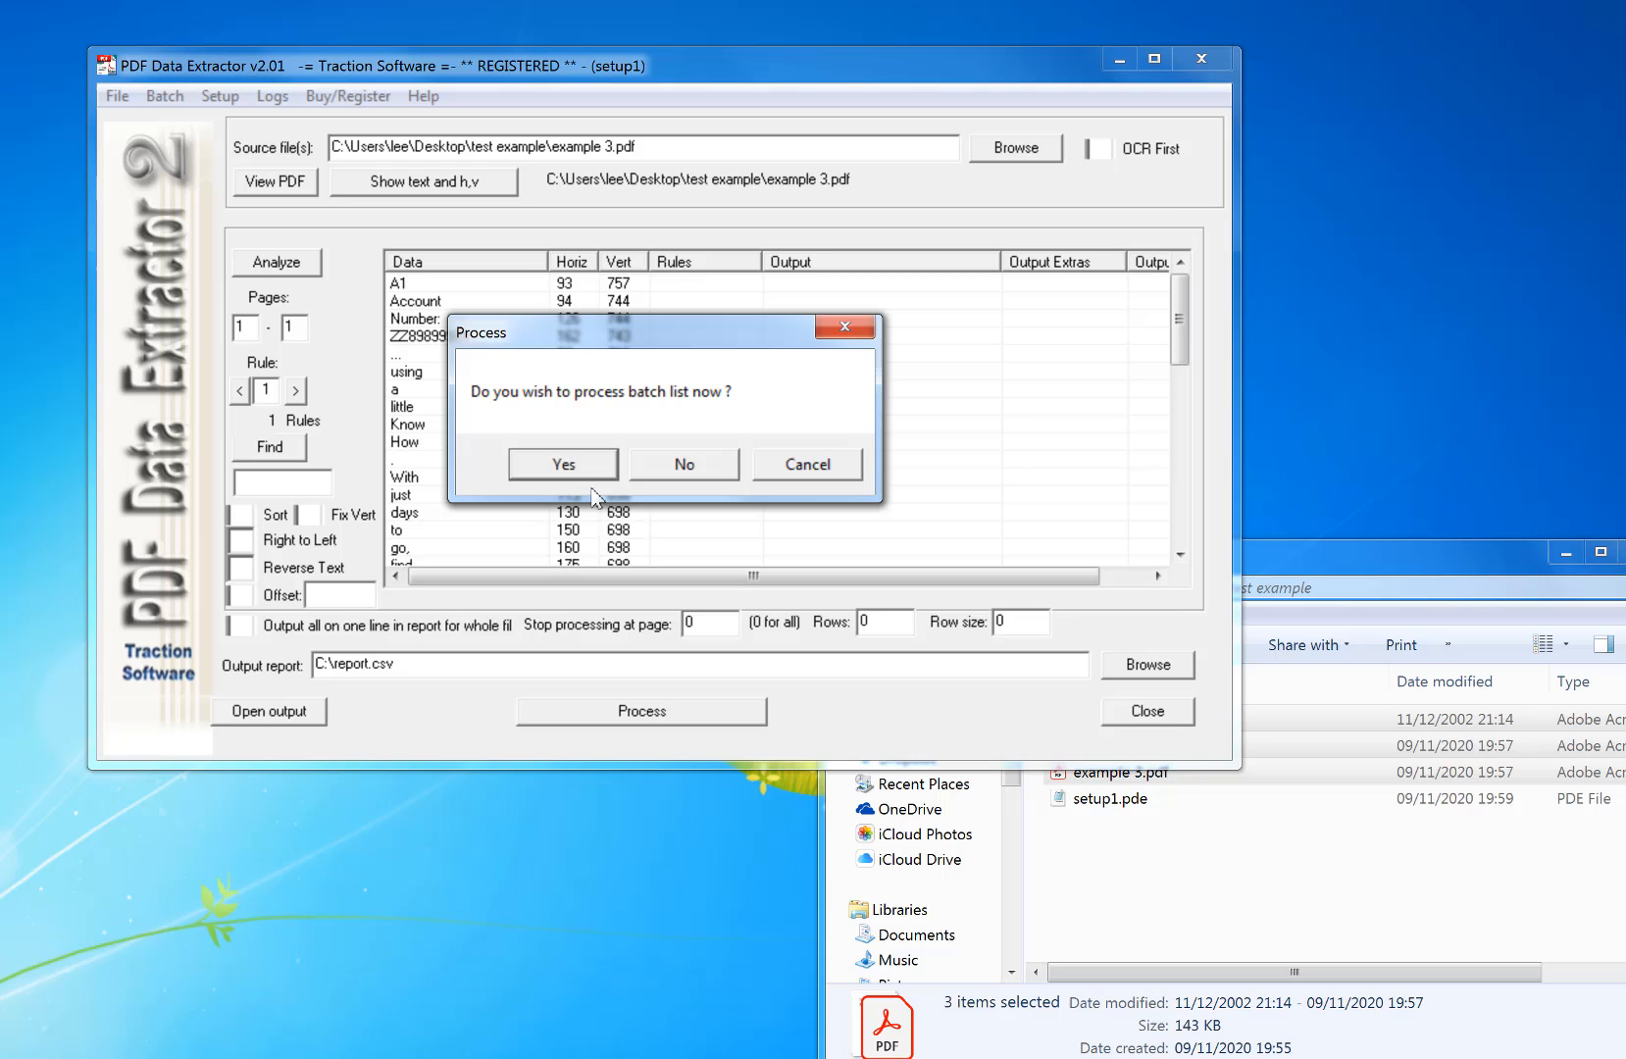
pyautogui.click(563, 463)
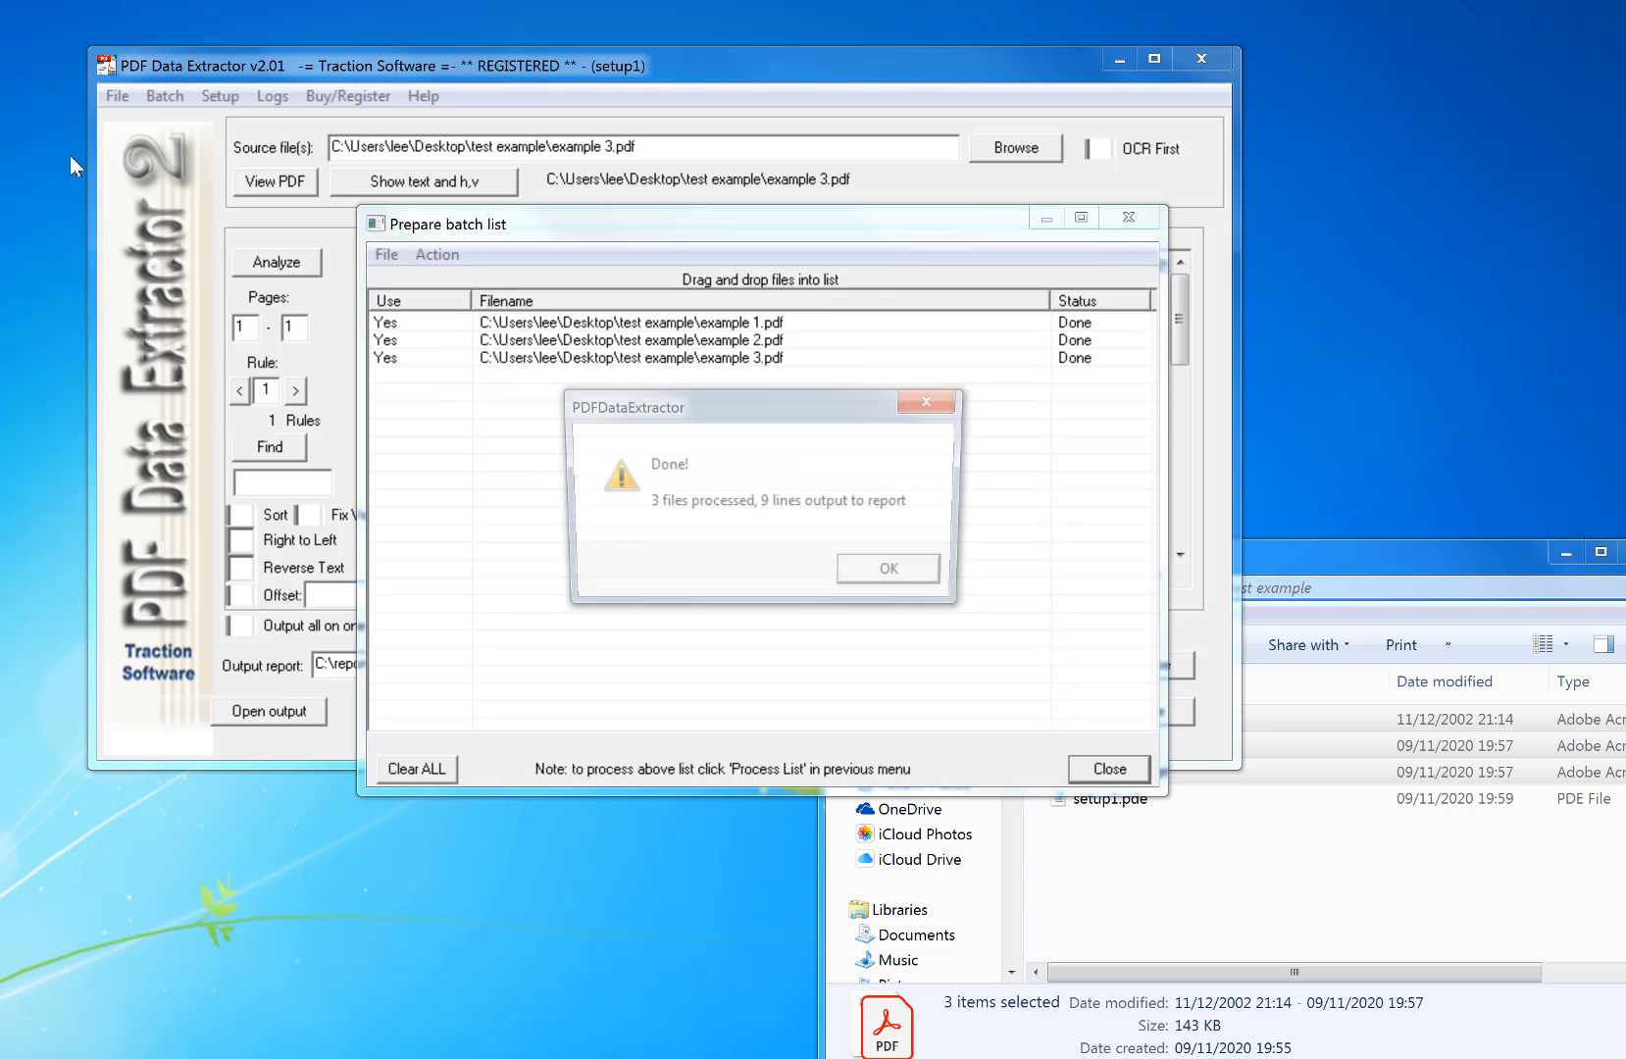
# Step: Acknowledge the 9-line batch result, close the list and open the combined report
pyautogui.click(887, 568)
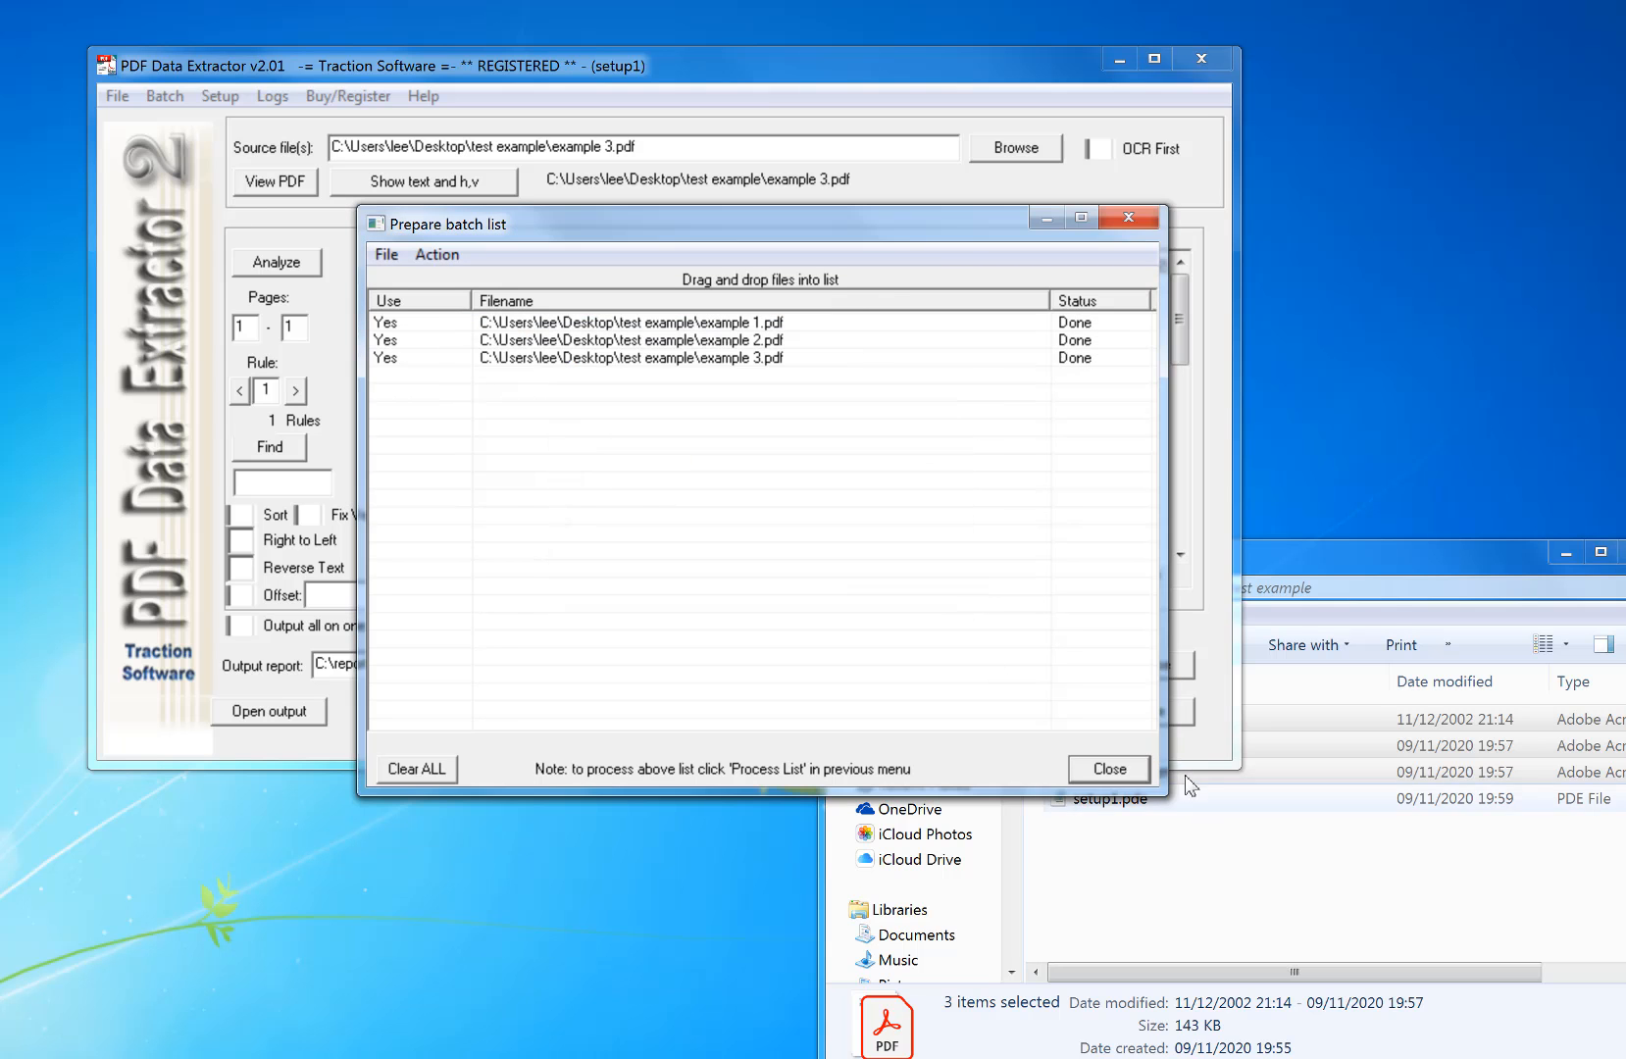
pyautogui.click(1108, 769)
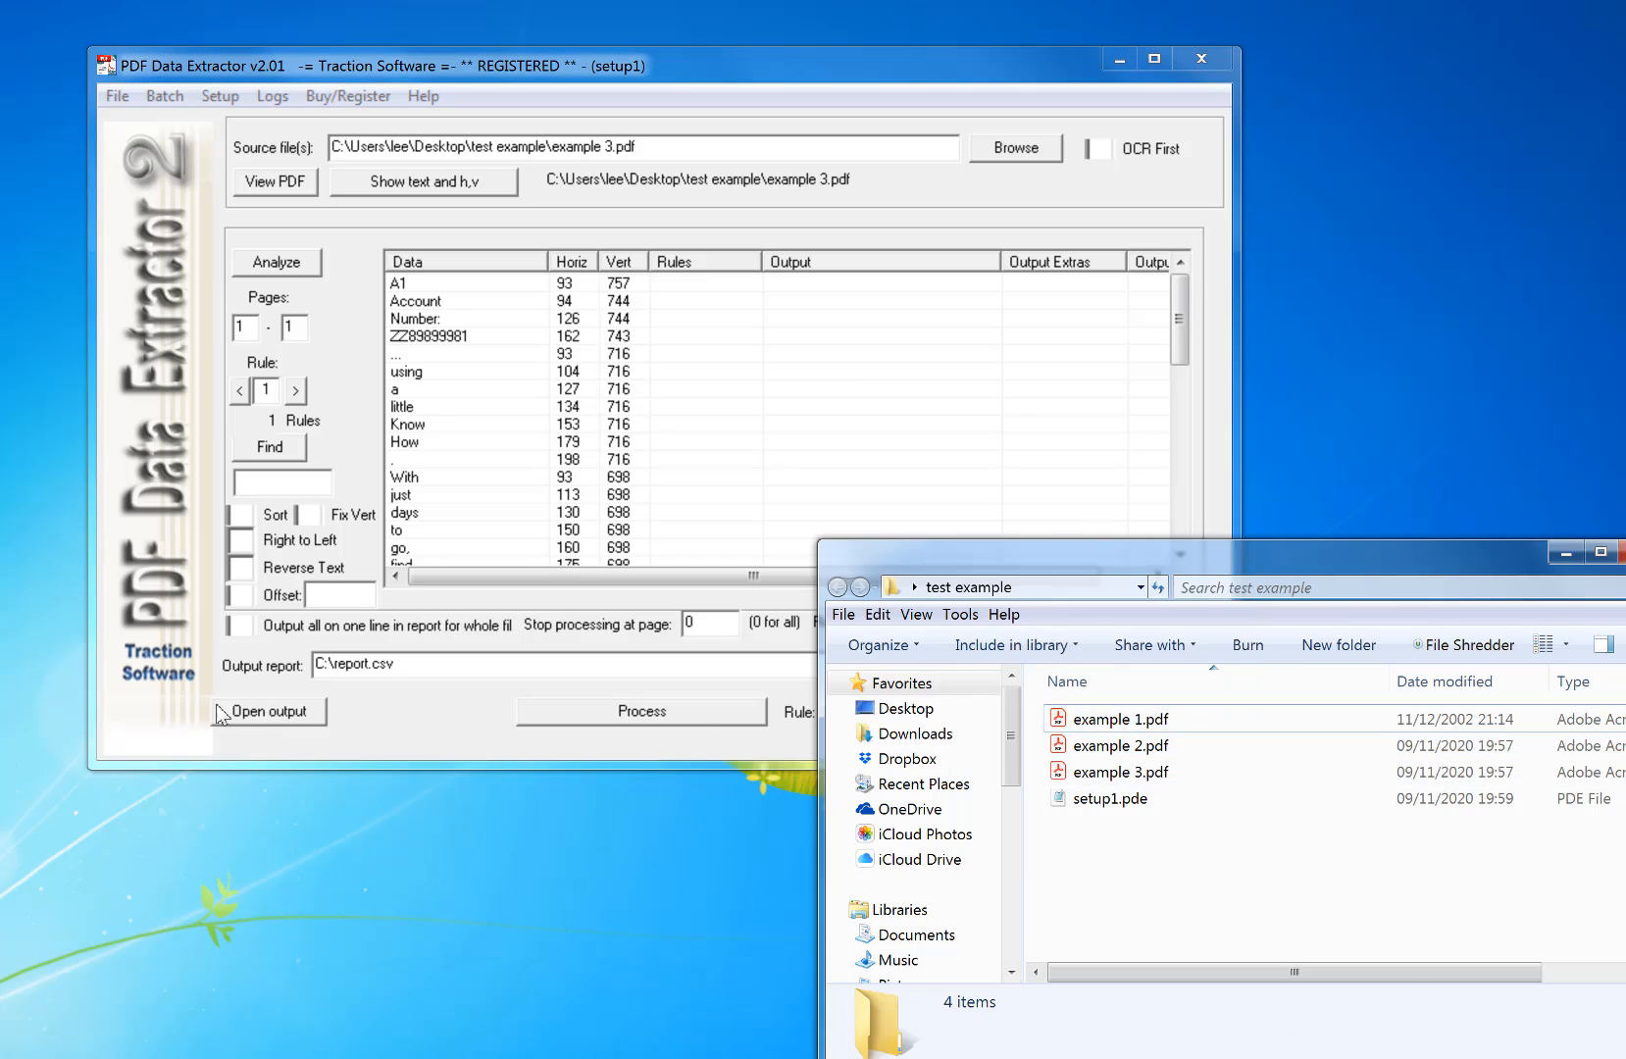
pyautogui.click(267, 710)
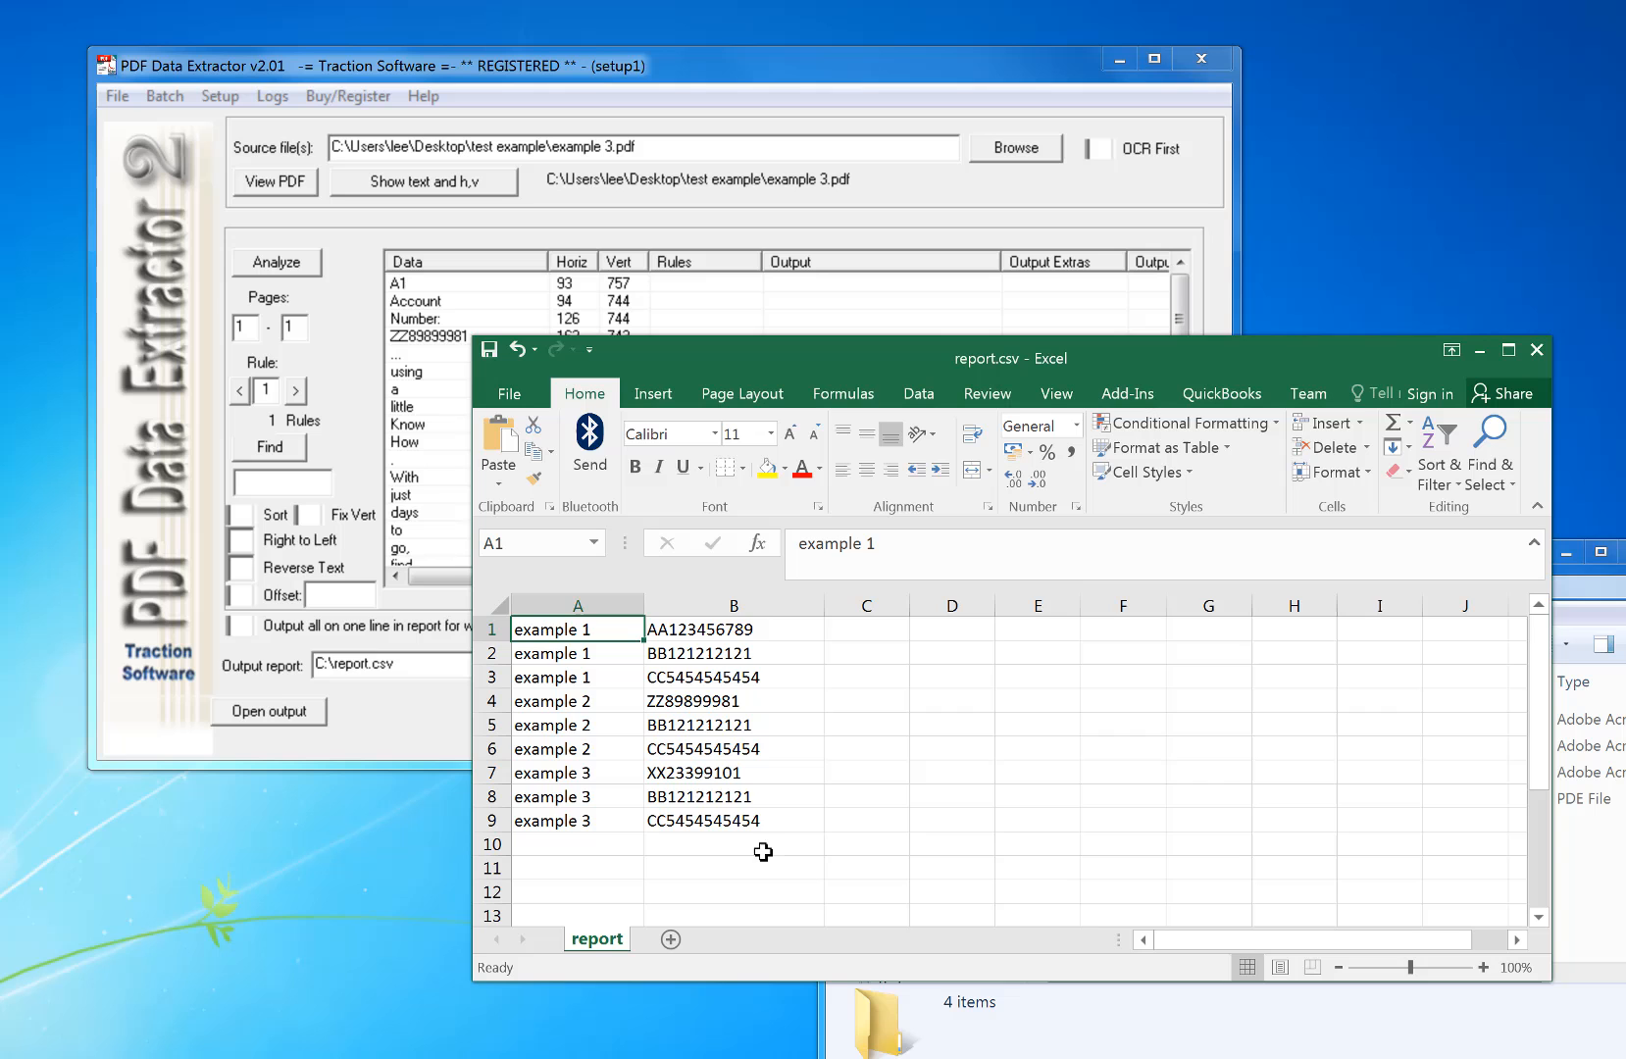
pyautogui.moveTo(569, 674)
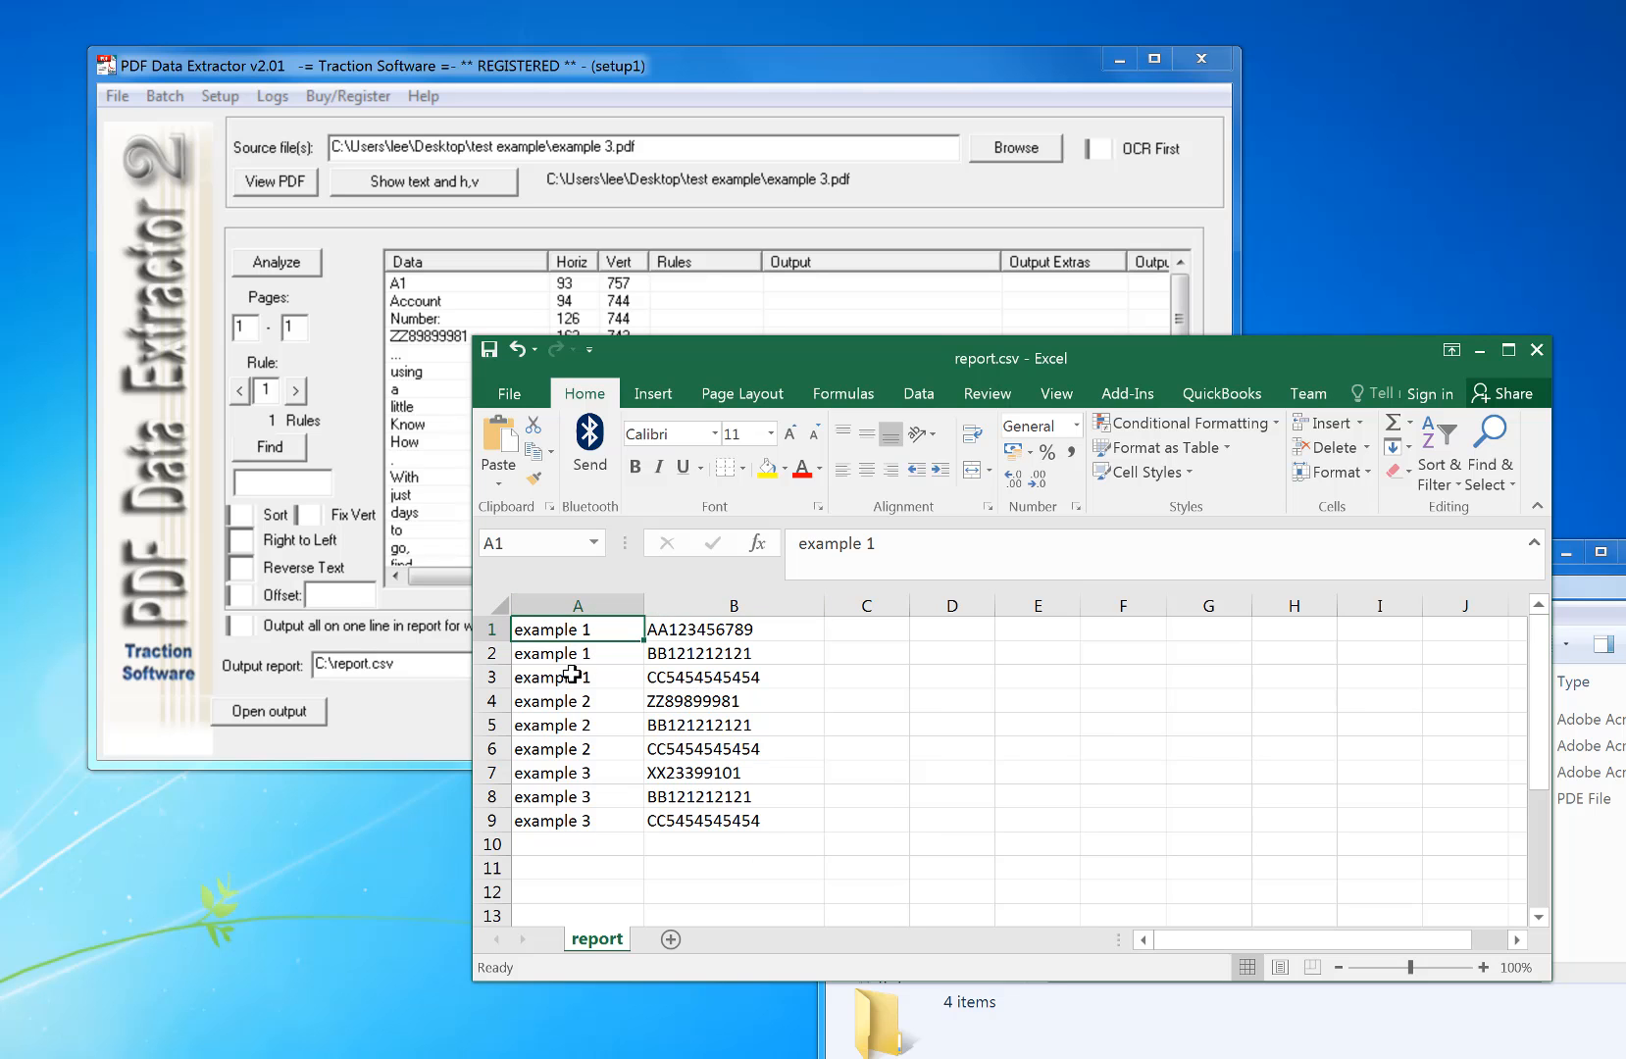
pyautogui.click(577, 748)
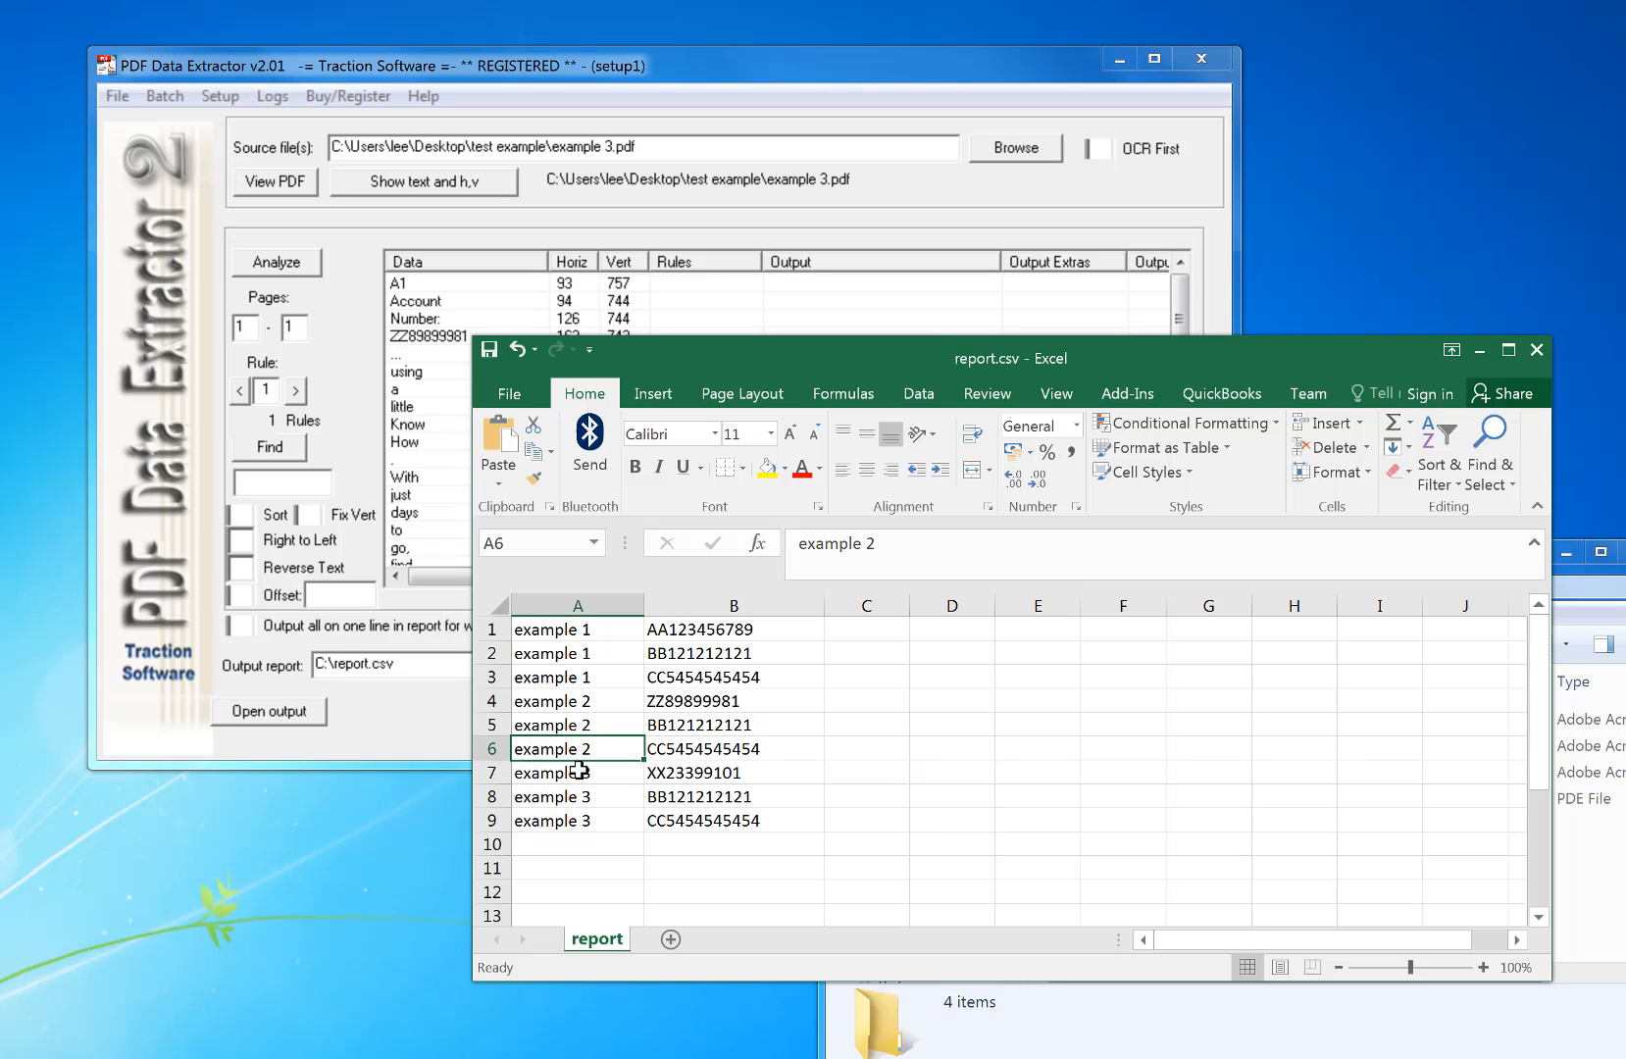
pyautogui.click(732, 820)
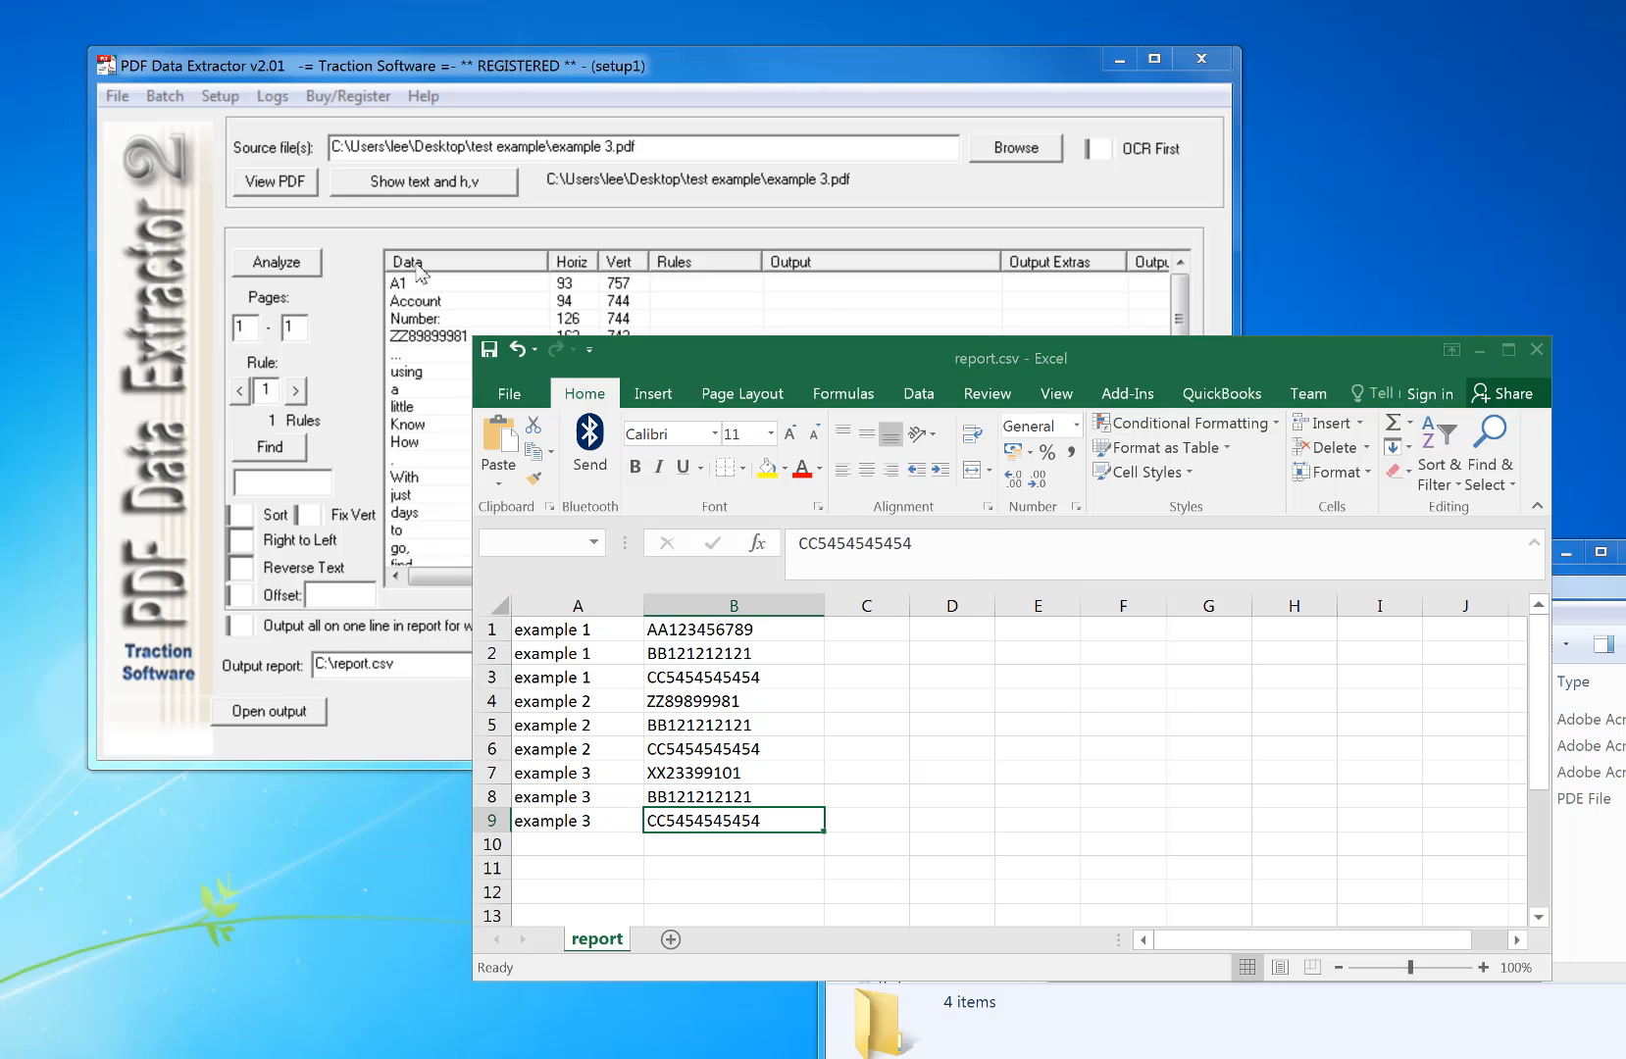
pyautogui.click(220, 96)
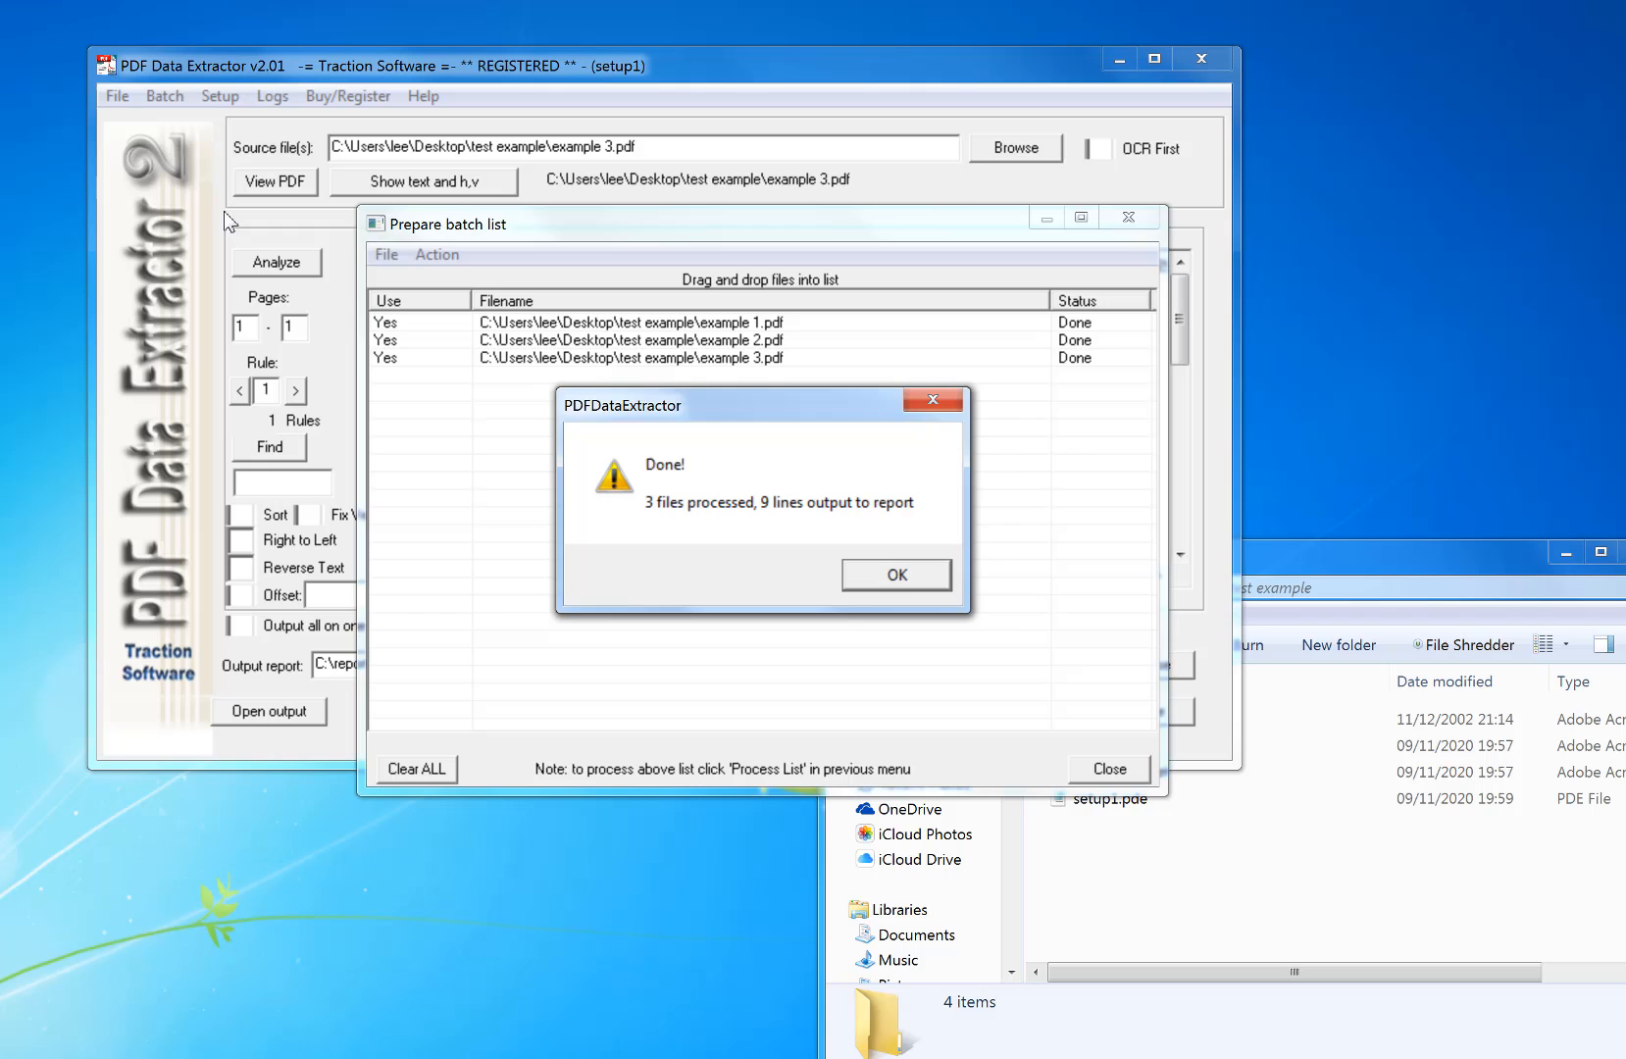
# Step: Acknowledge the rerun and verify the page numbers in cells B2 and B6 of the report
pyautogui.click(894, 575)
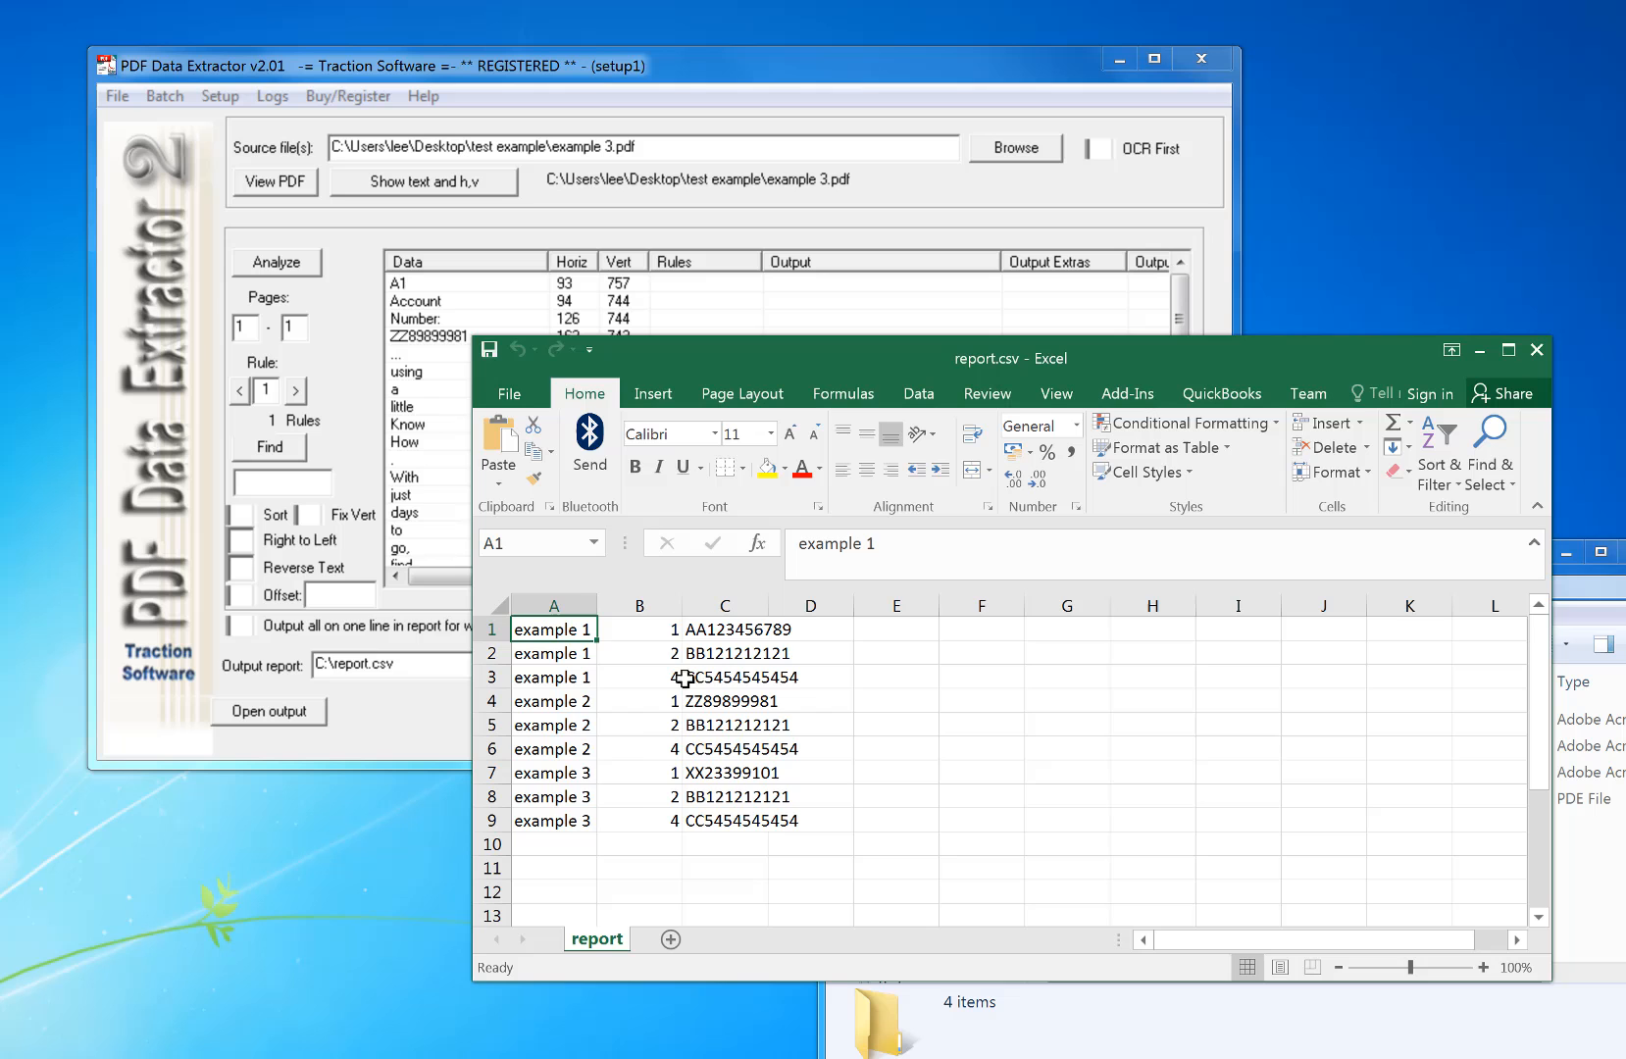
pyautogui.click(640, 653)
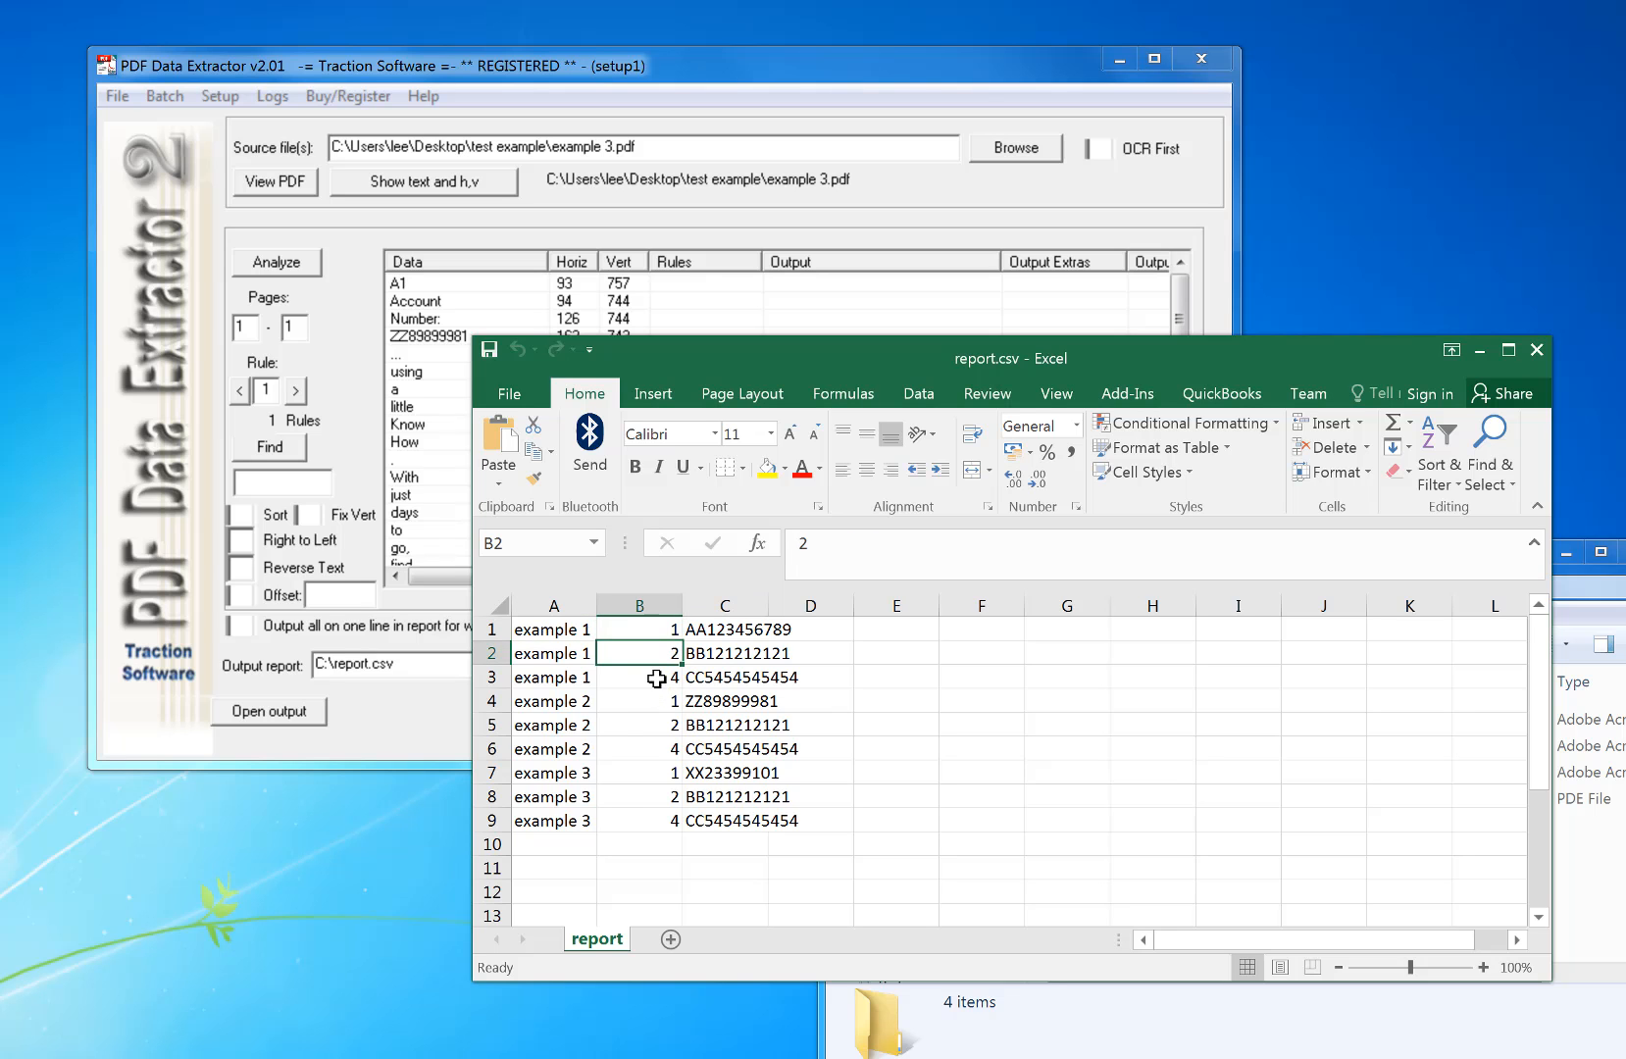
pyautogui.click(637, 747)
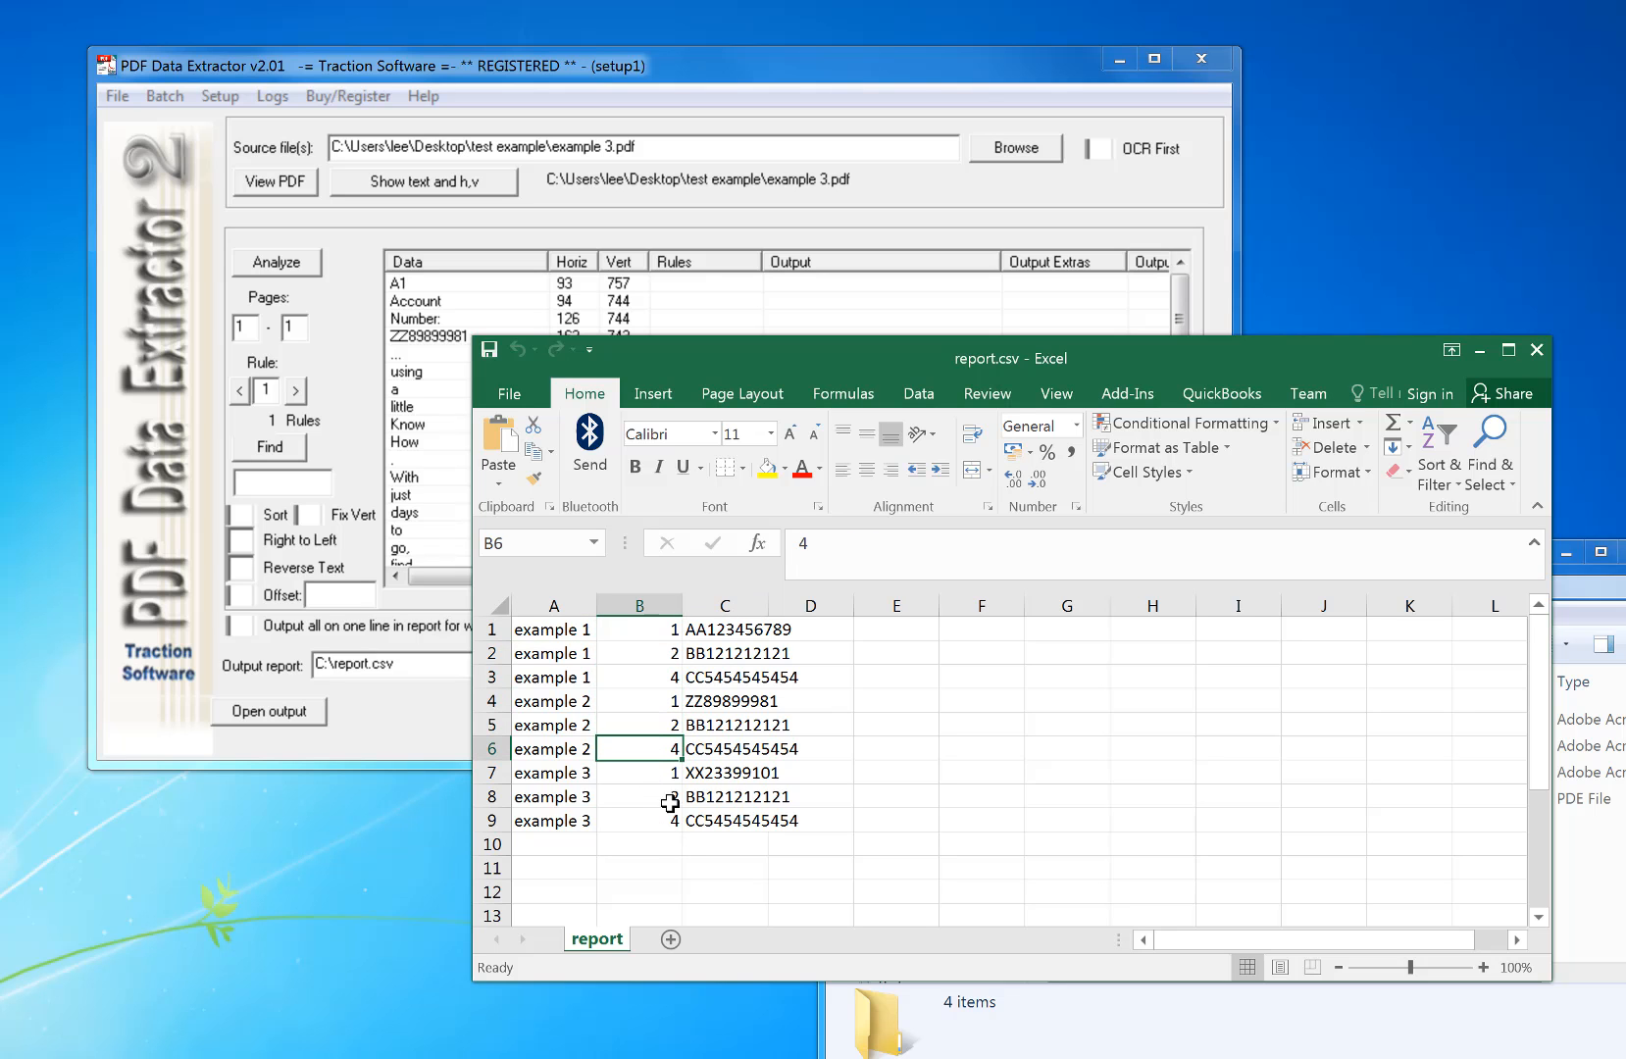
pyautogui.click(116, 96)
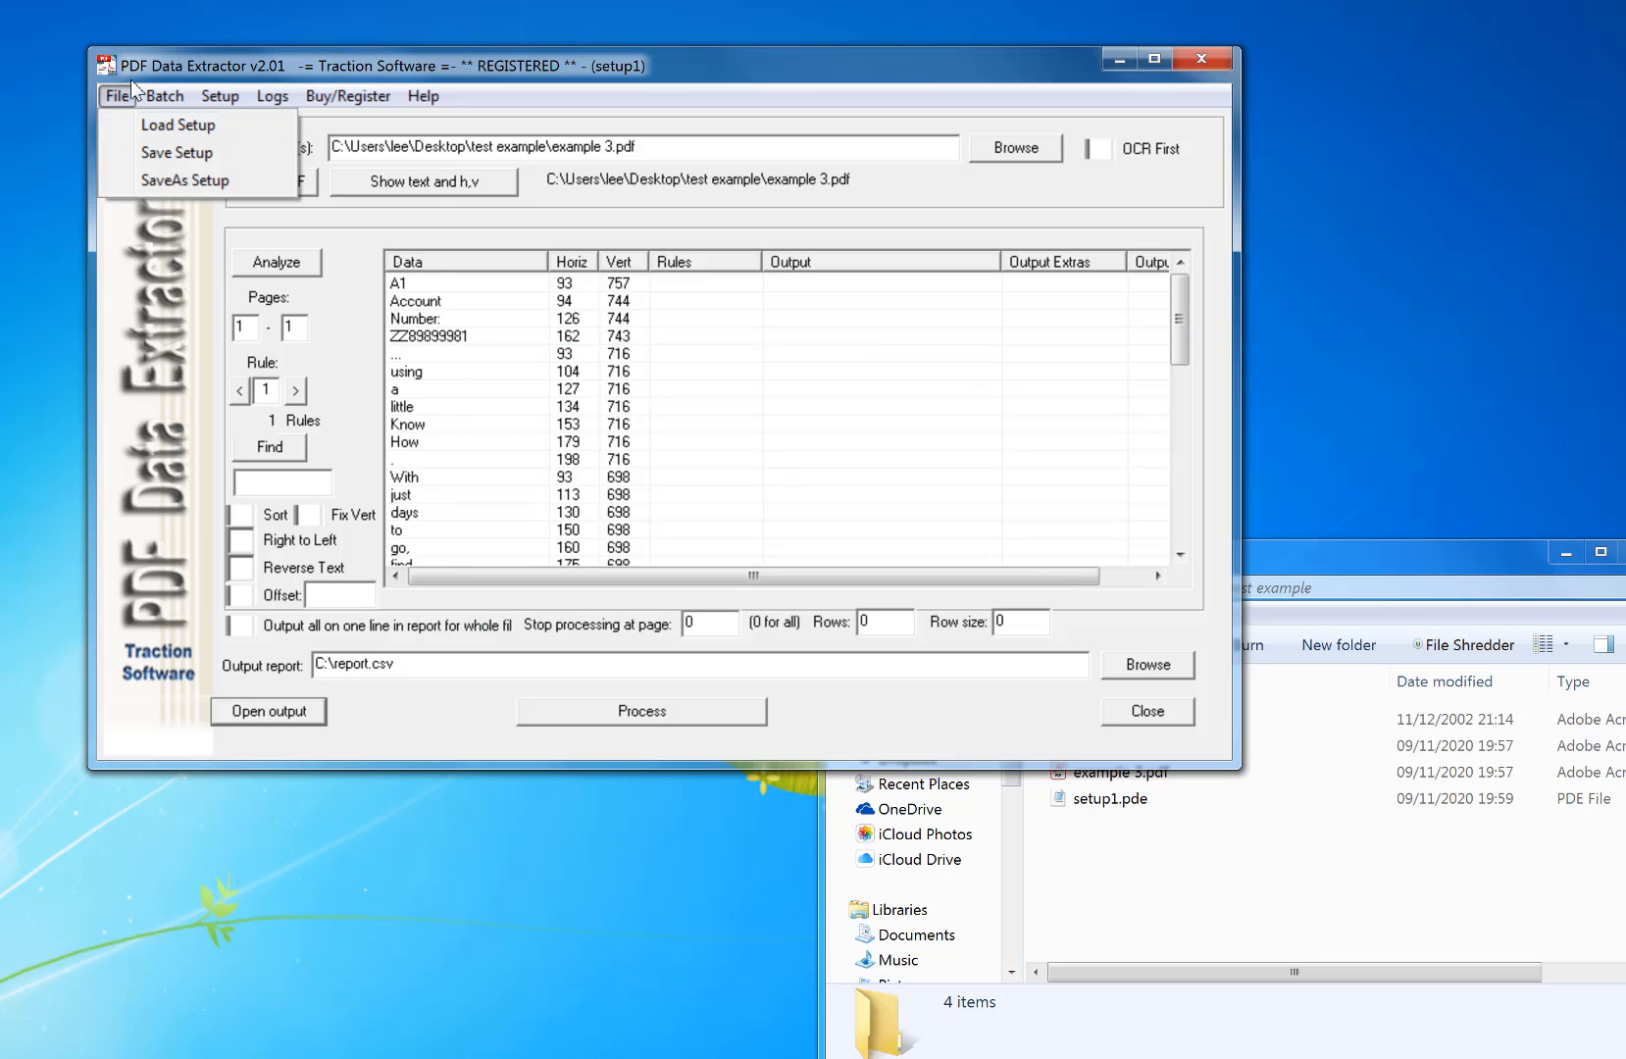
# Step: Load example2.pde from Program Files (x86)\Traction Software\PDF Data Extractor
pyautogui.click(116, 96)
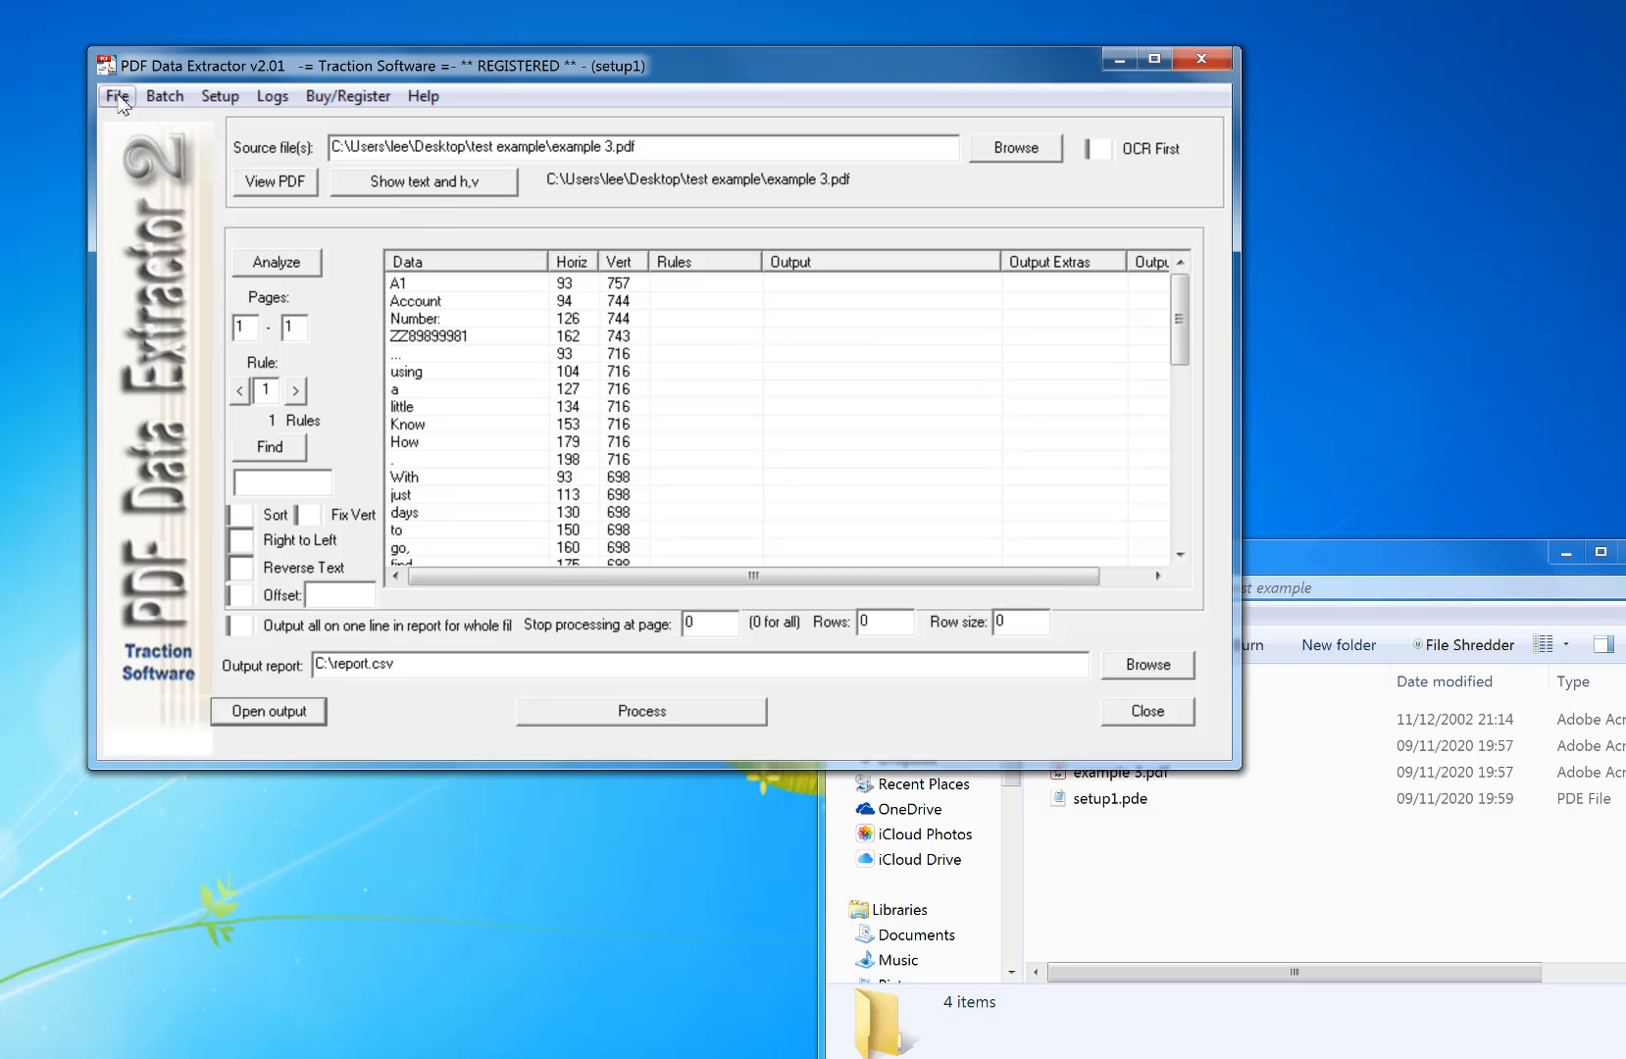
pyautogui.click(116, 96)
pyautogui.write('c:\\')
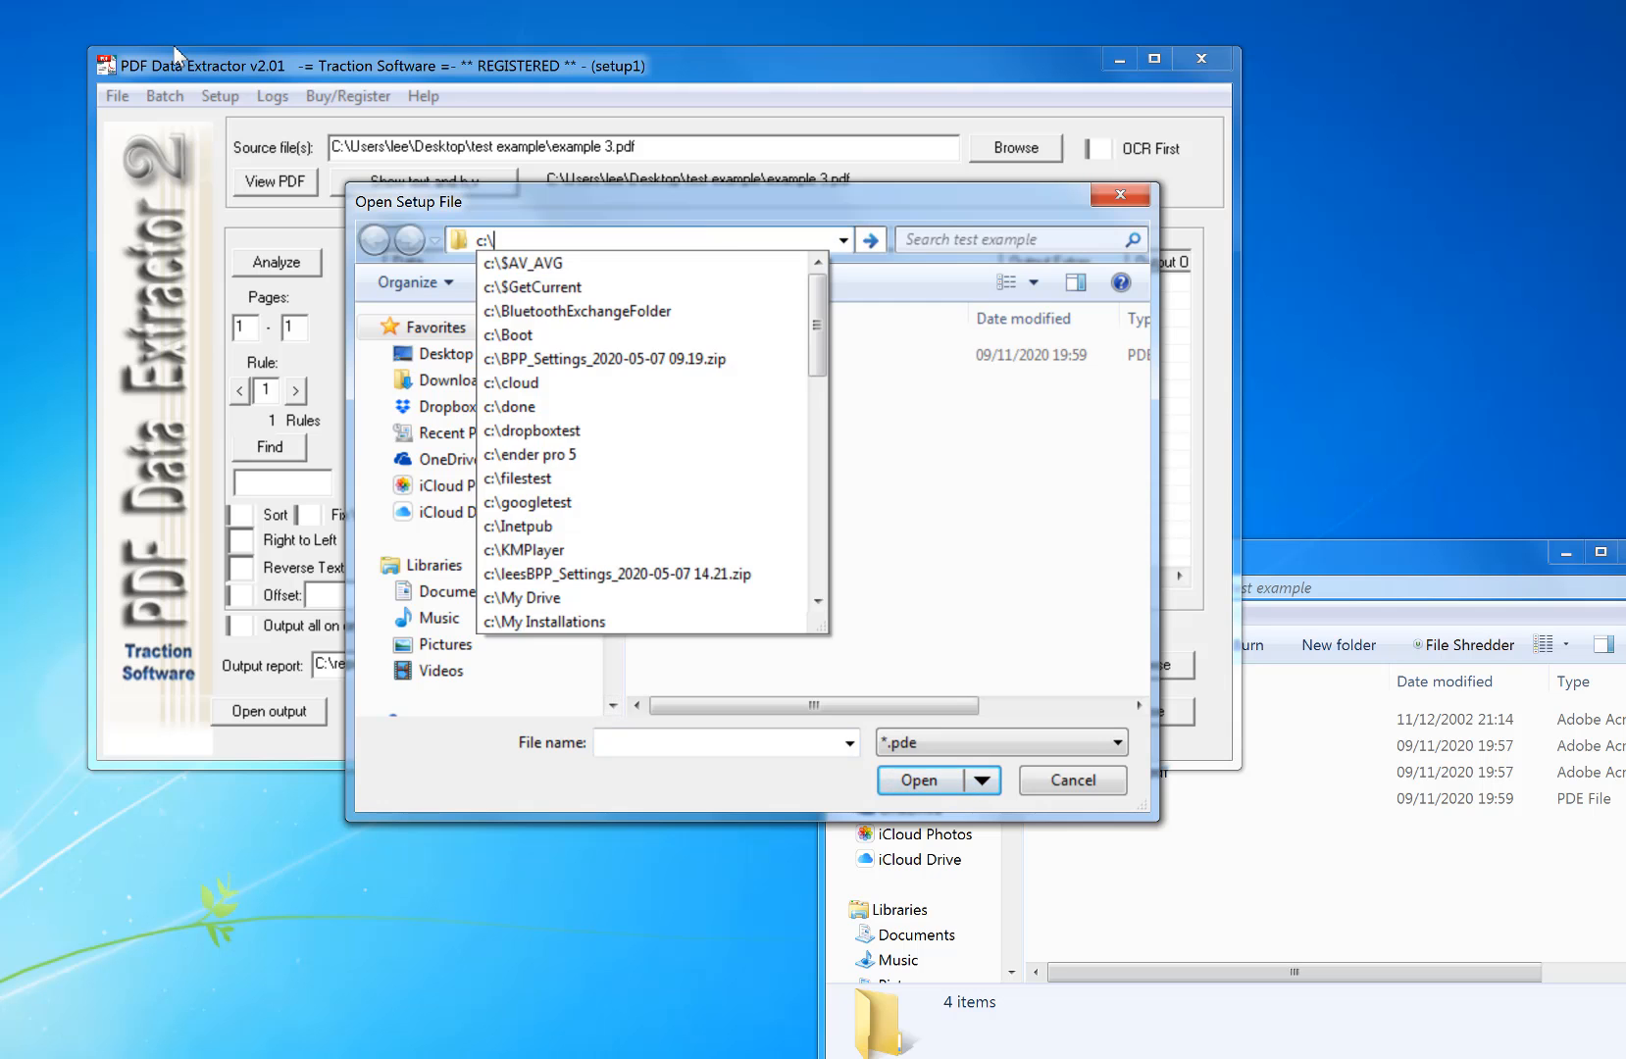
pyautogui.write('program')
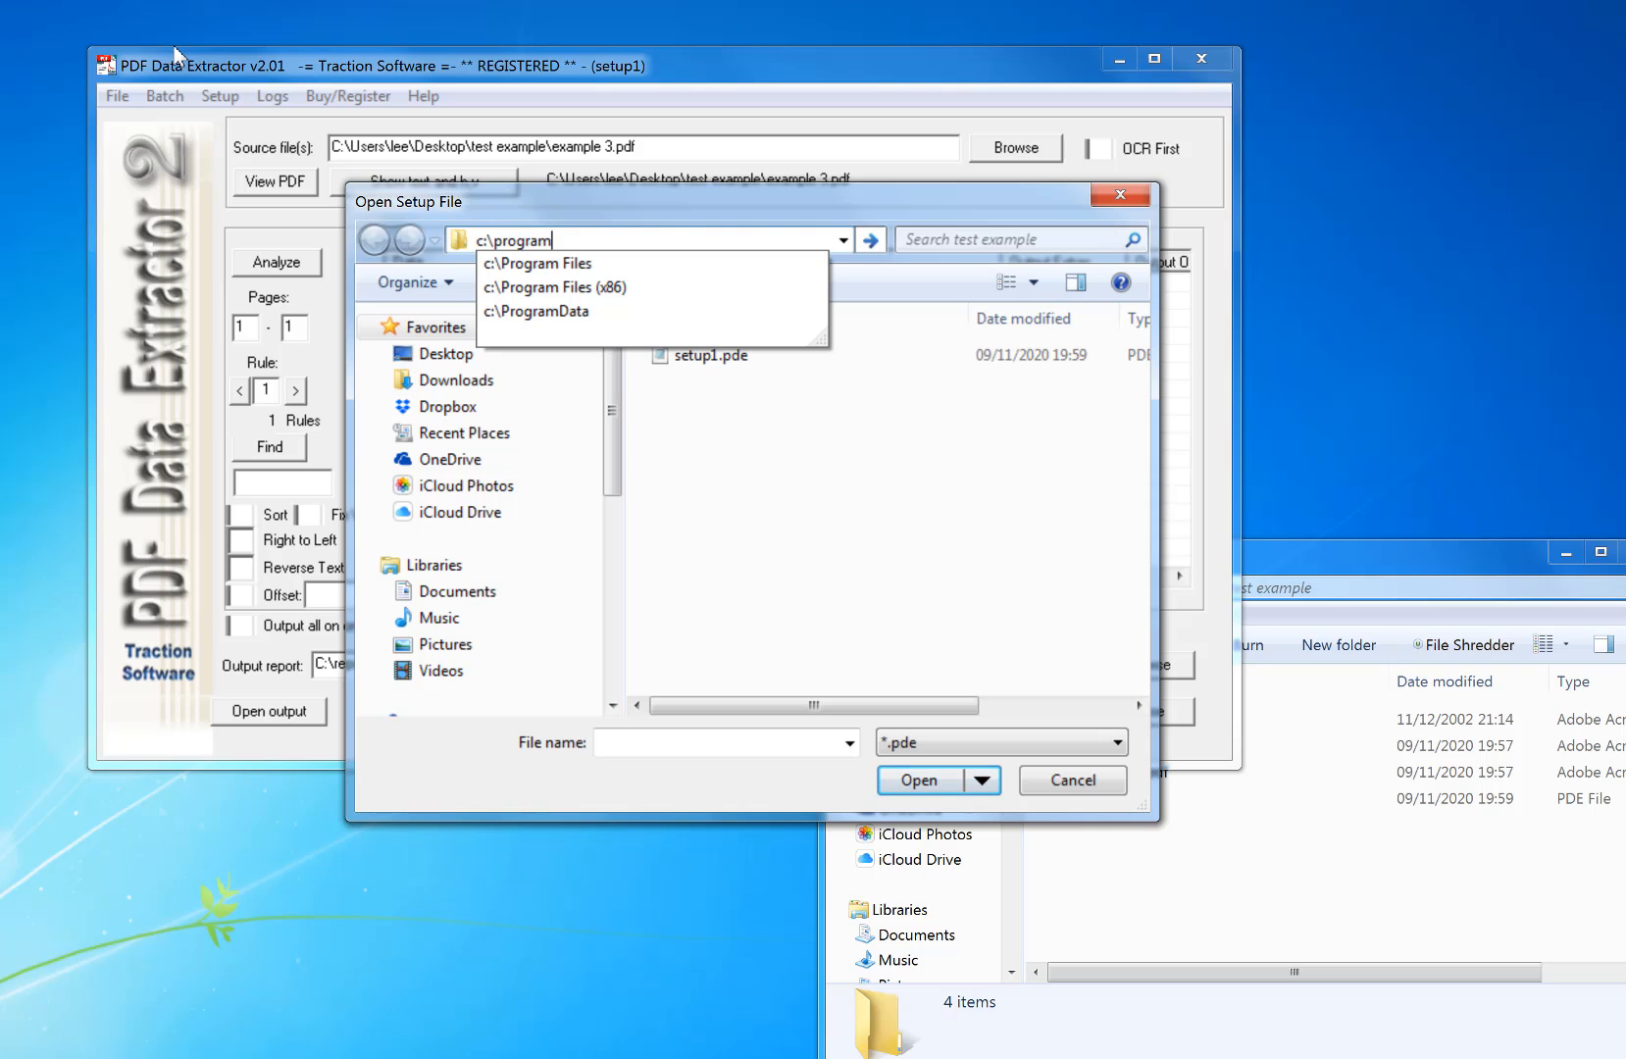
pyautogui.click(553, 288)
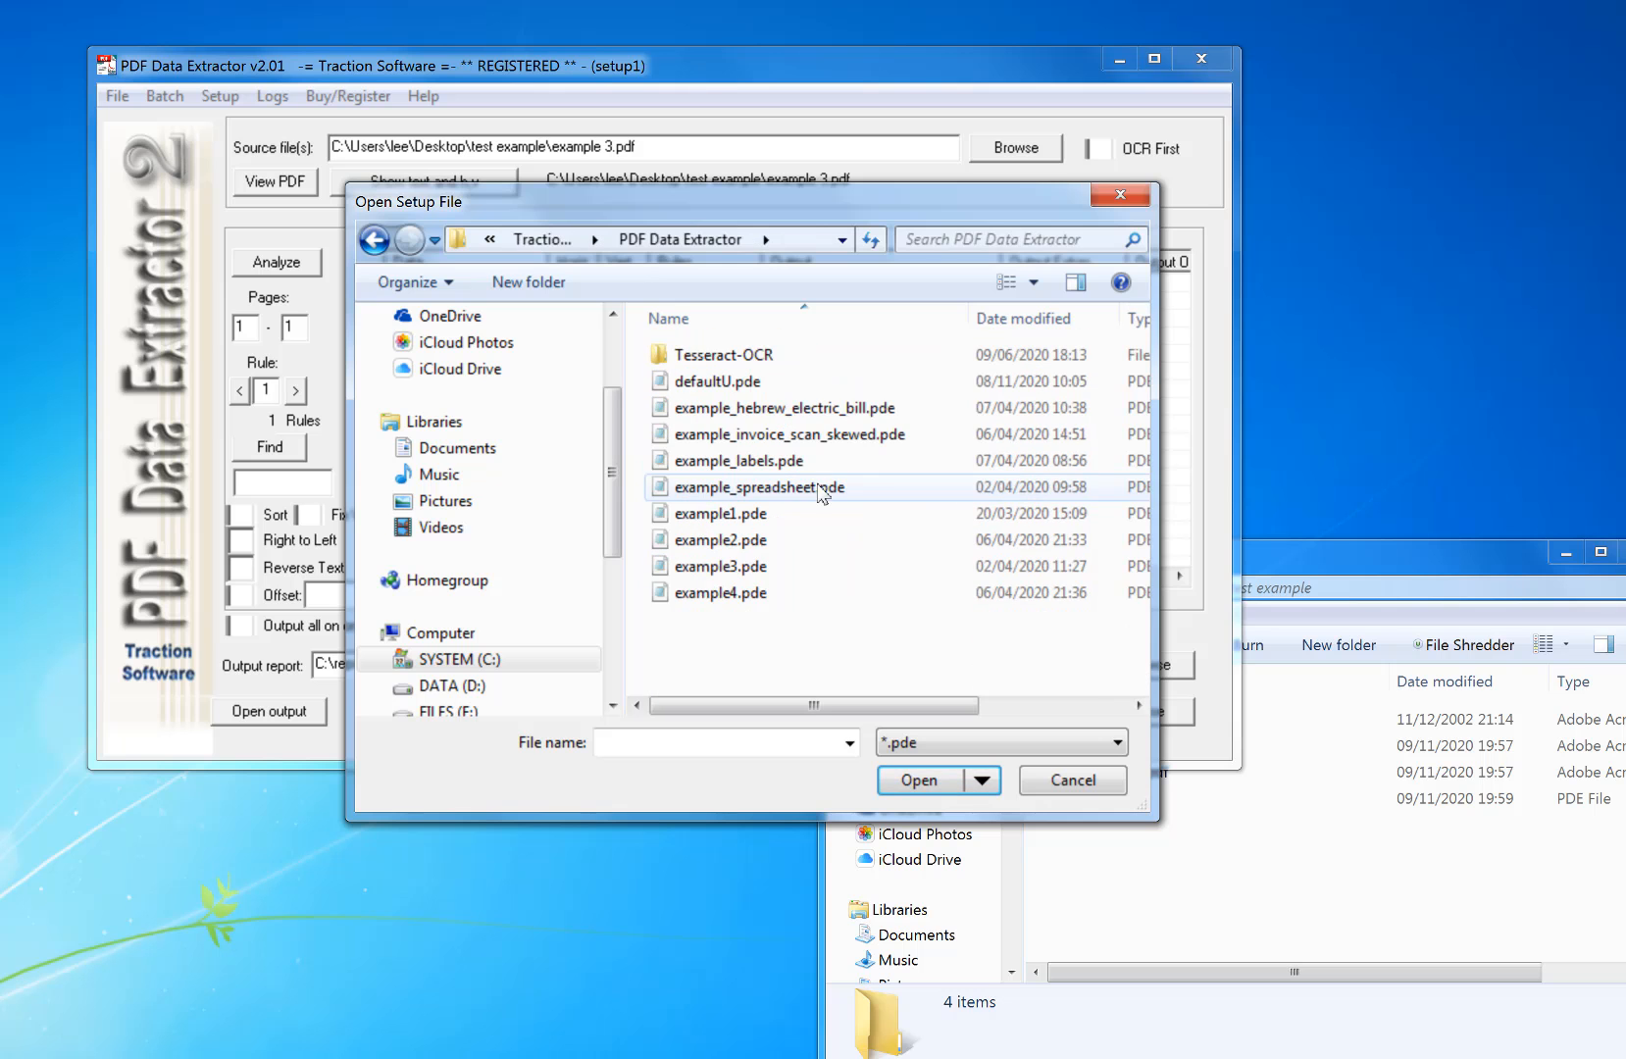
pyautogui.click(722, 516)
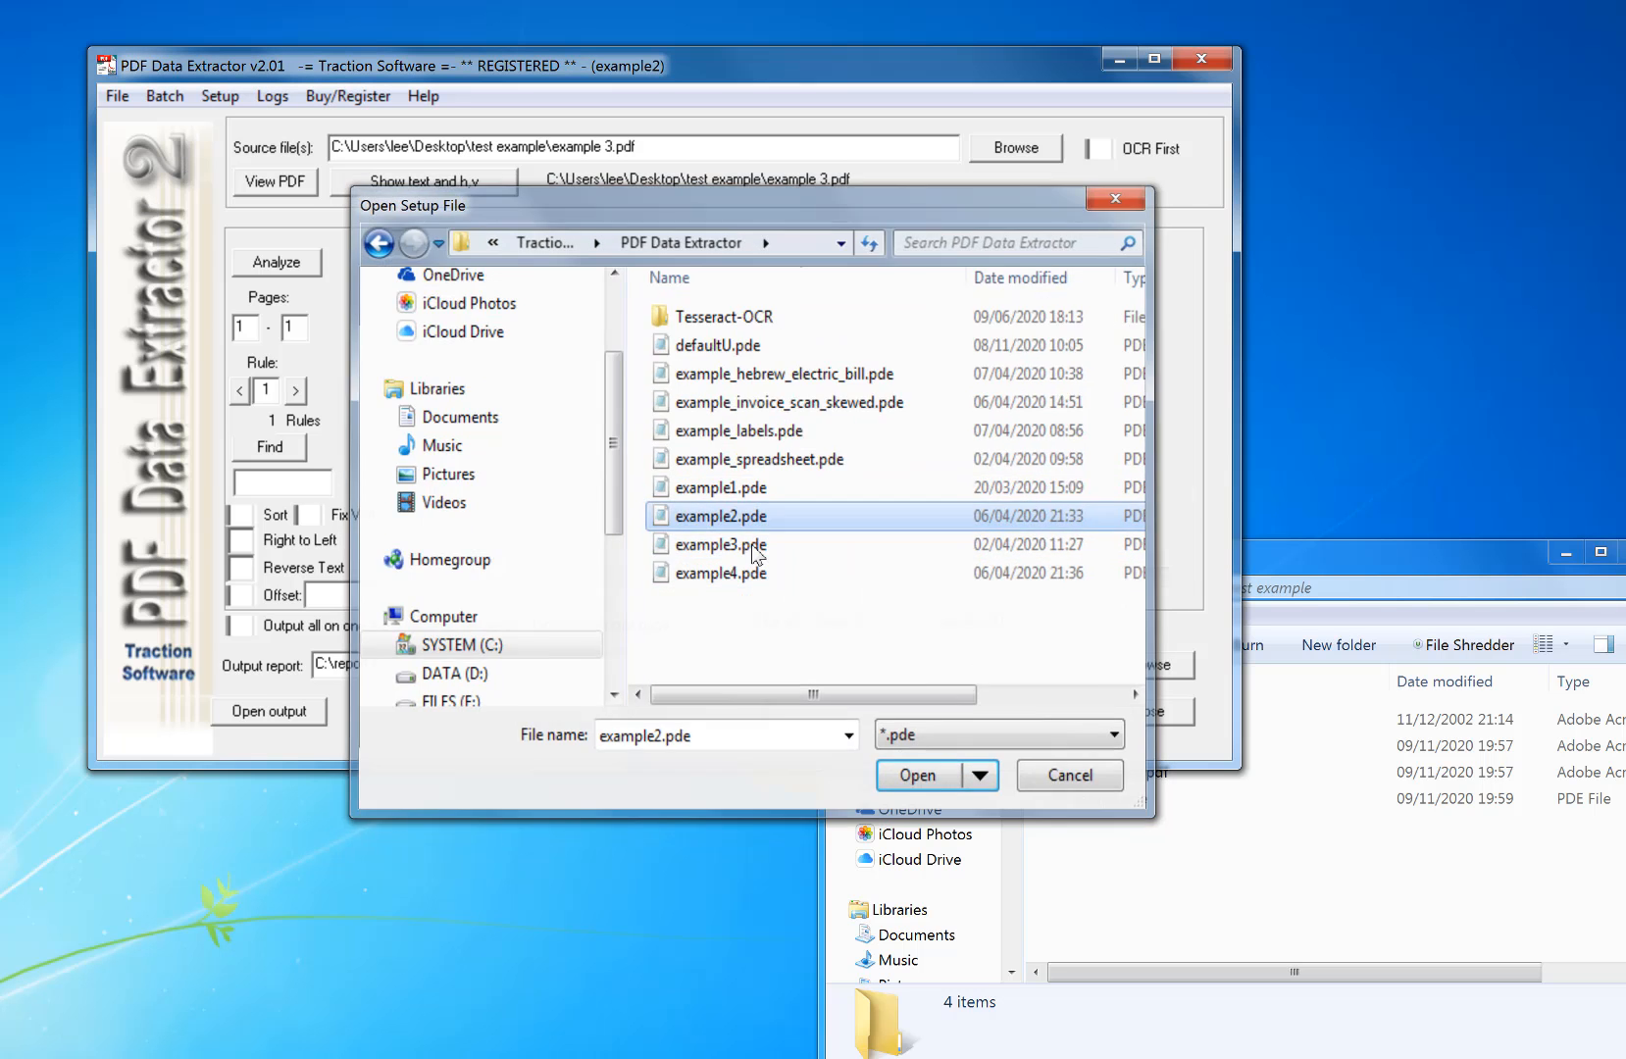
pyautogui.click(920, 774)
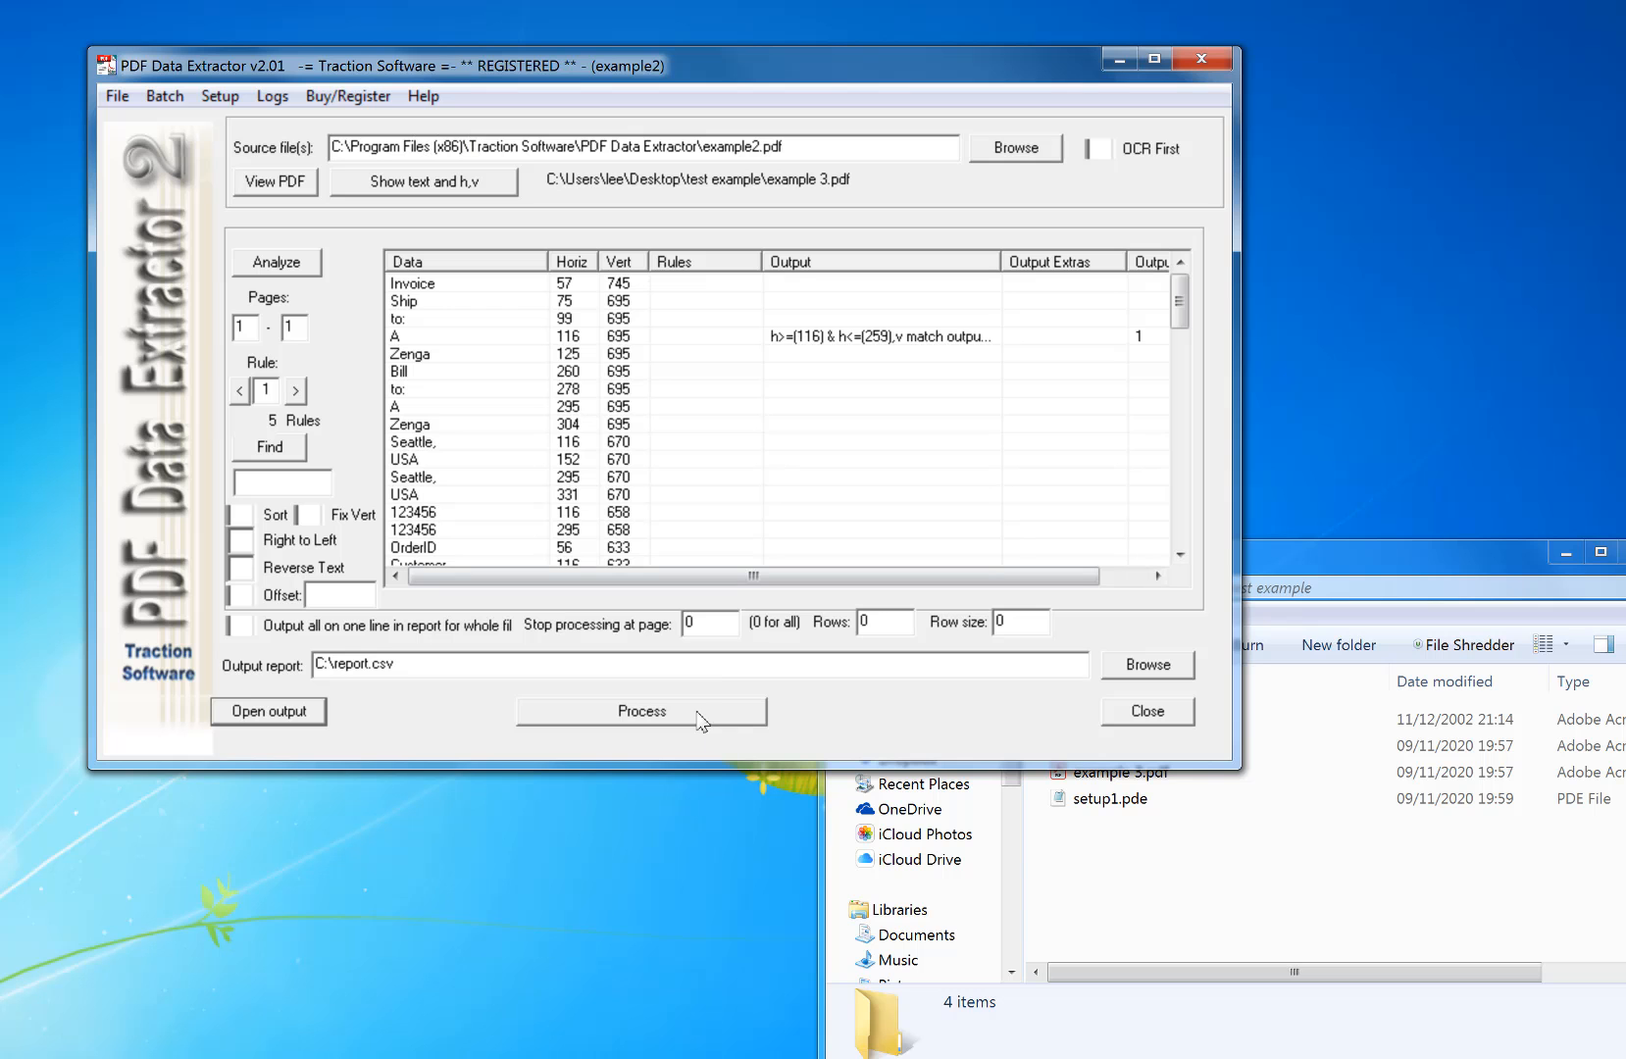
# Step: Run example2's five rules, dismiss the batch prompt, reprocess and open the four-customer report
pyautogui.click(642, 712)
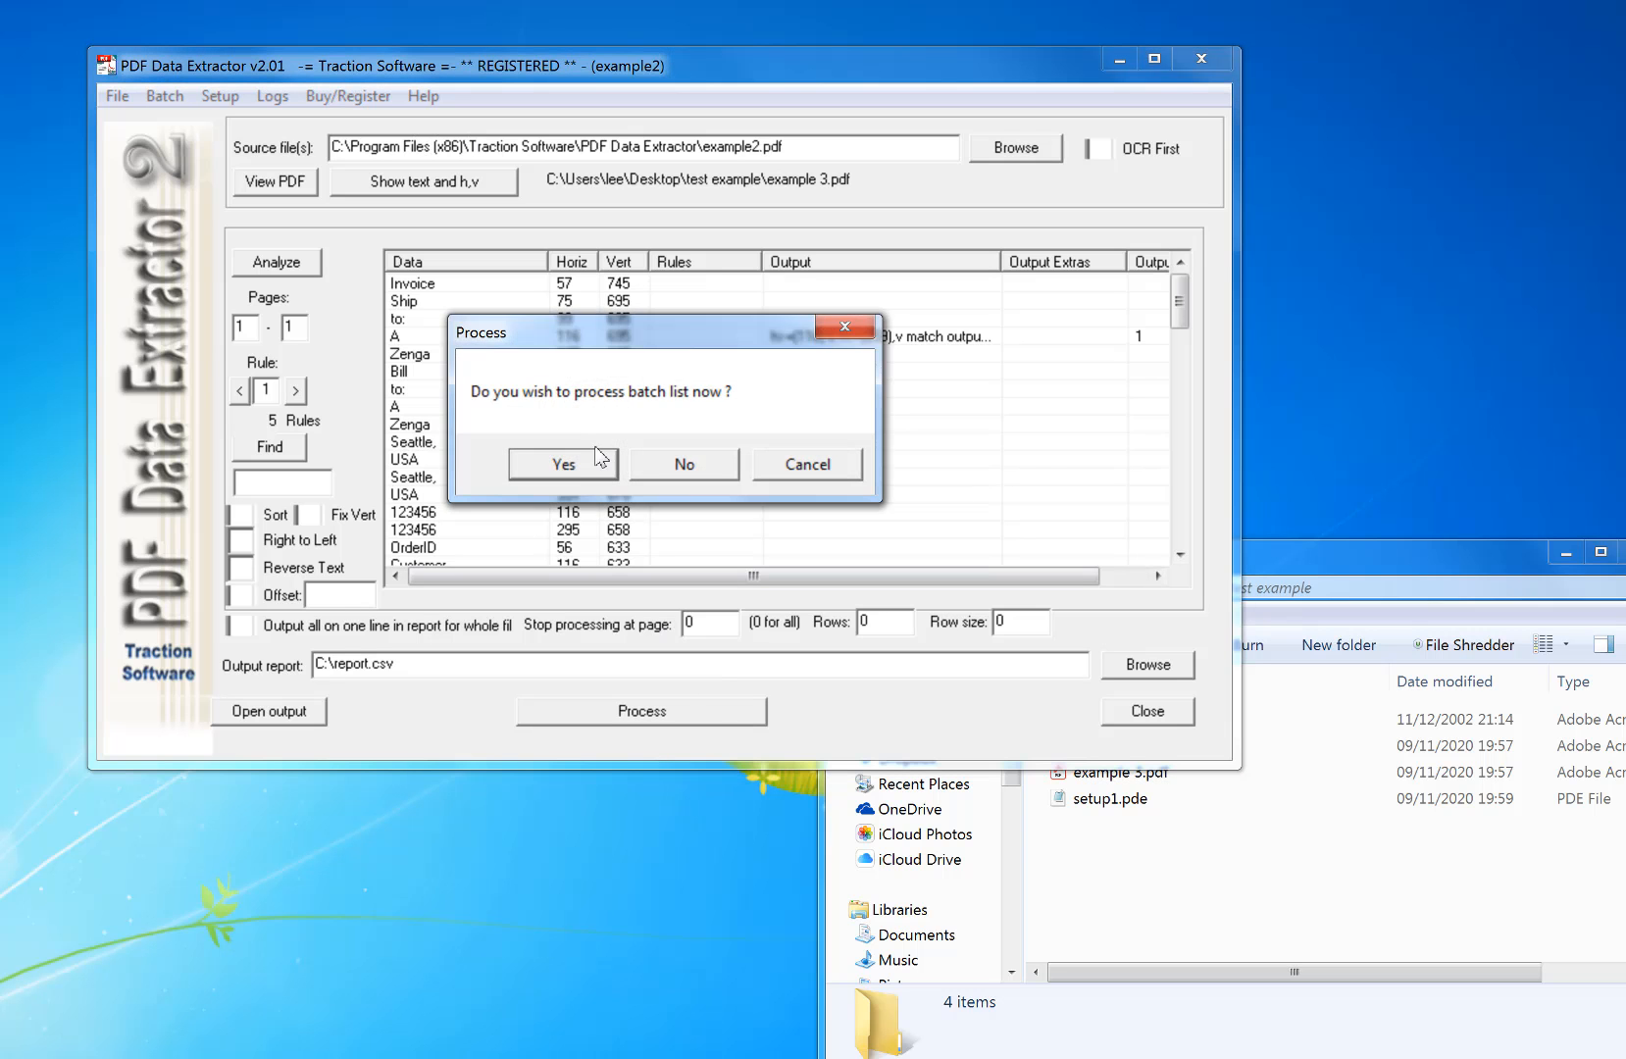
pyautogui.click(563, 463)
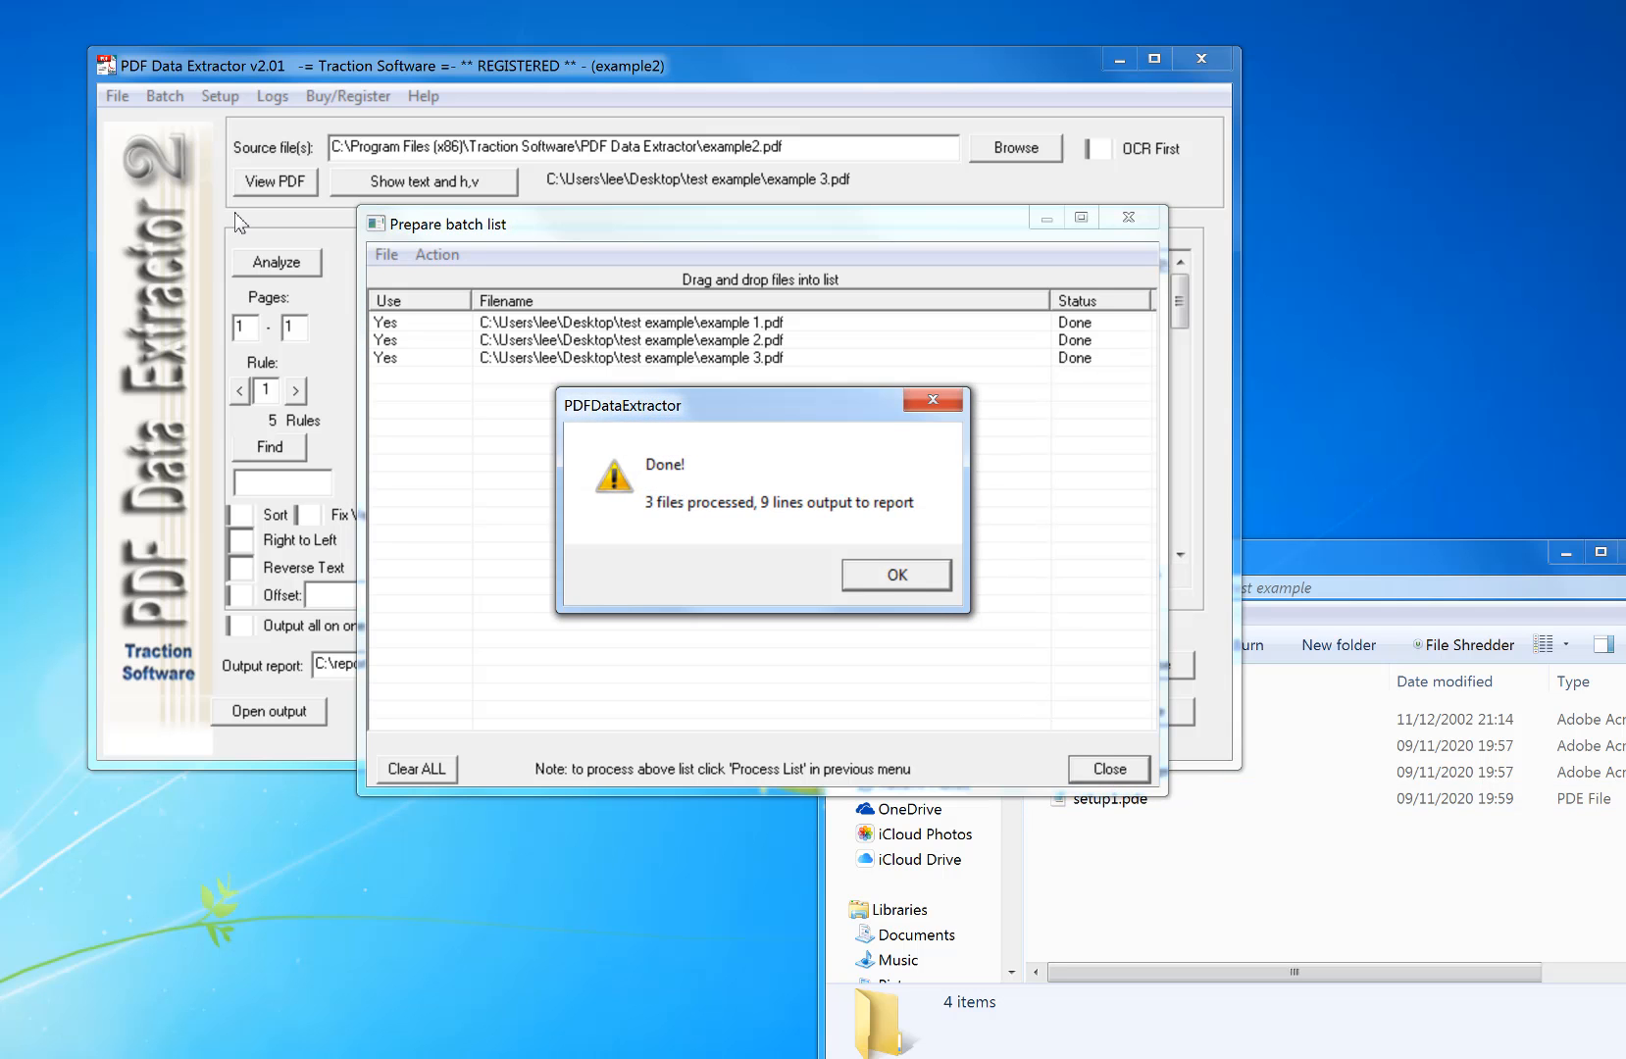
pyautogui.click(437, 255)
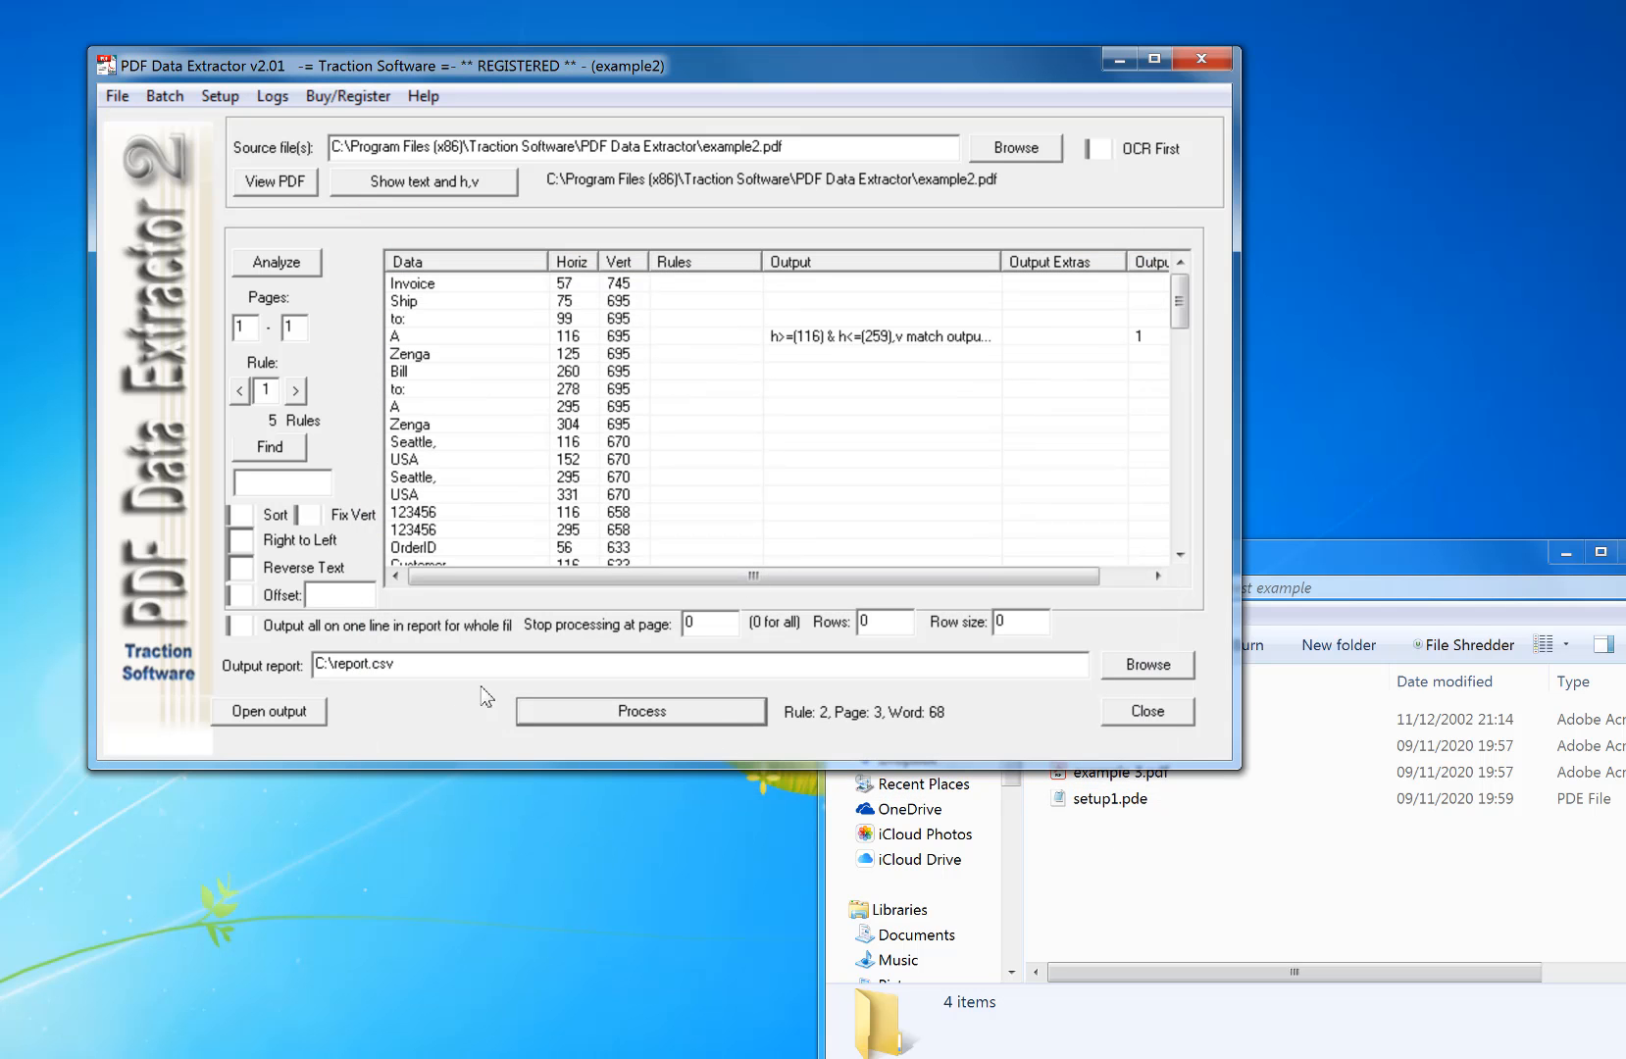
pyautogui.click(639, 712)
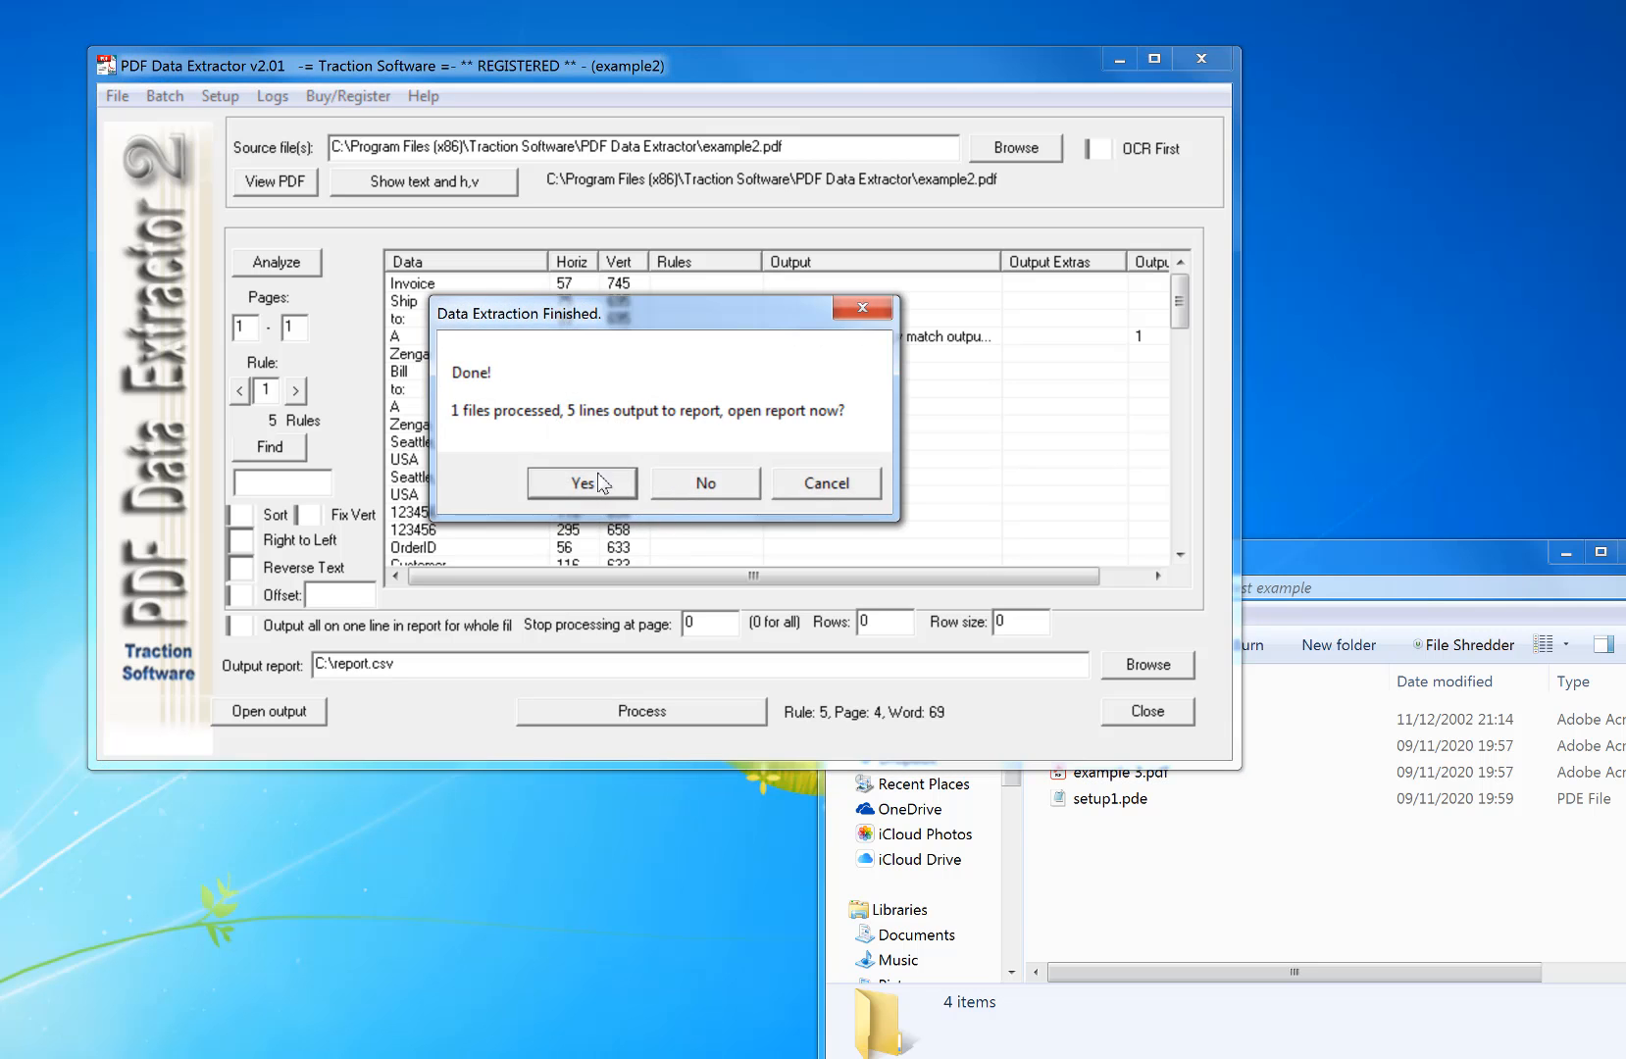
pyautogui.click(581, 482)
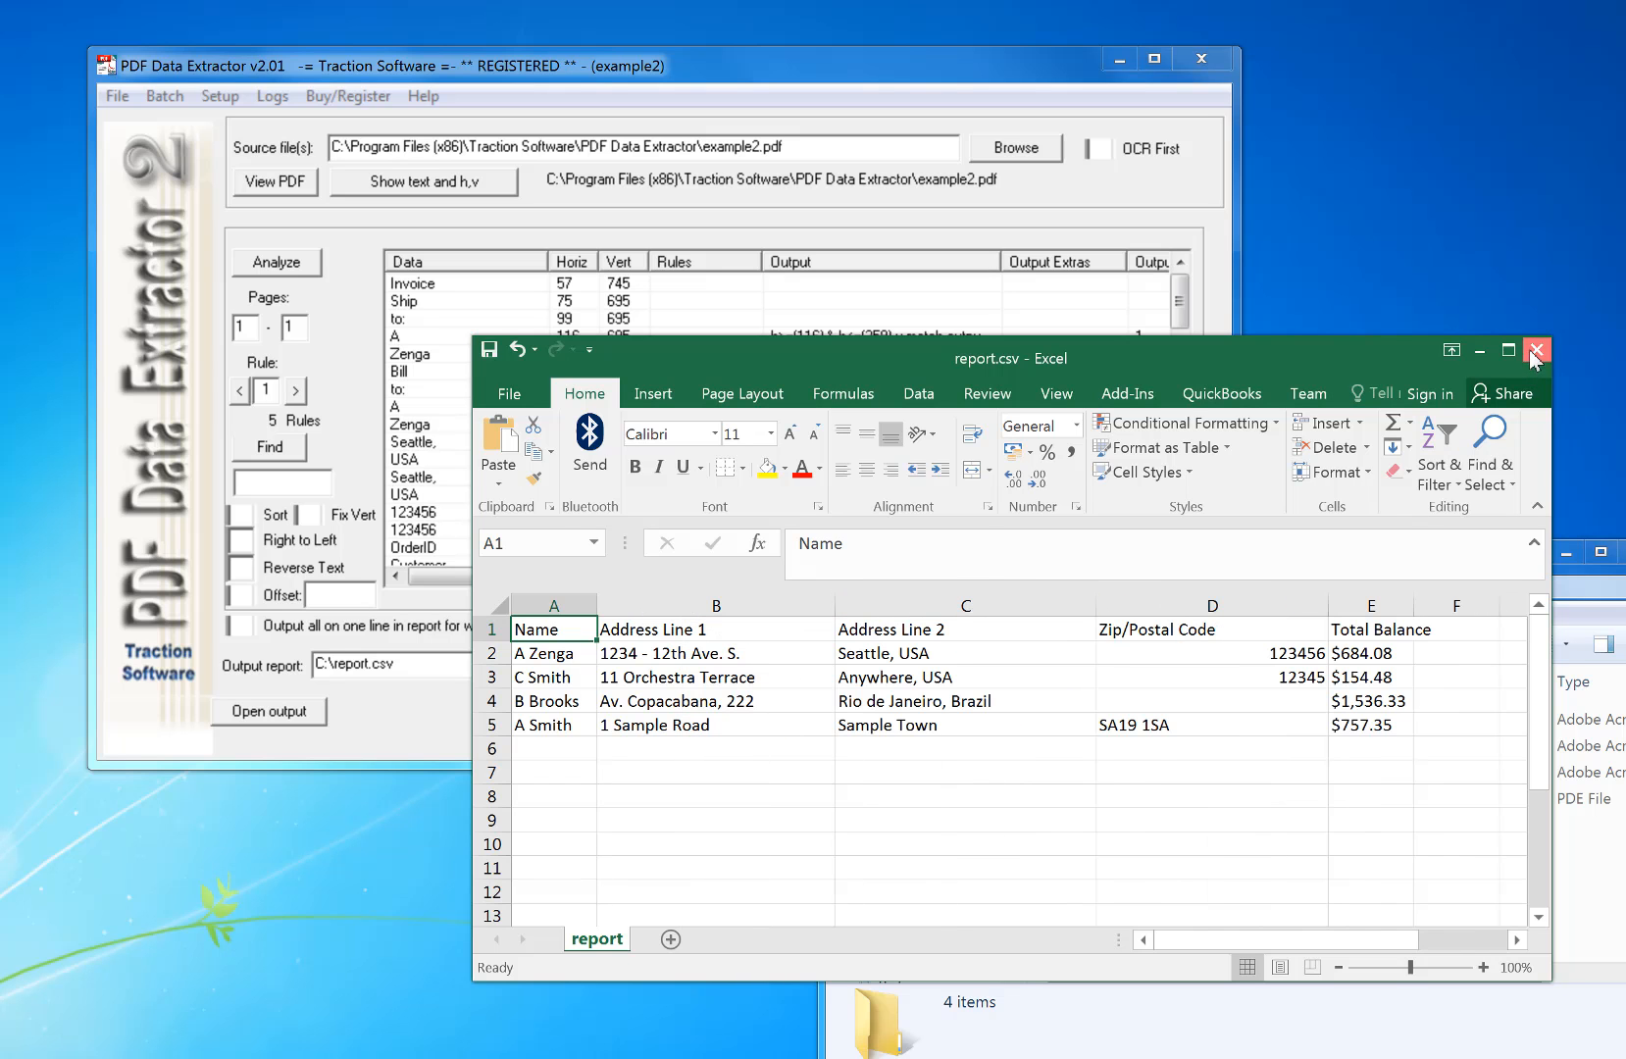
# Step: Close the report.csv spreadsheet of names, addresses, postal codes and balances in Excel
pyautogui.click(1533, 349)
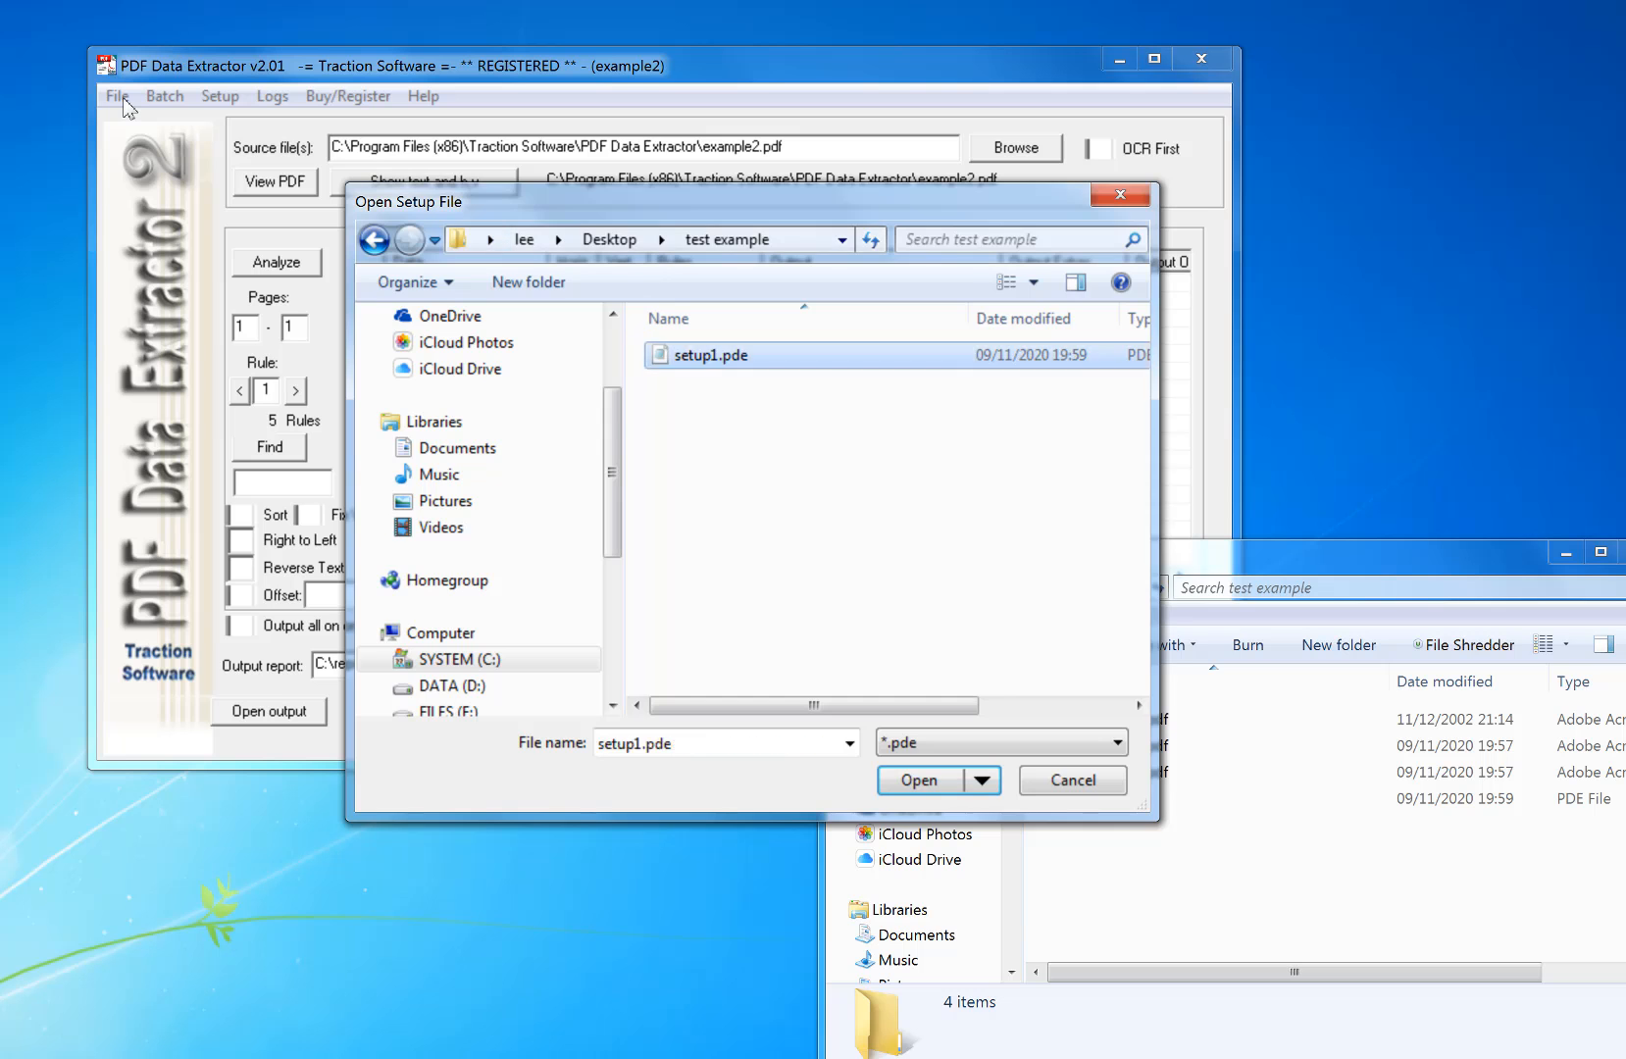
# Step: Load setup1.pde, process example 1.pdf into 3 report lines, and load example 2.pdf
pyautogui.click(926, 779)
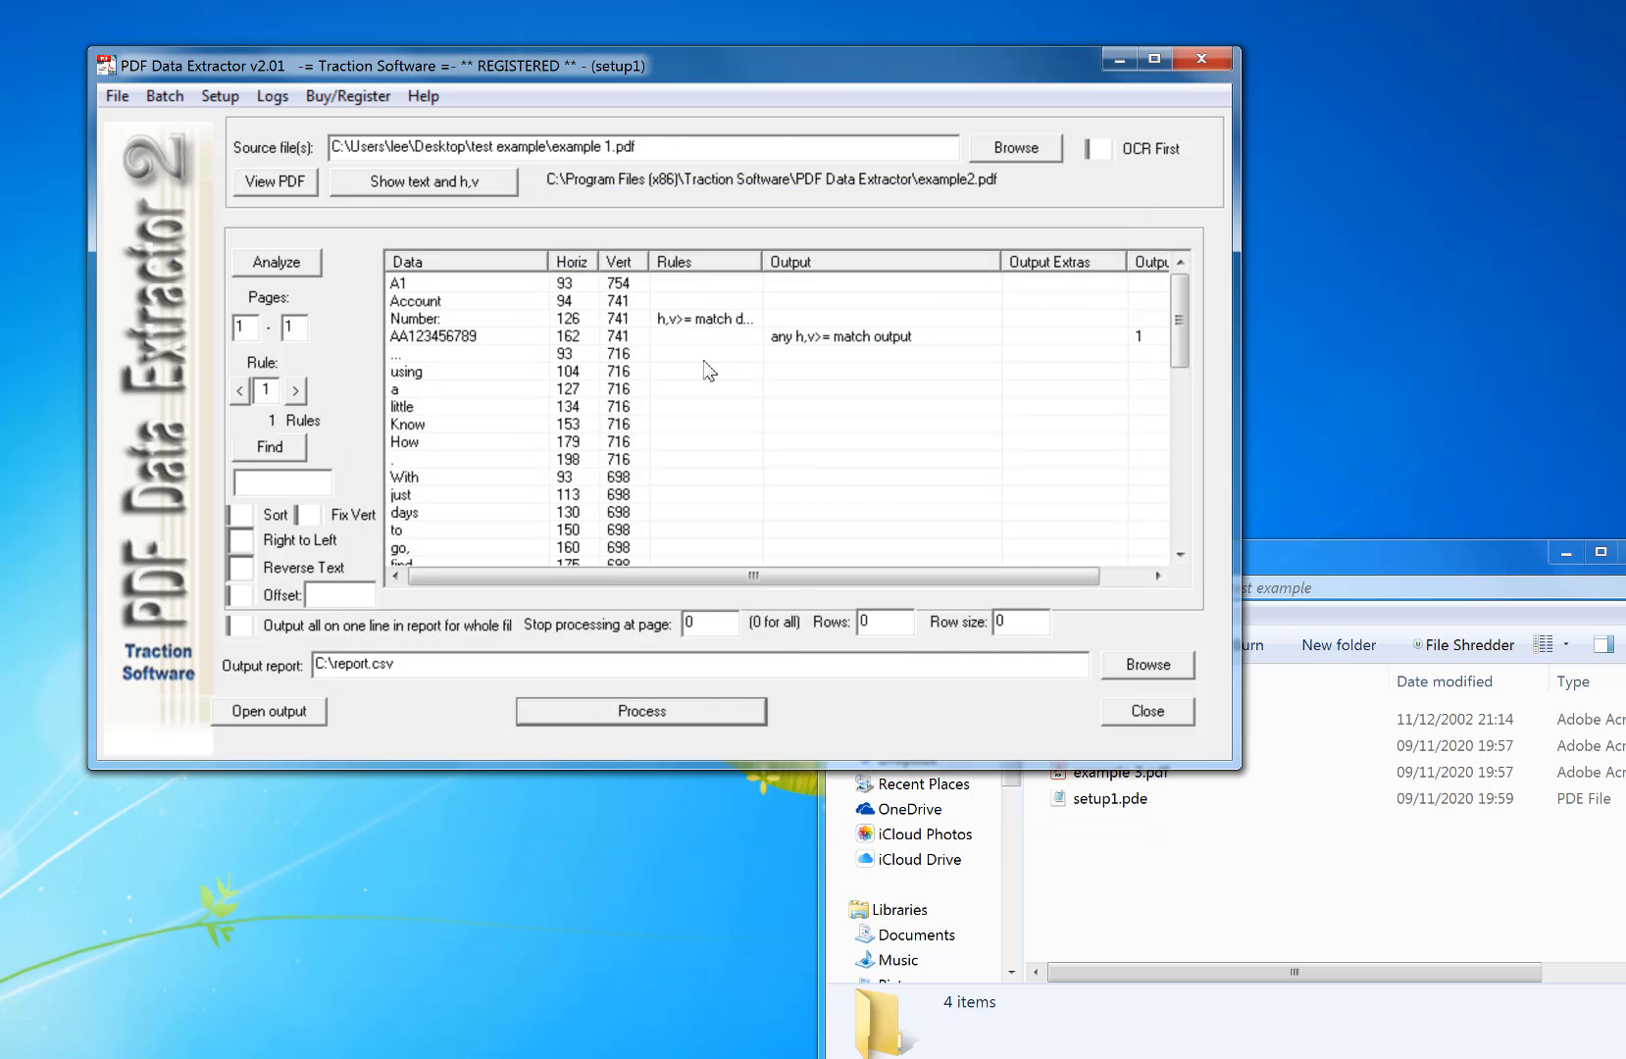
pyautogui.moveTo(456, 635)
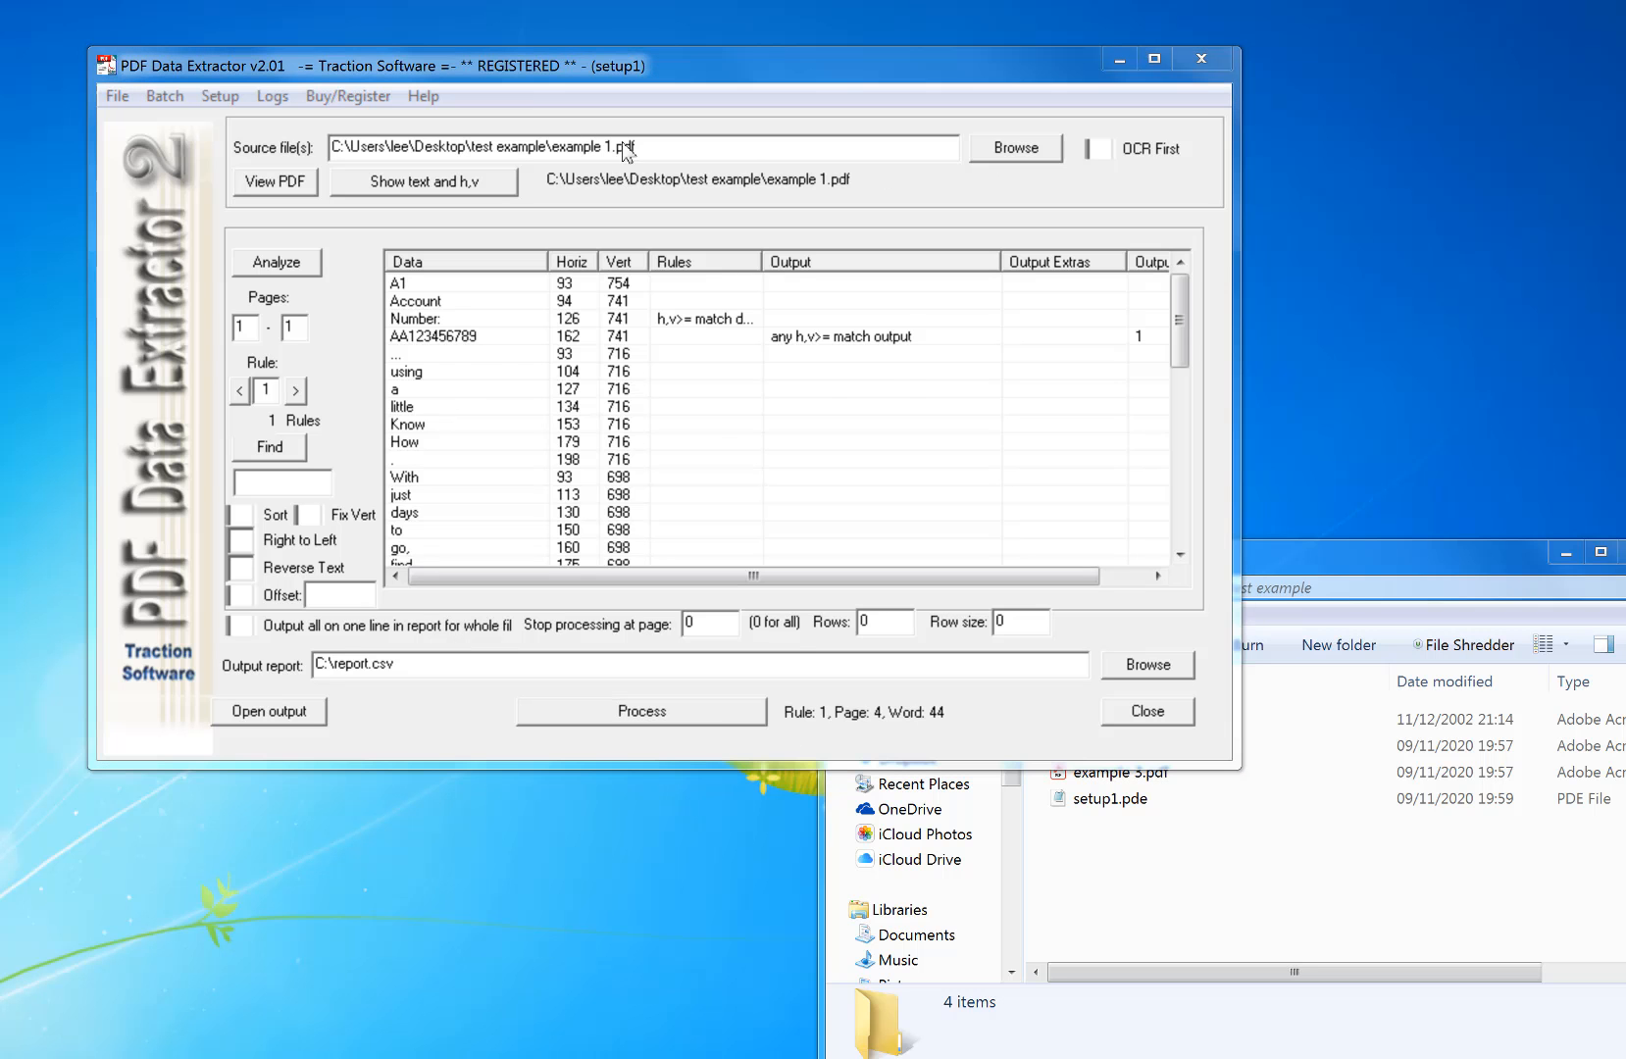
pyautogui.click(641, 710)
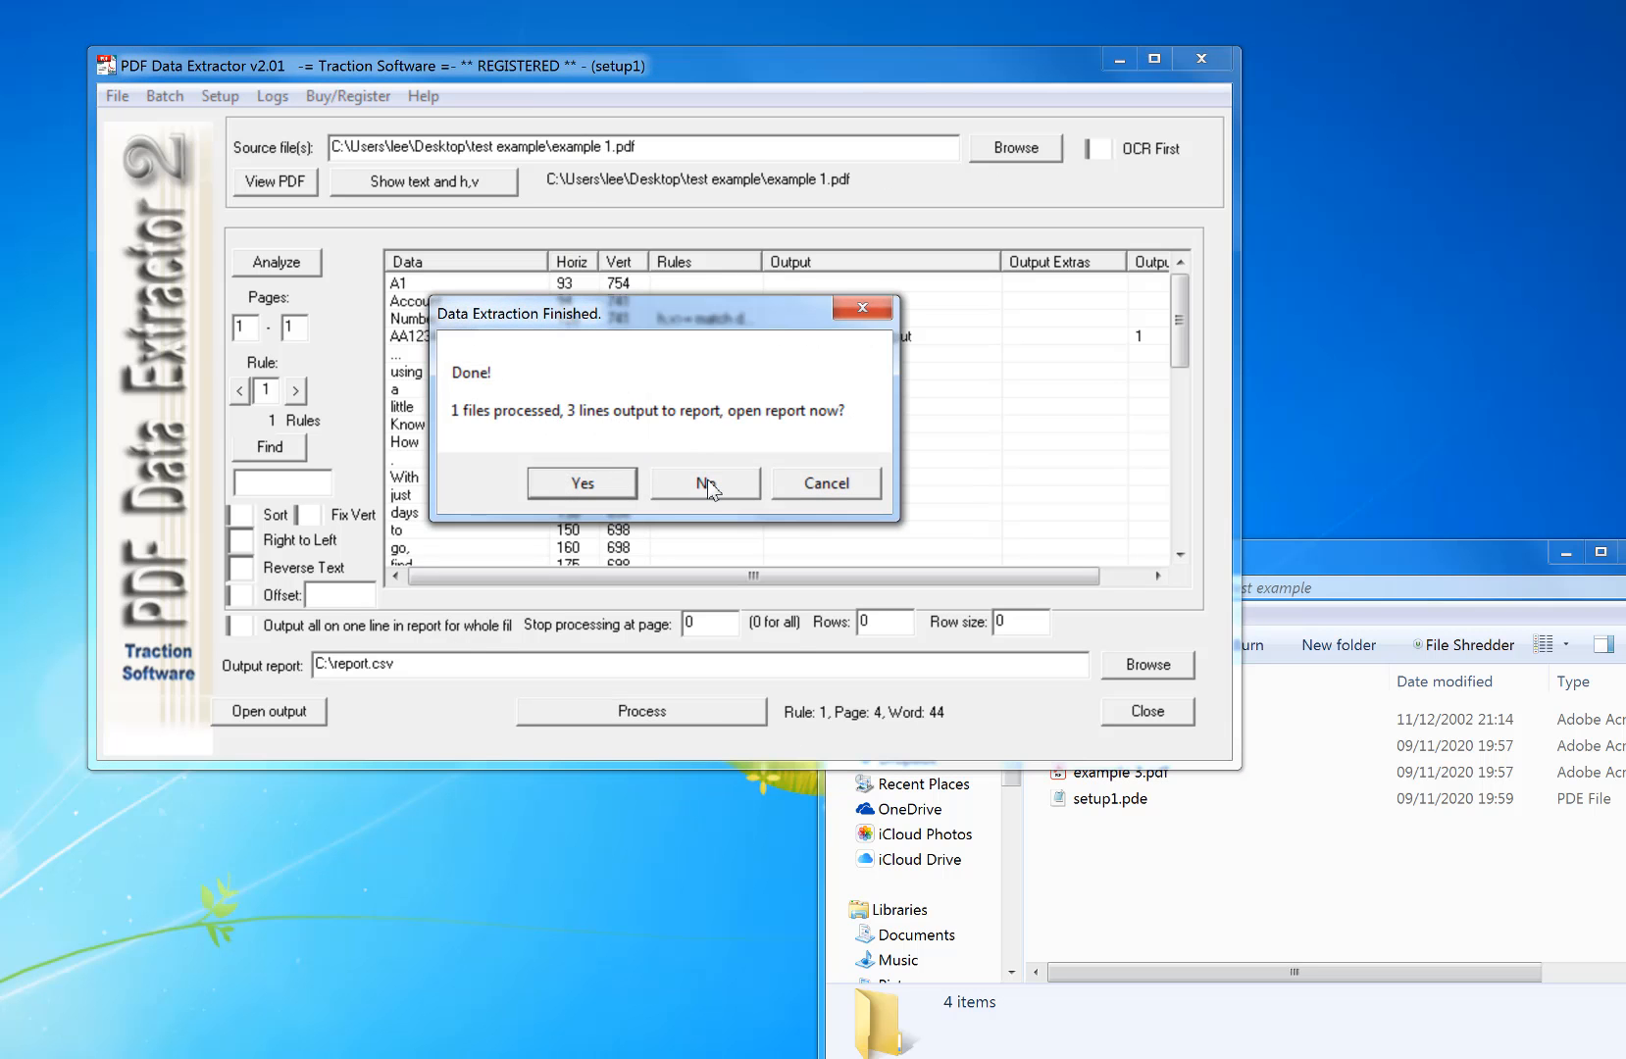
pyautogui.click(704, 482)
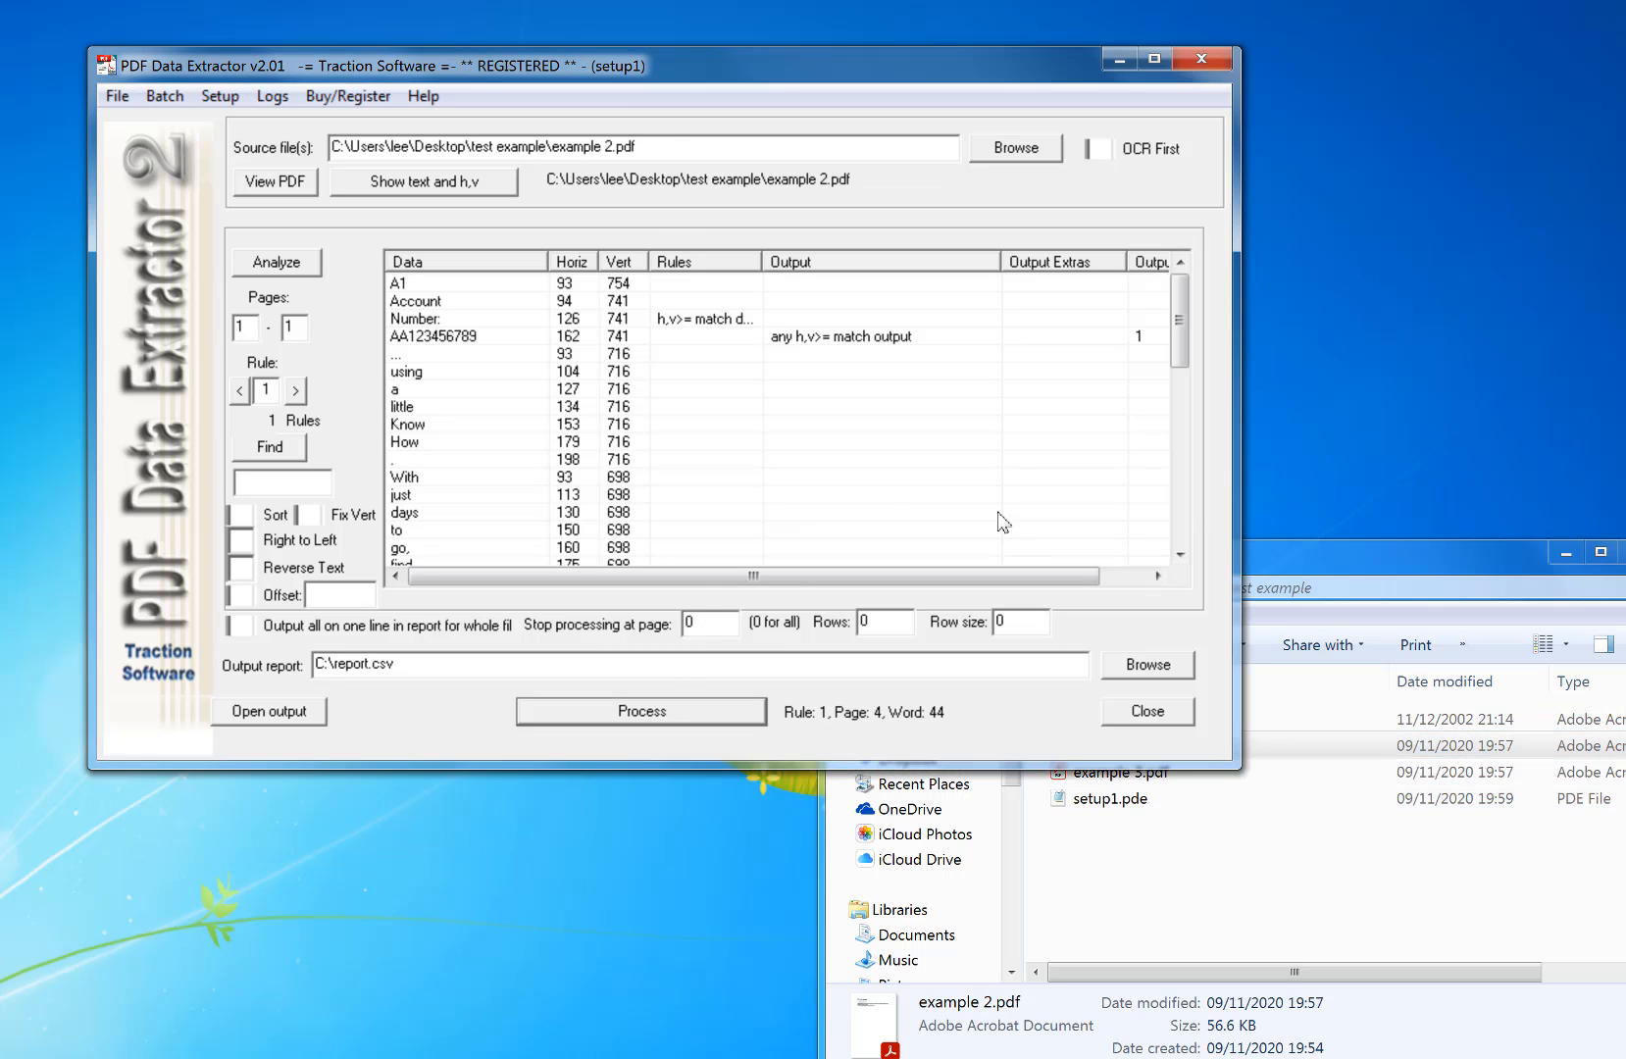
pyautogui.click(640, 712)
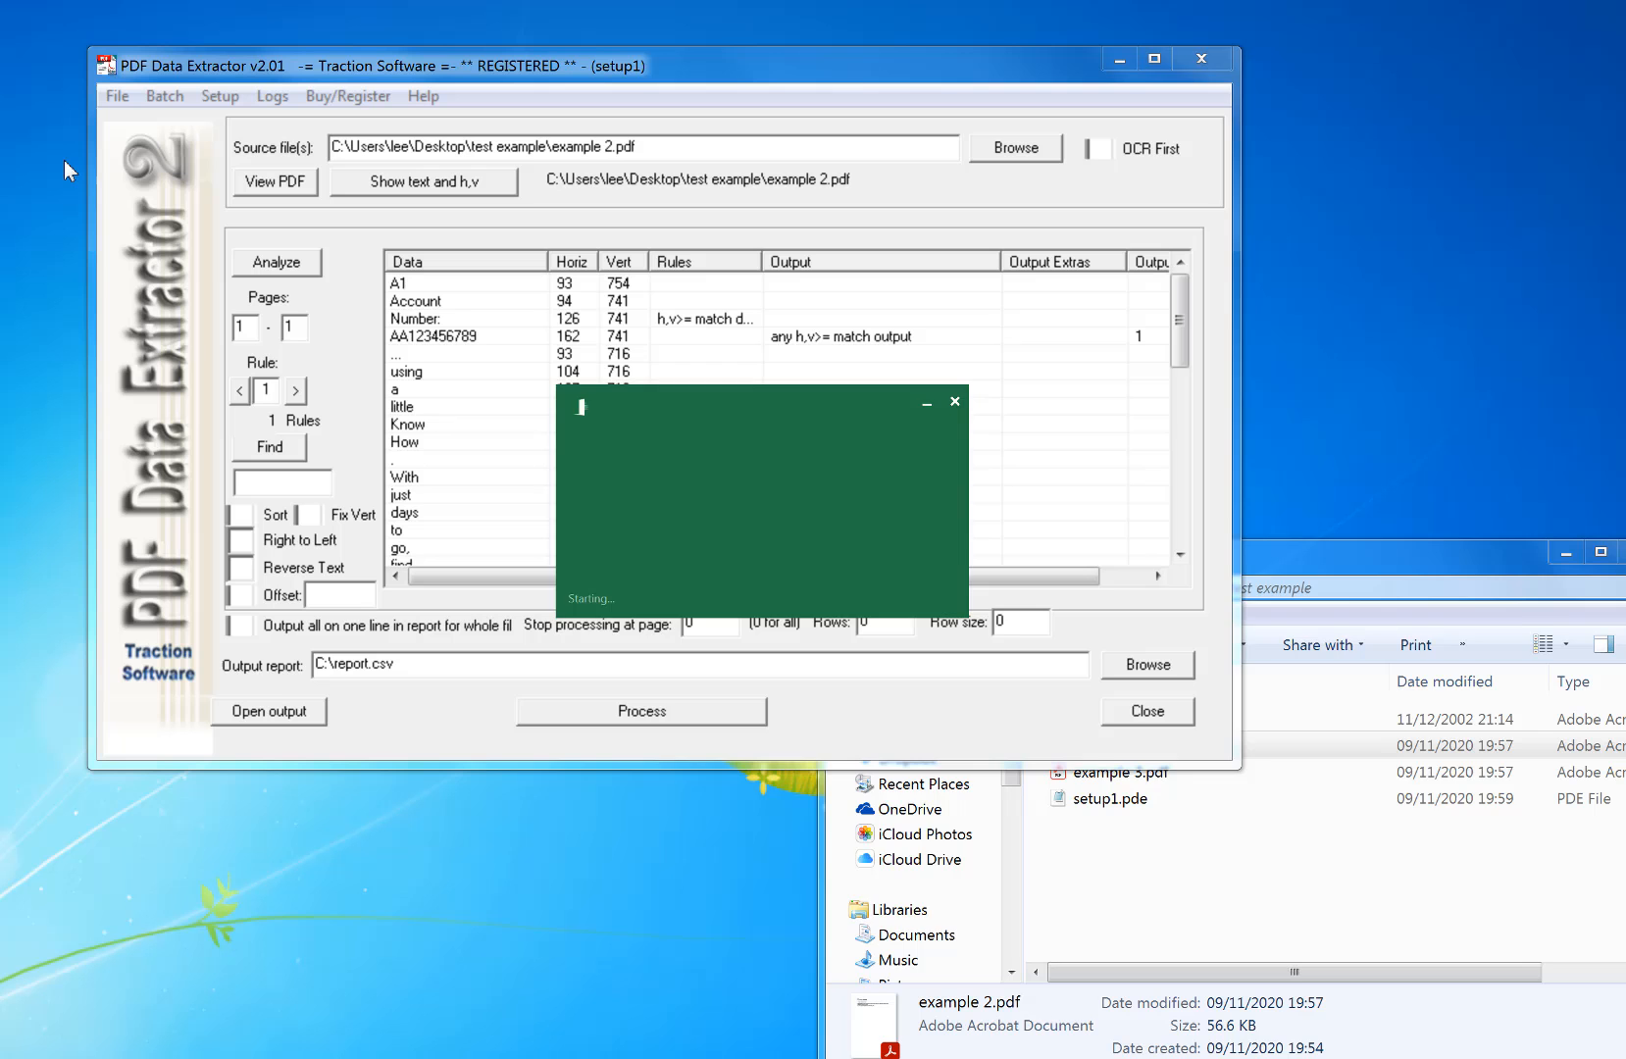